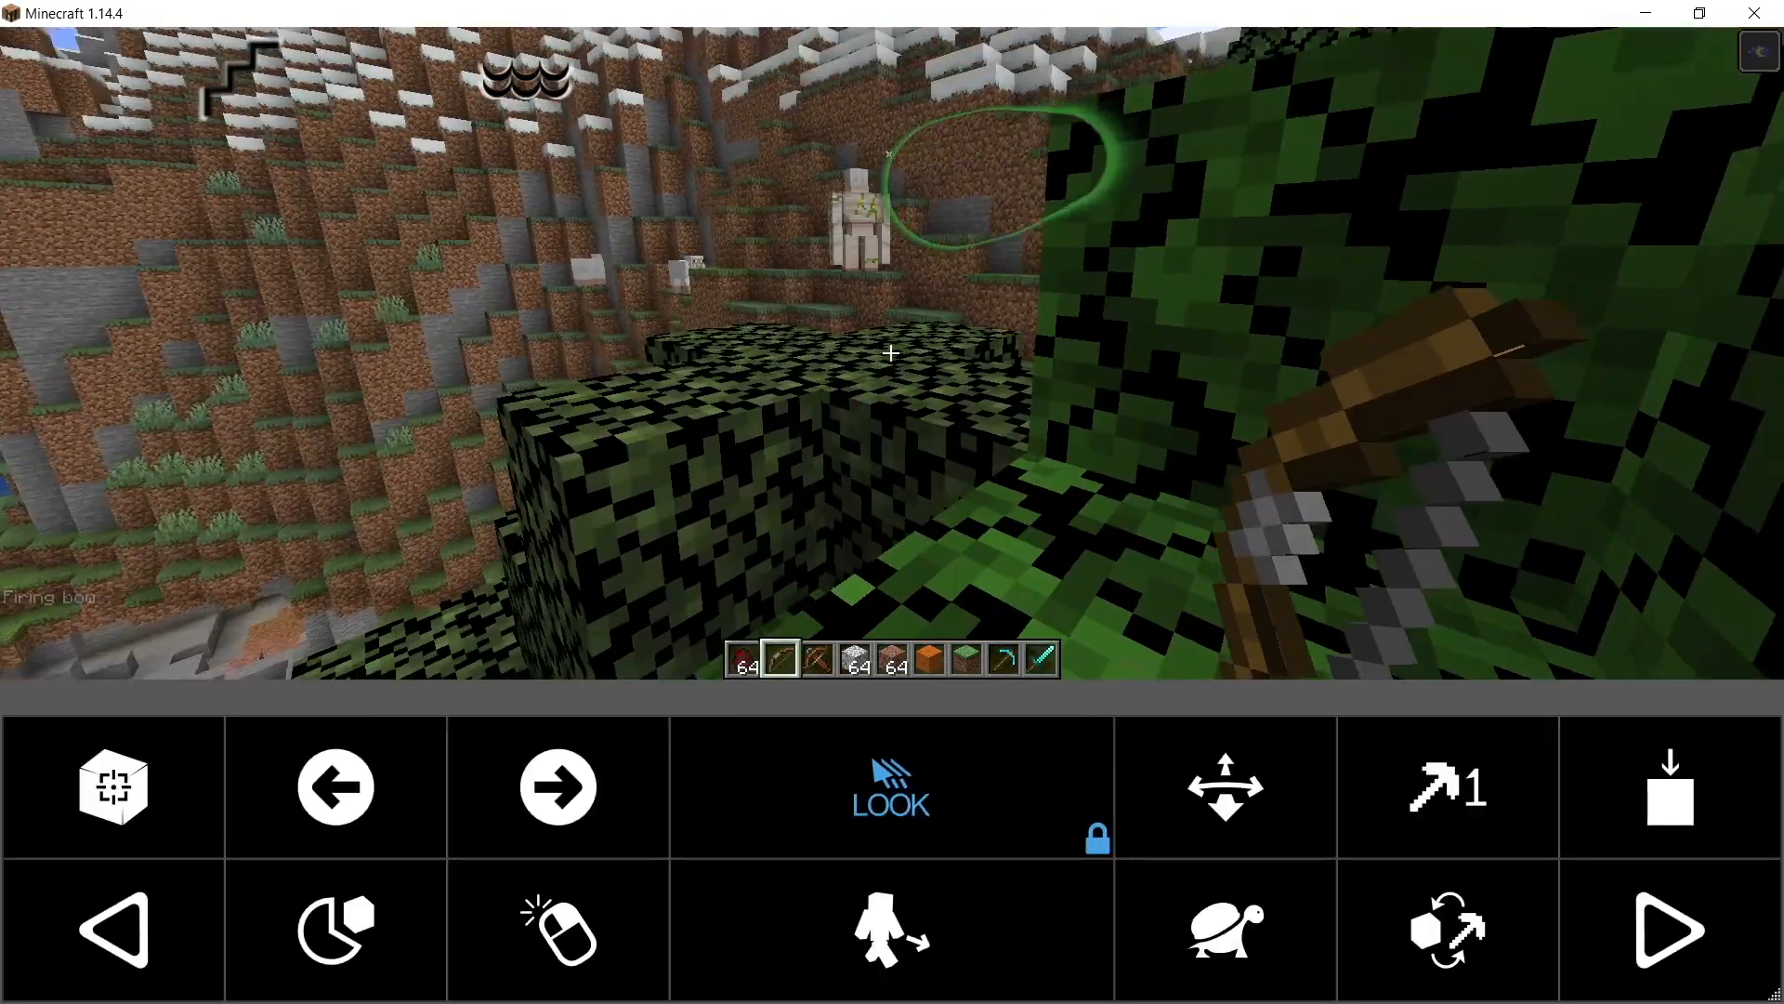
Step: Fire the held bow by dwelling on Use Item
{"action": "left_click", "coordinate": [557, 935]}
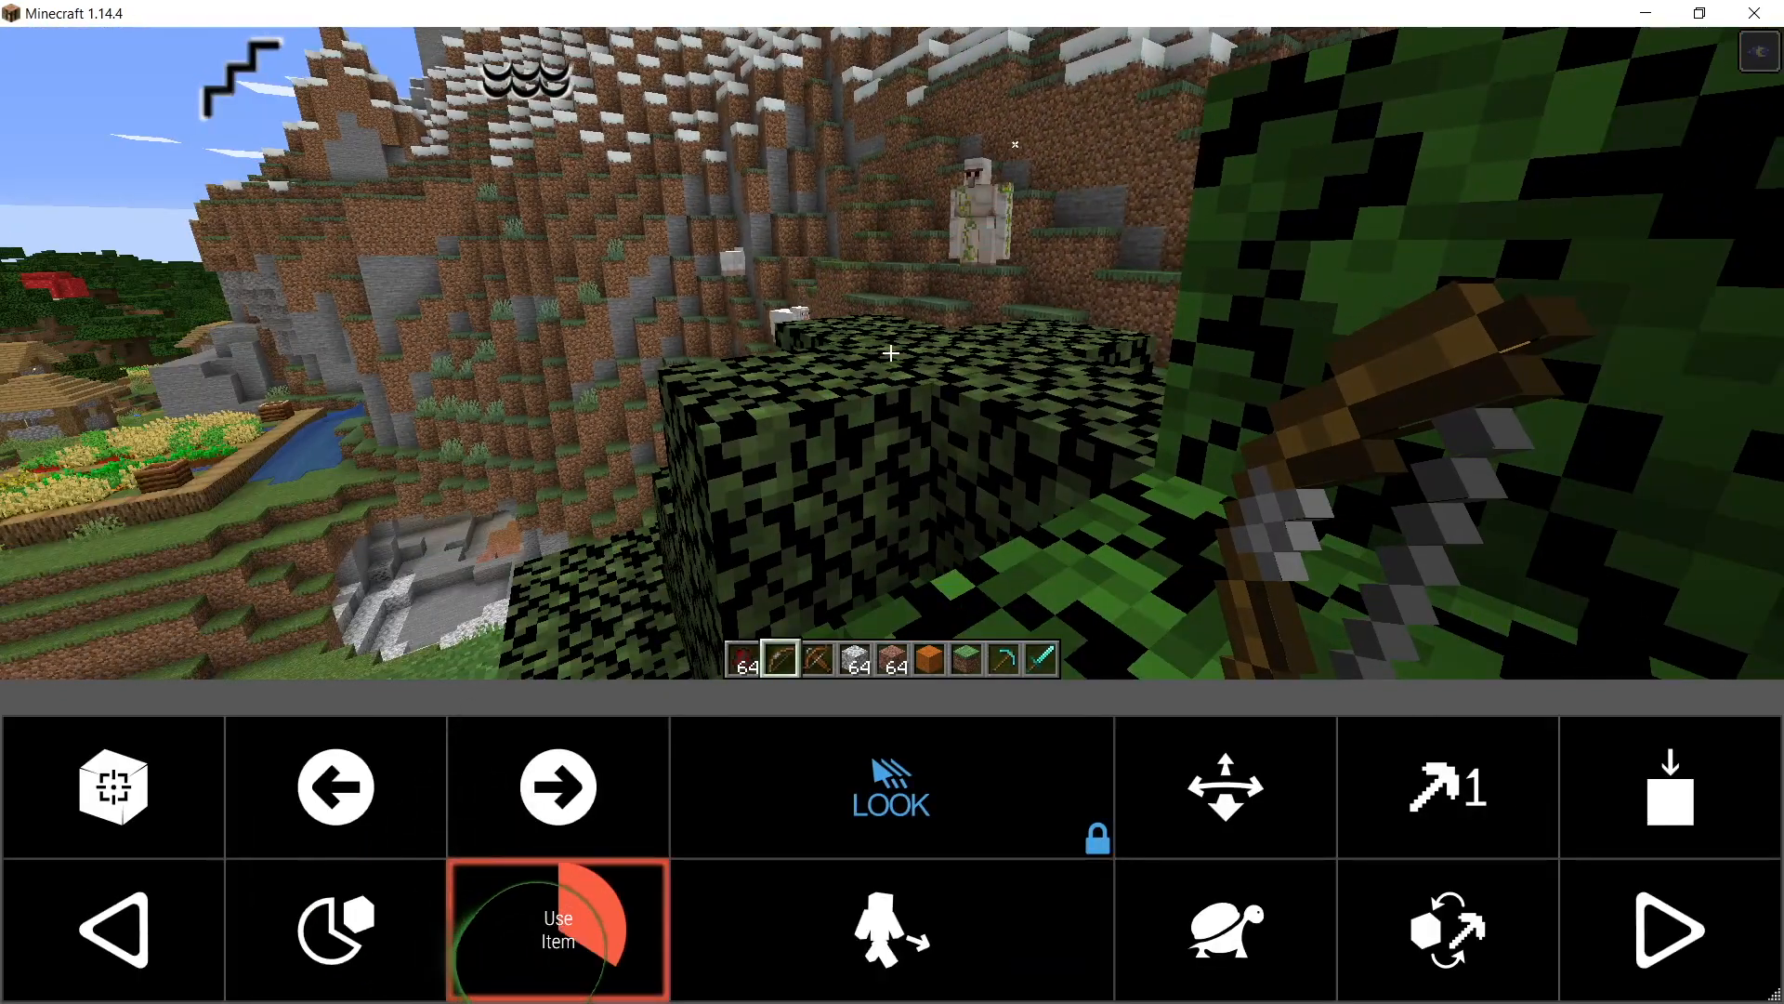
{"action": "left_click", "coordinate": [559, 931]}
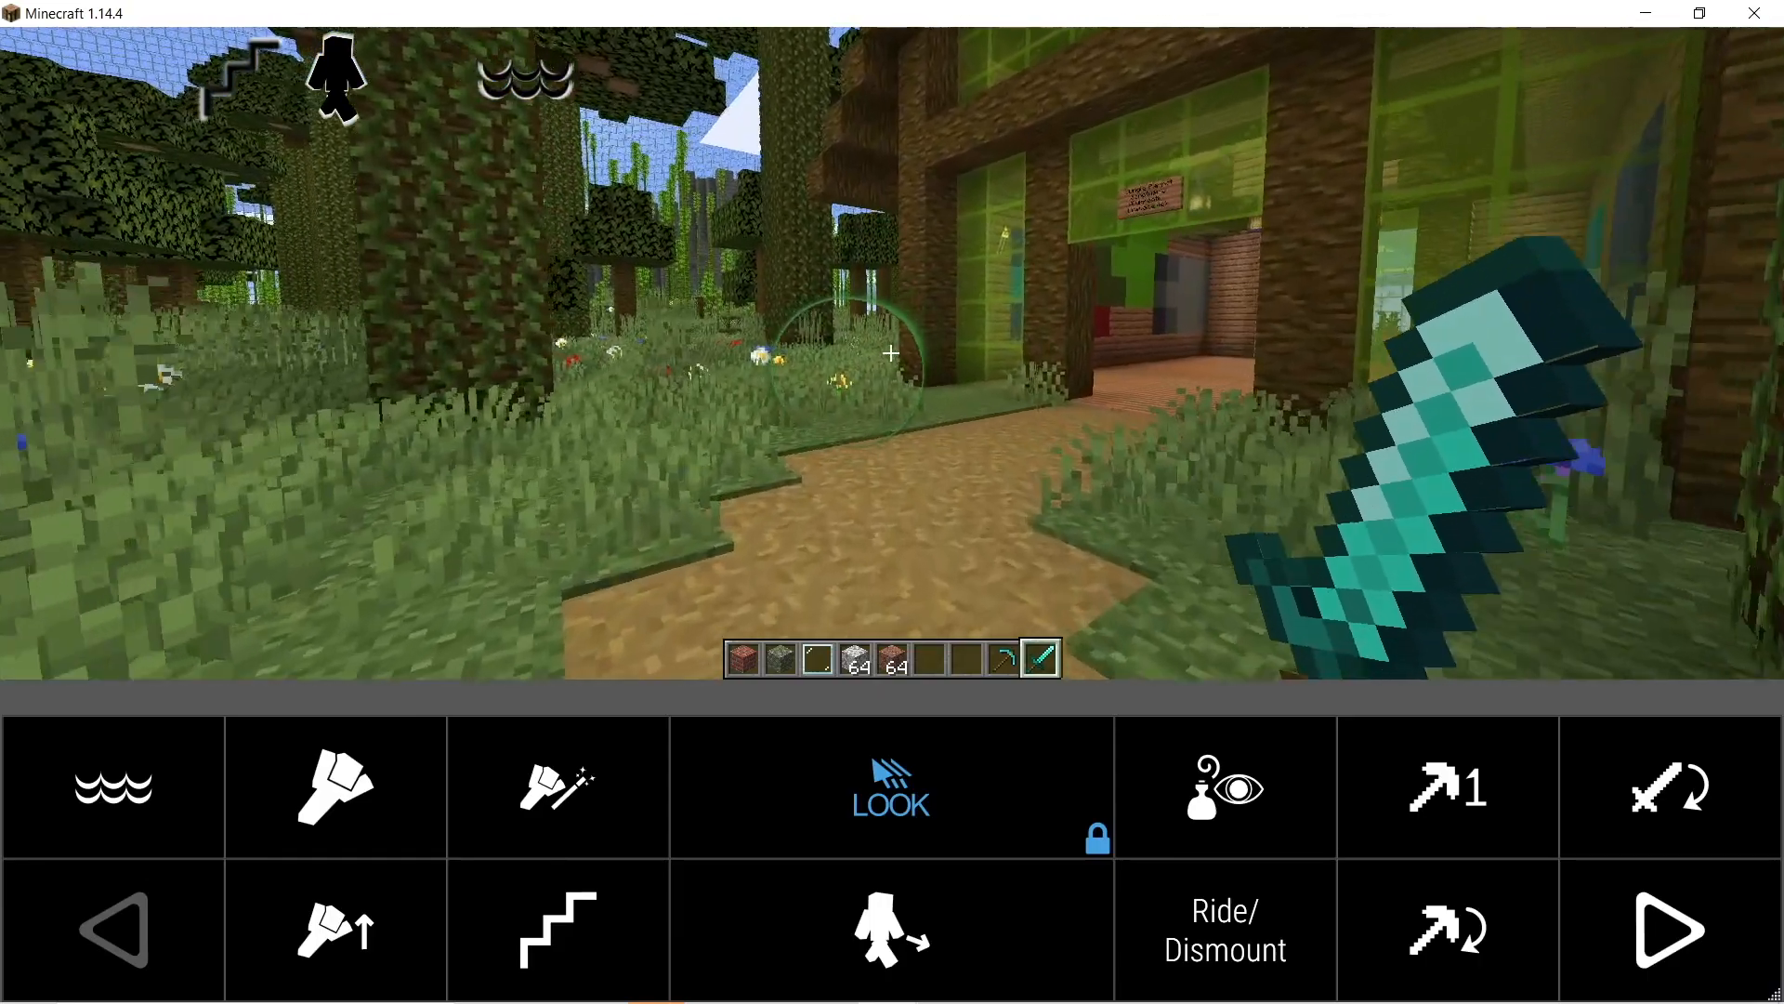
Step: Switch to the simple five-action keyboard and plant seeds in the tilled soil
{"action": "left_click", "coordinate": [892, 932]}
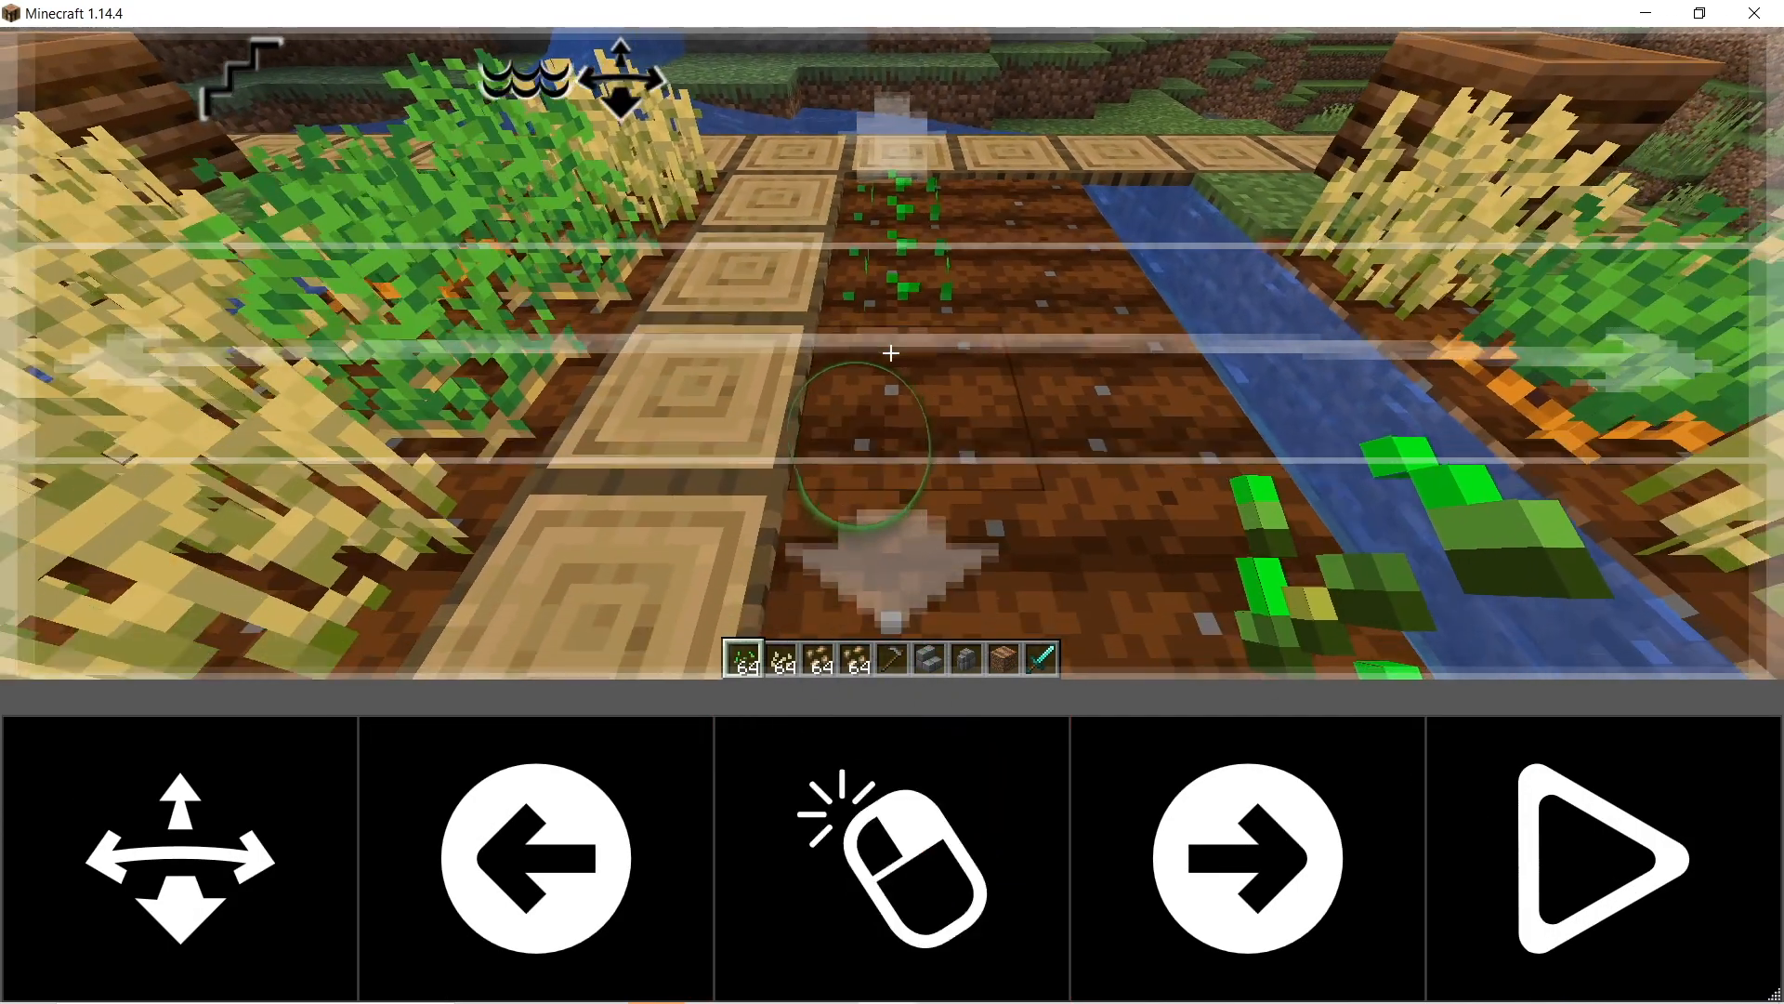
{"action": "left_click", "coordinate": [890, 866]}
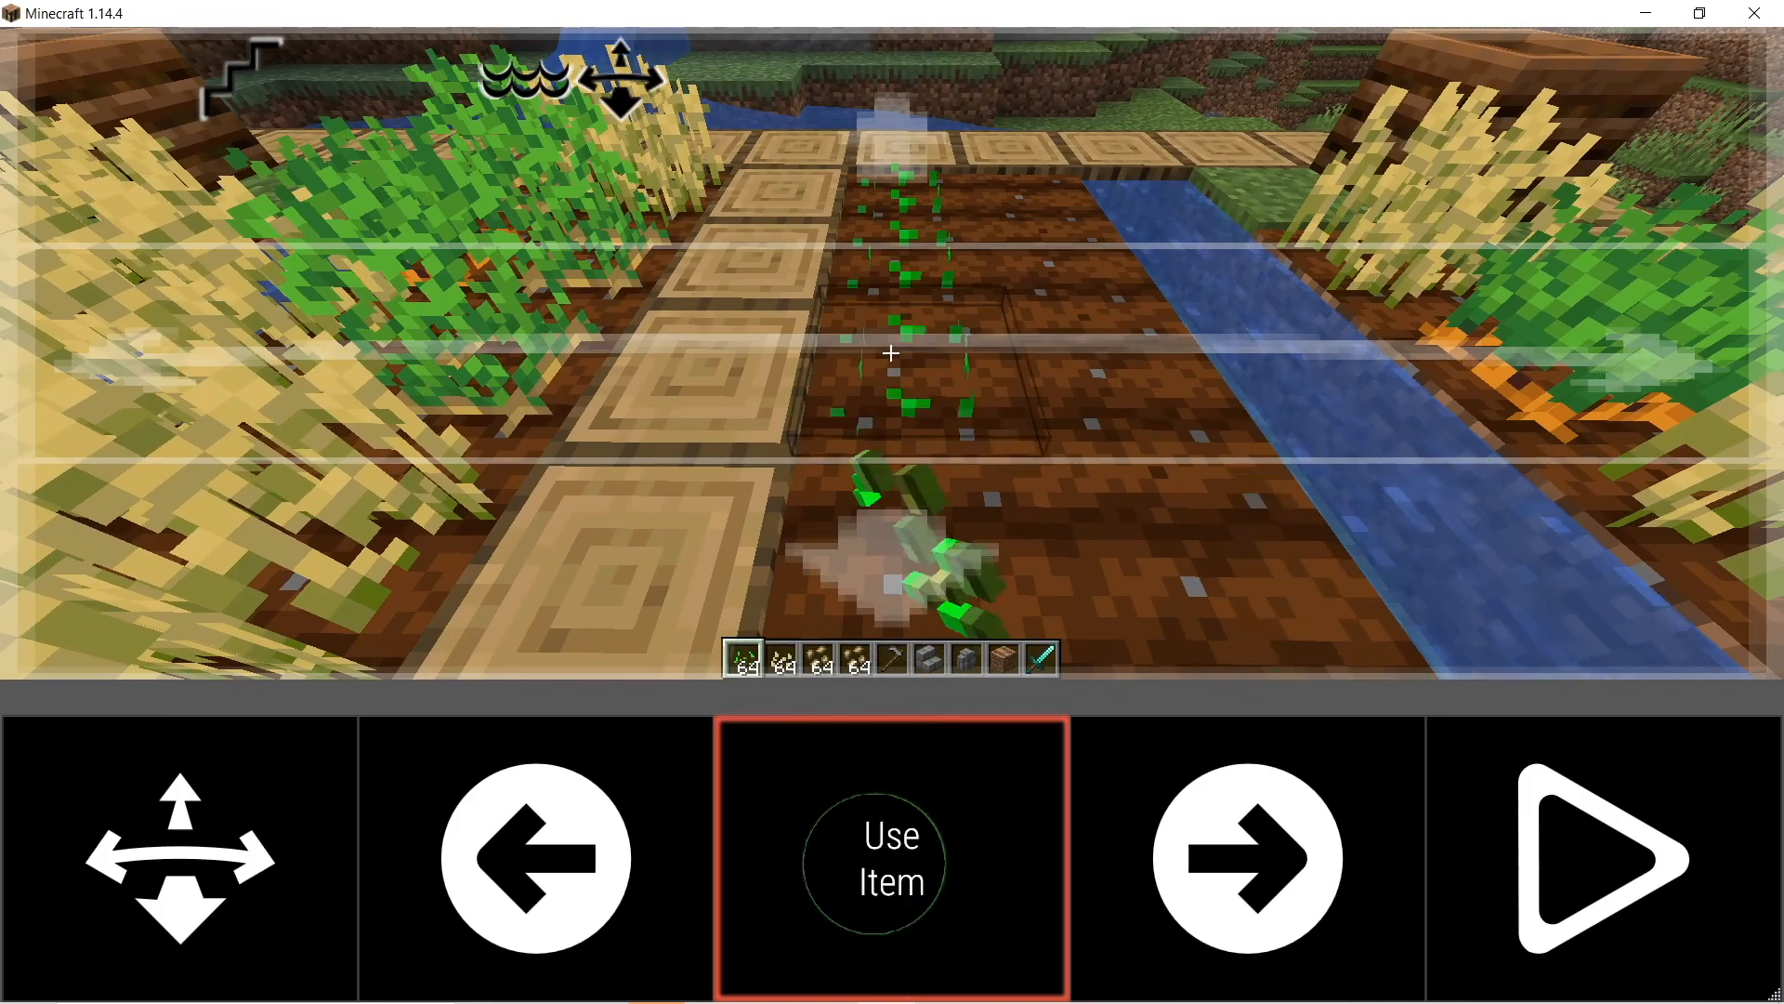
{"action": "left_click", "coordinate": [891, 867]}
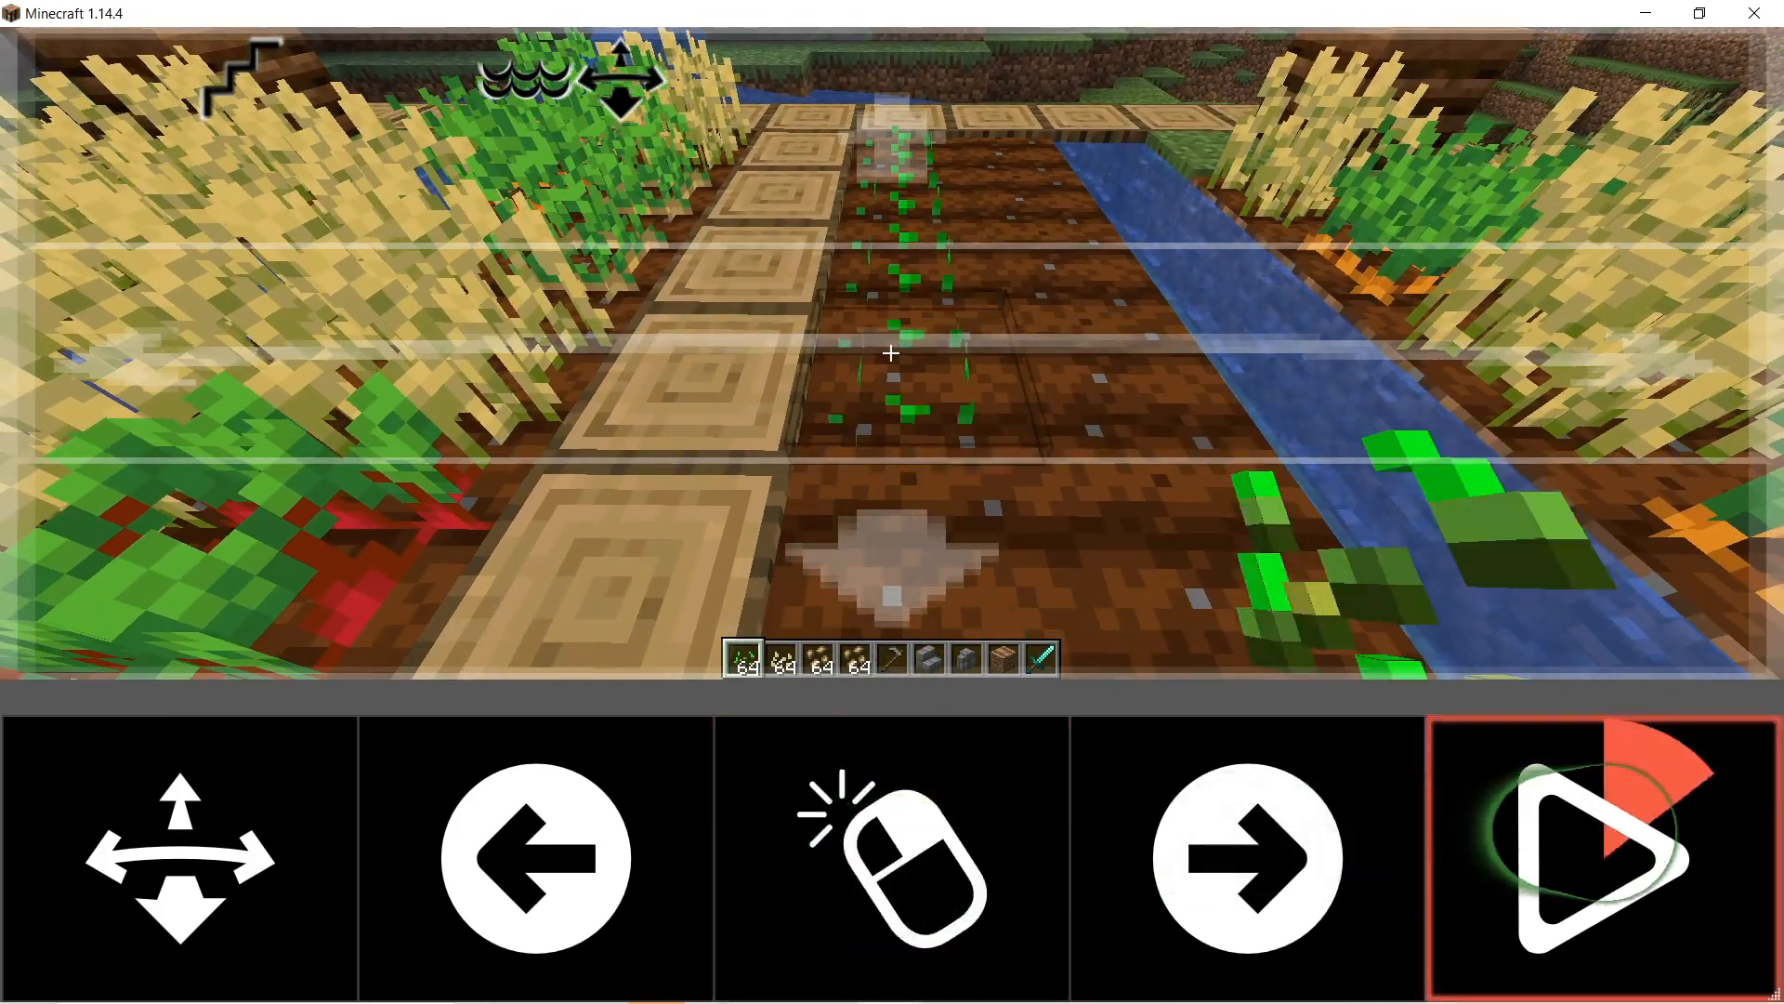
Step: Page to the full keyboard and plant seeds along another farmland row
{"action": "left_click", "coordinate": [1593, 849]}
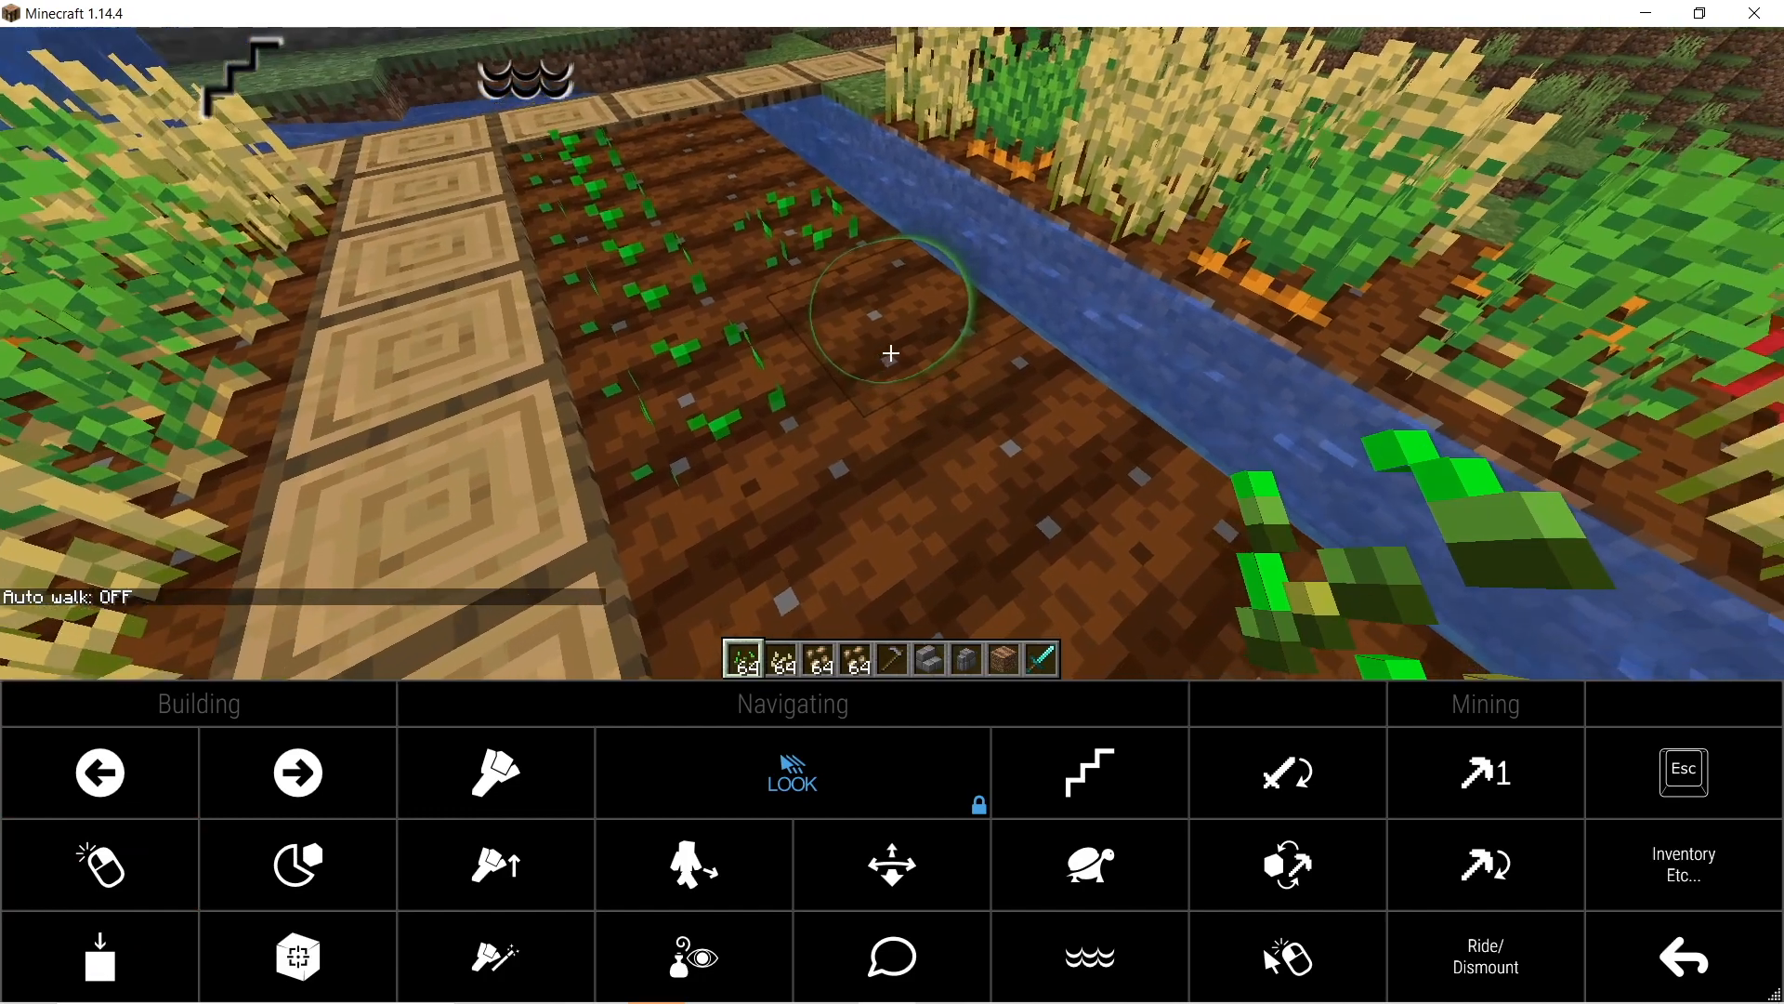
{"action": "left_click", "coordinate": [98, 866]}
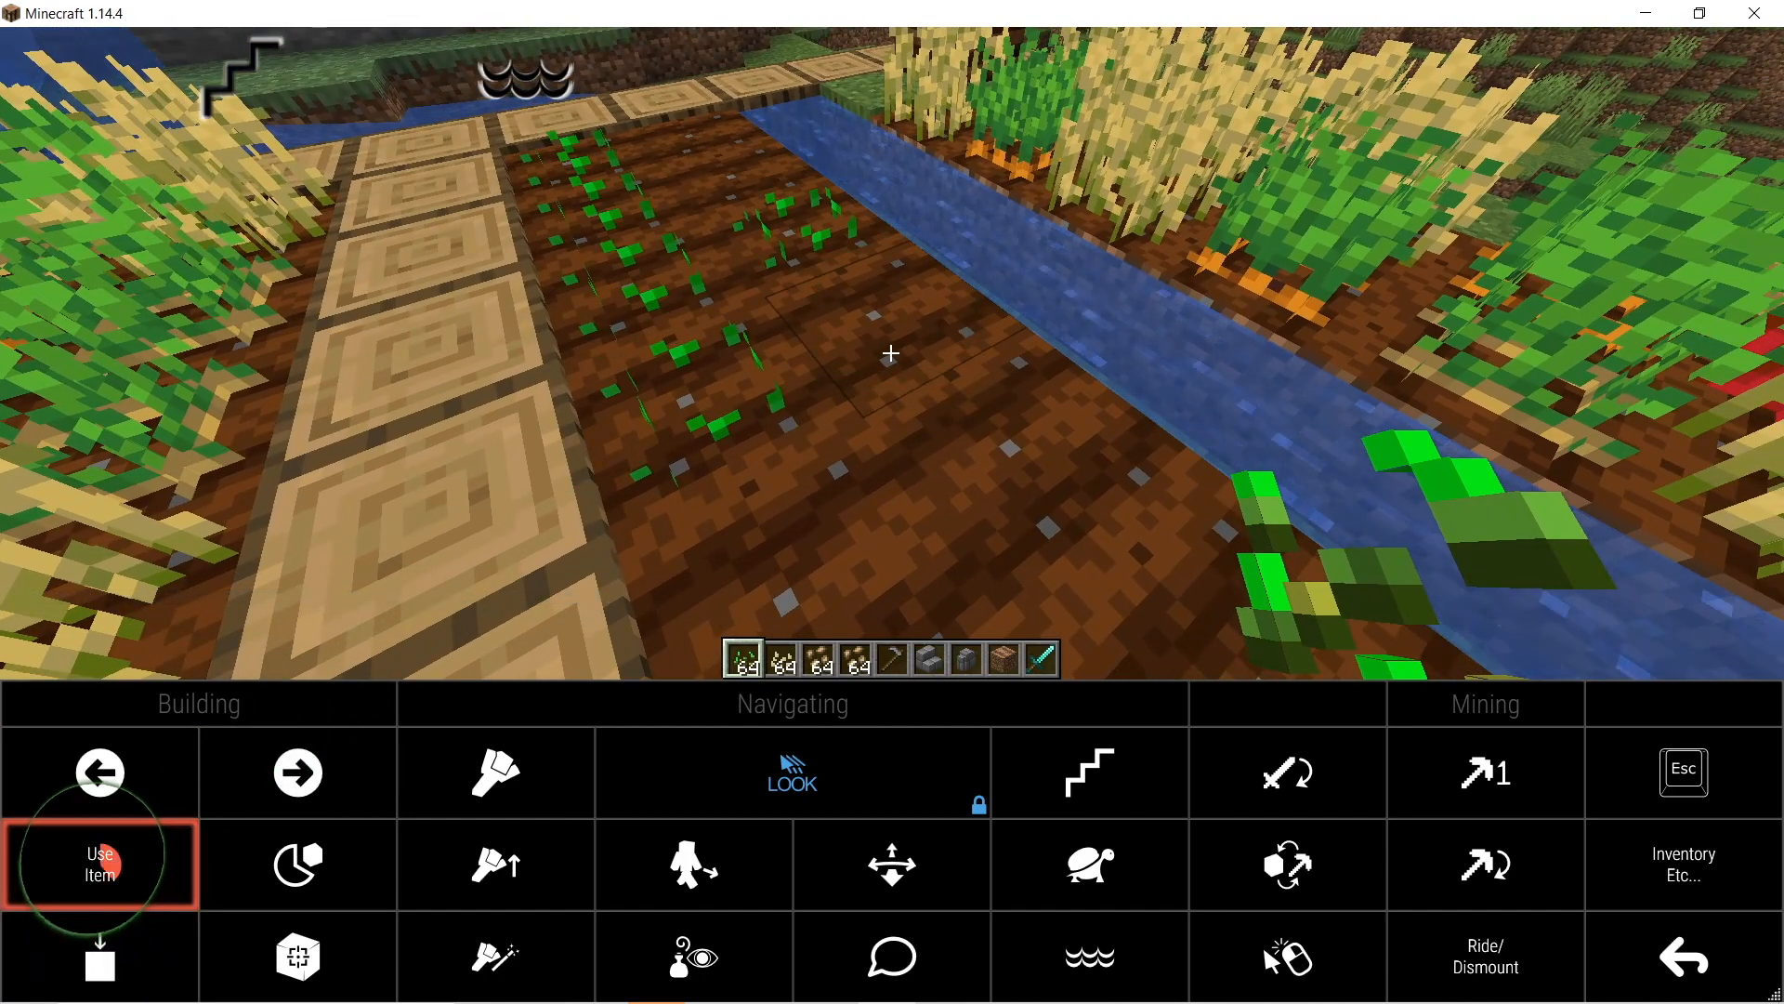
{"action": "left_click", "coordinate": [100, 865]}
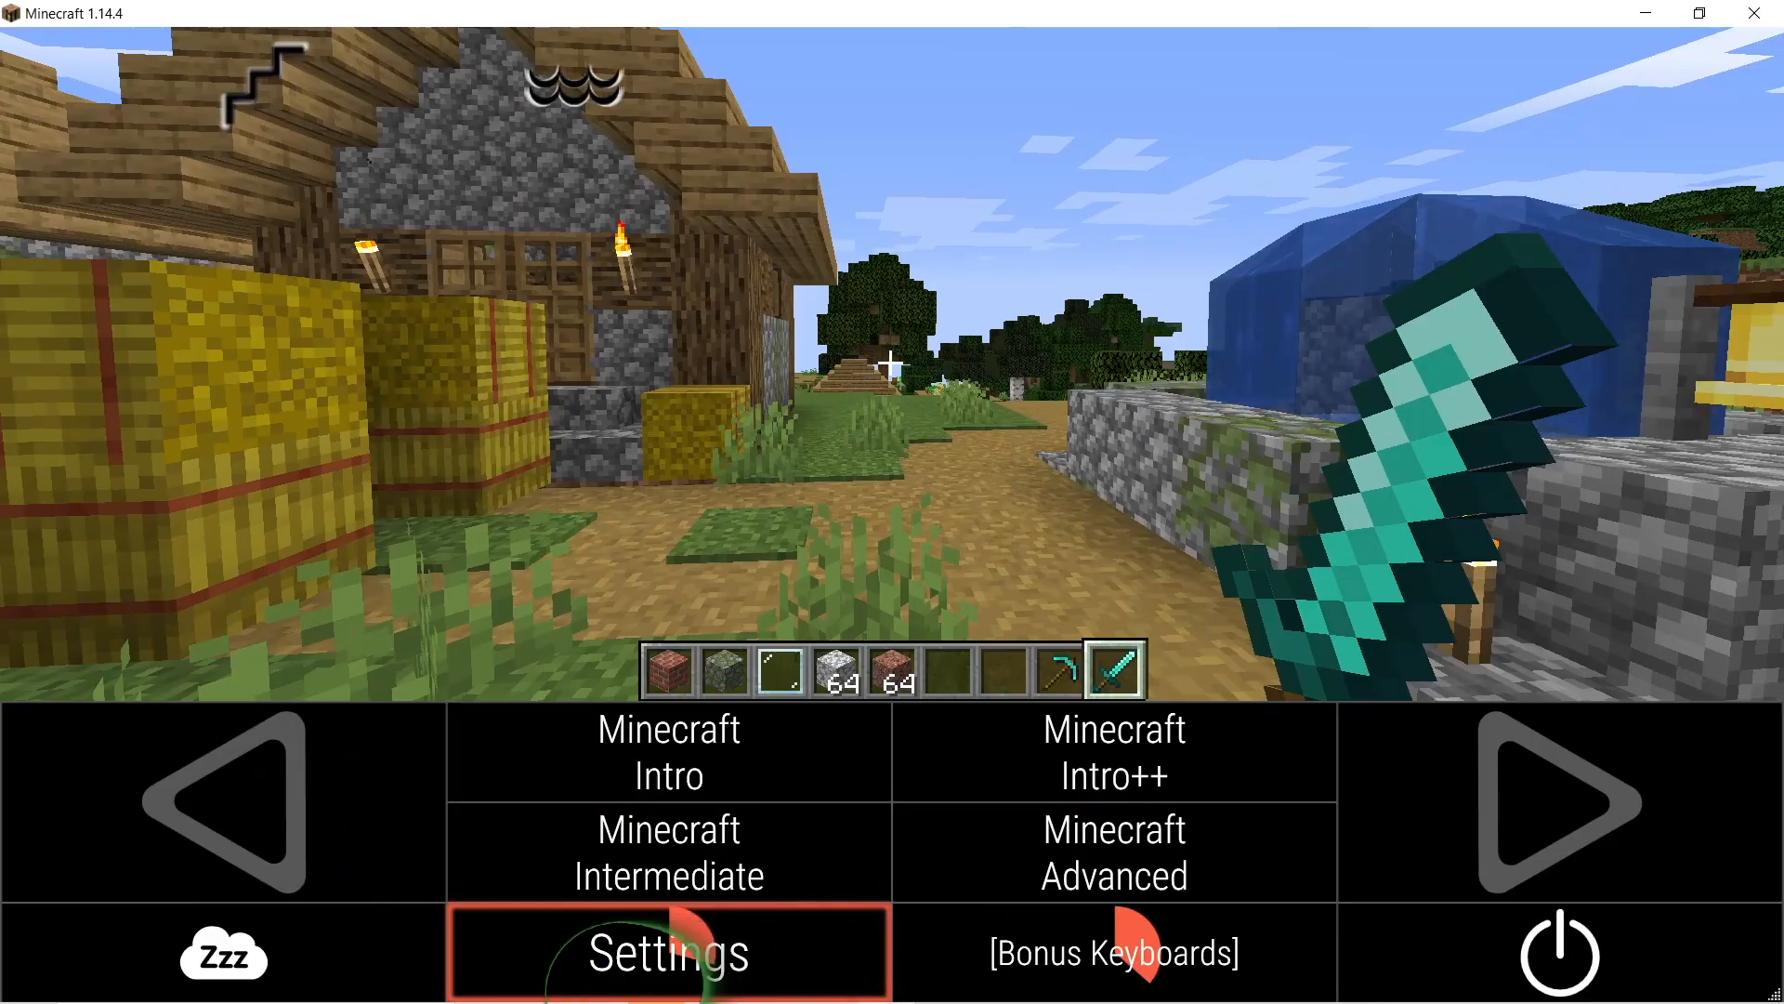
Step: In the speed settings, lower walk speed once and raise look sensitivity to 0.0%
{"action": "left_click", "coordinate": [665, 953]}
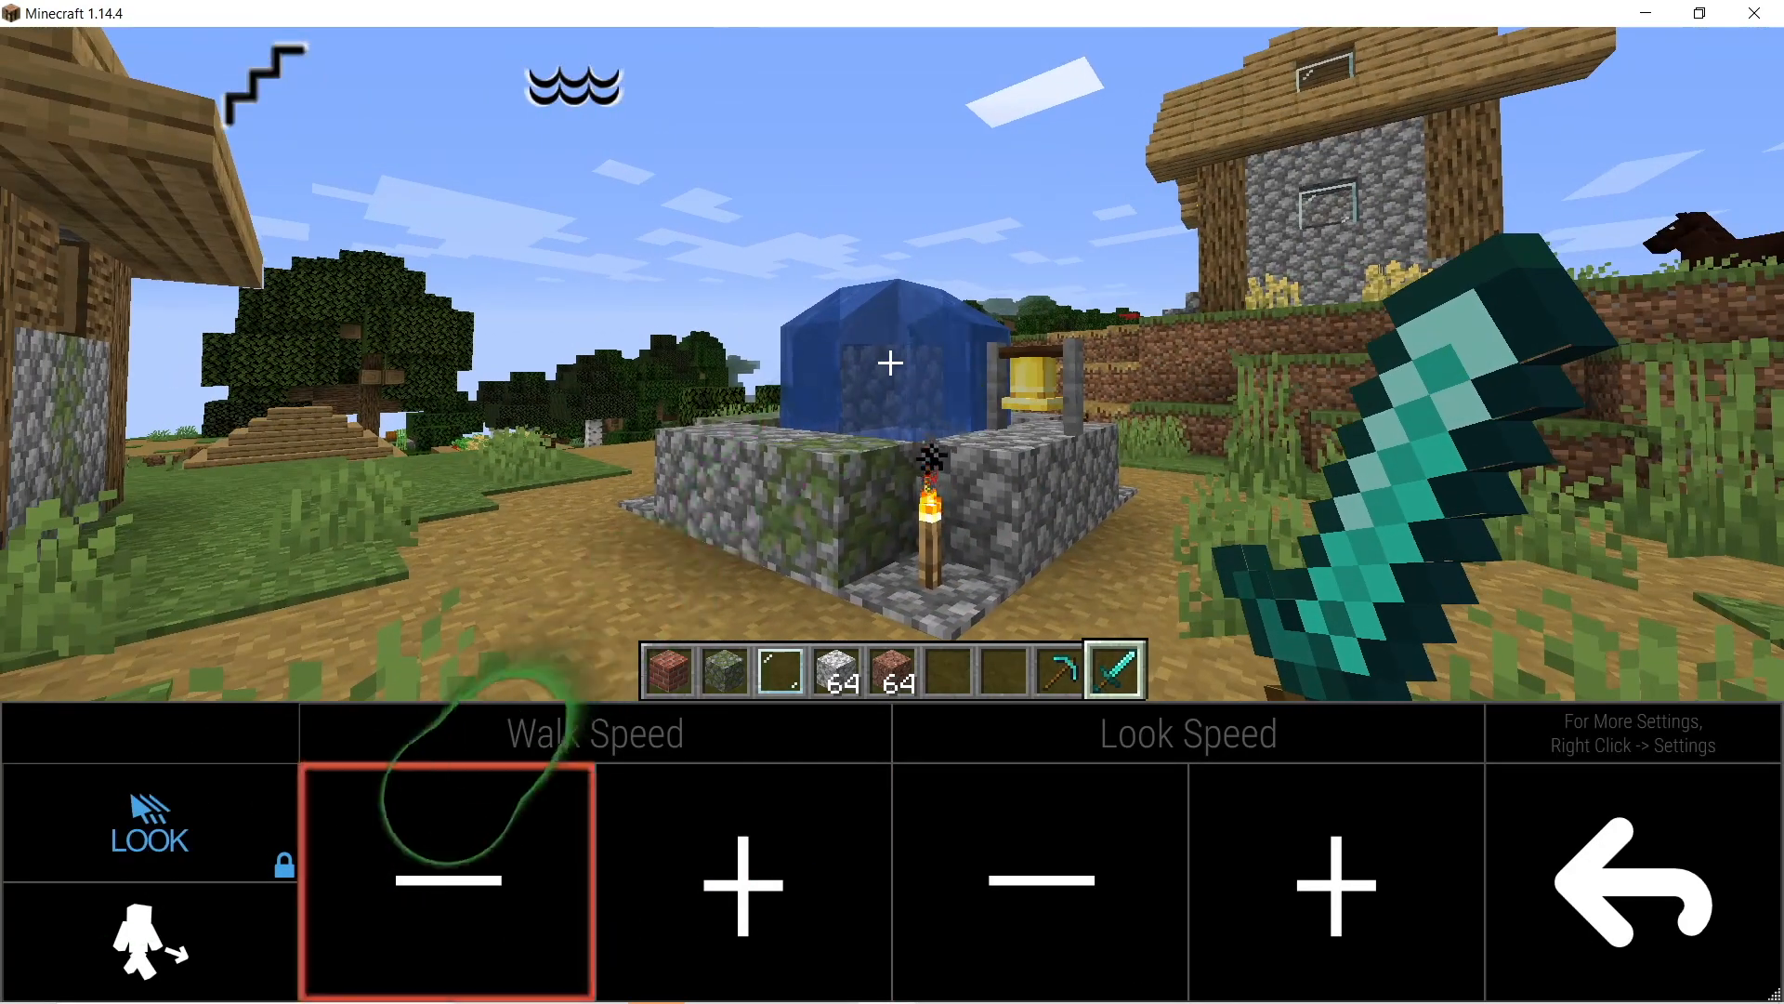
{"action": "left_click", "coordinate": [1335, 881]}
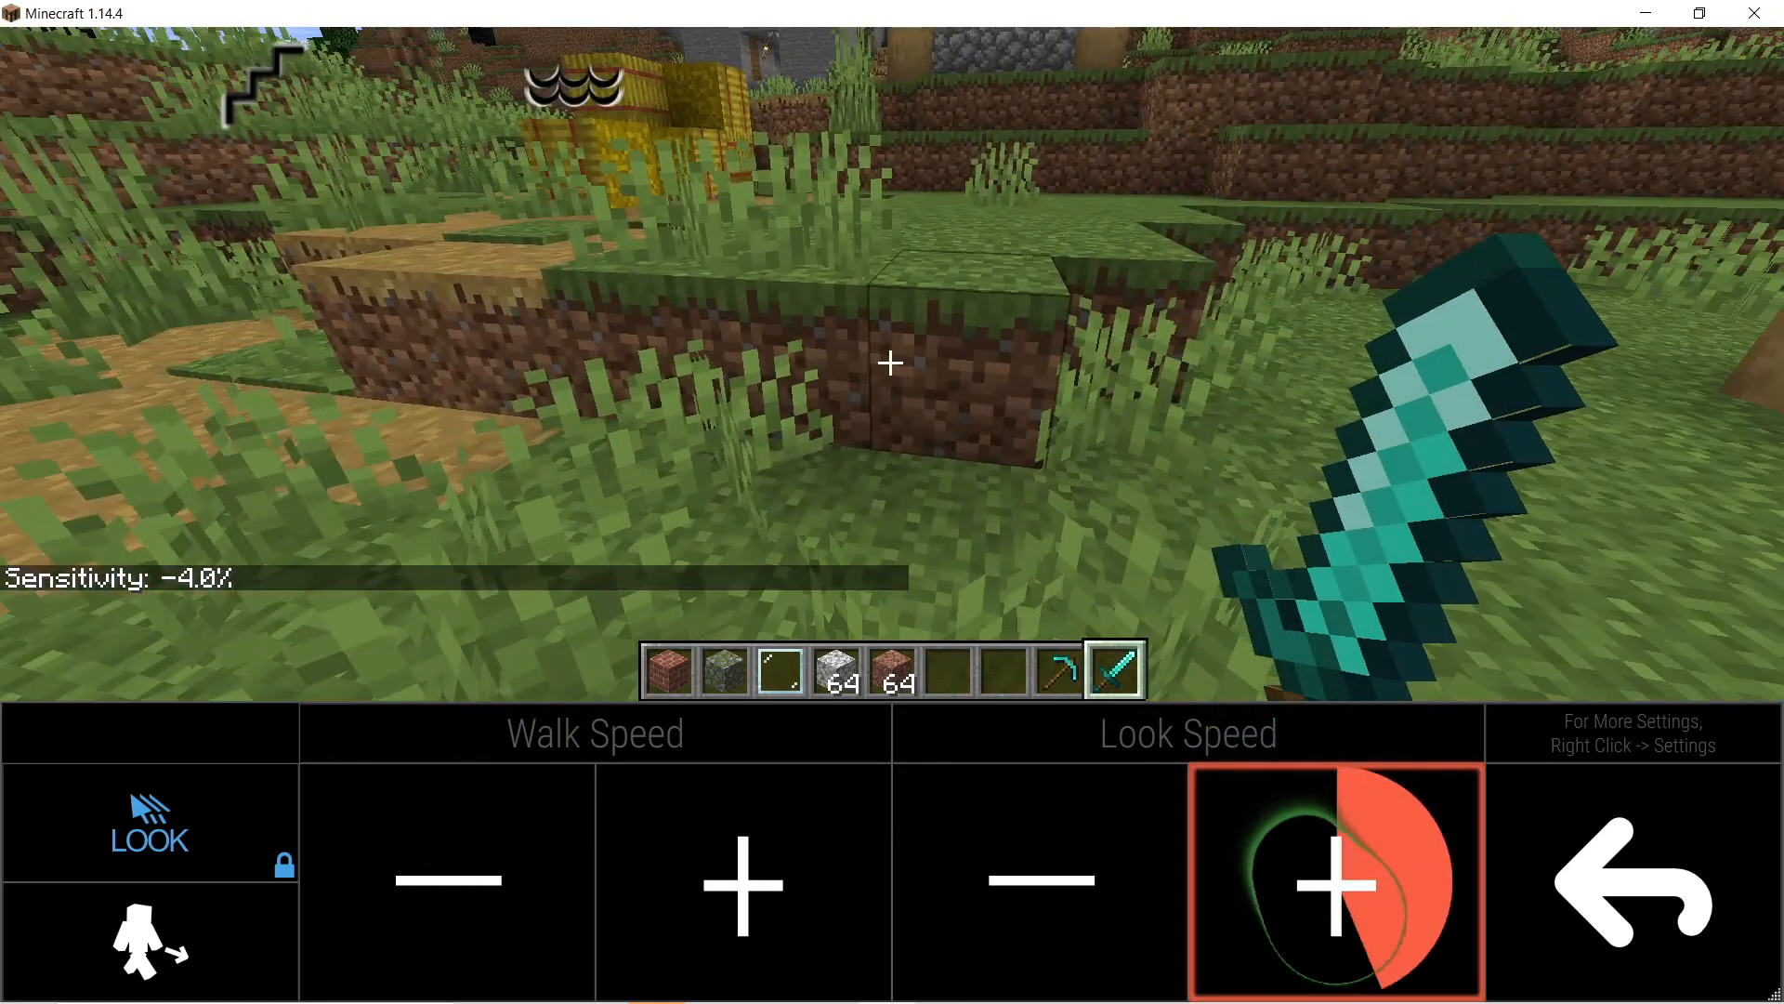
{"action": "left_click", "coordinate": [1334, 890]}
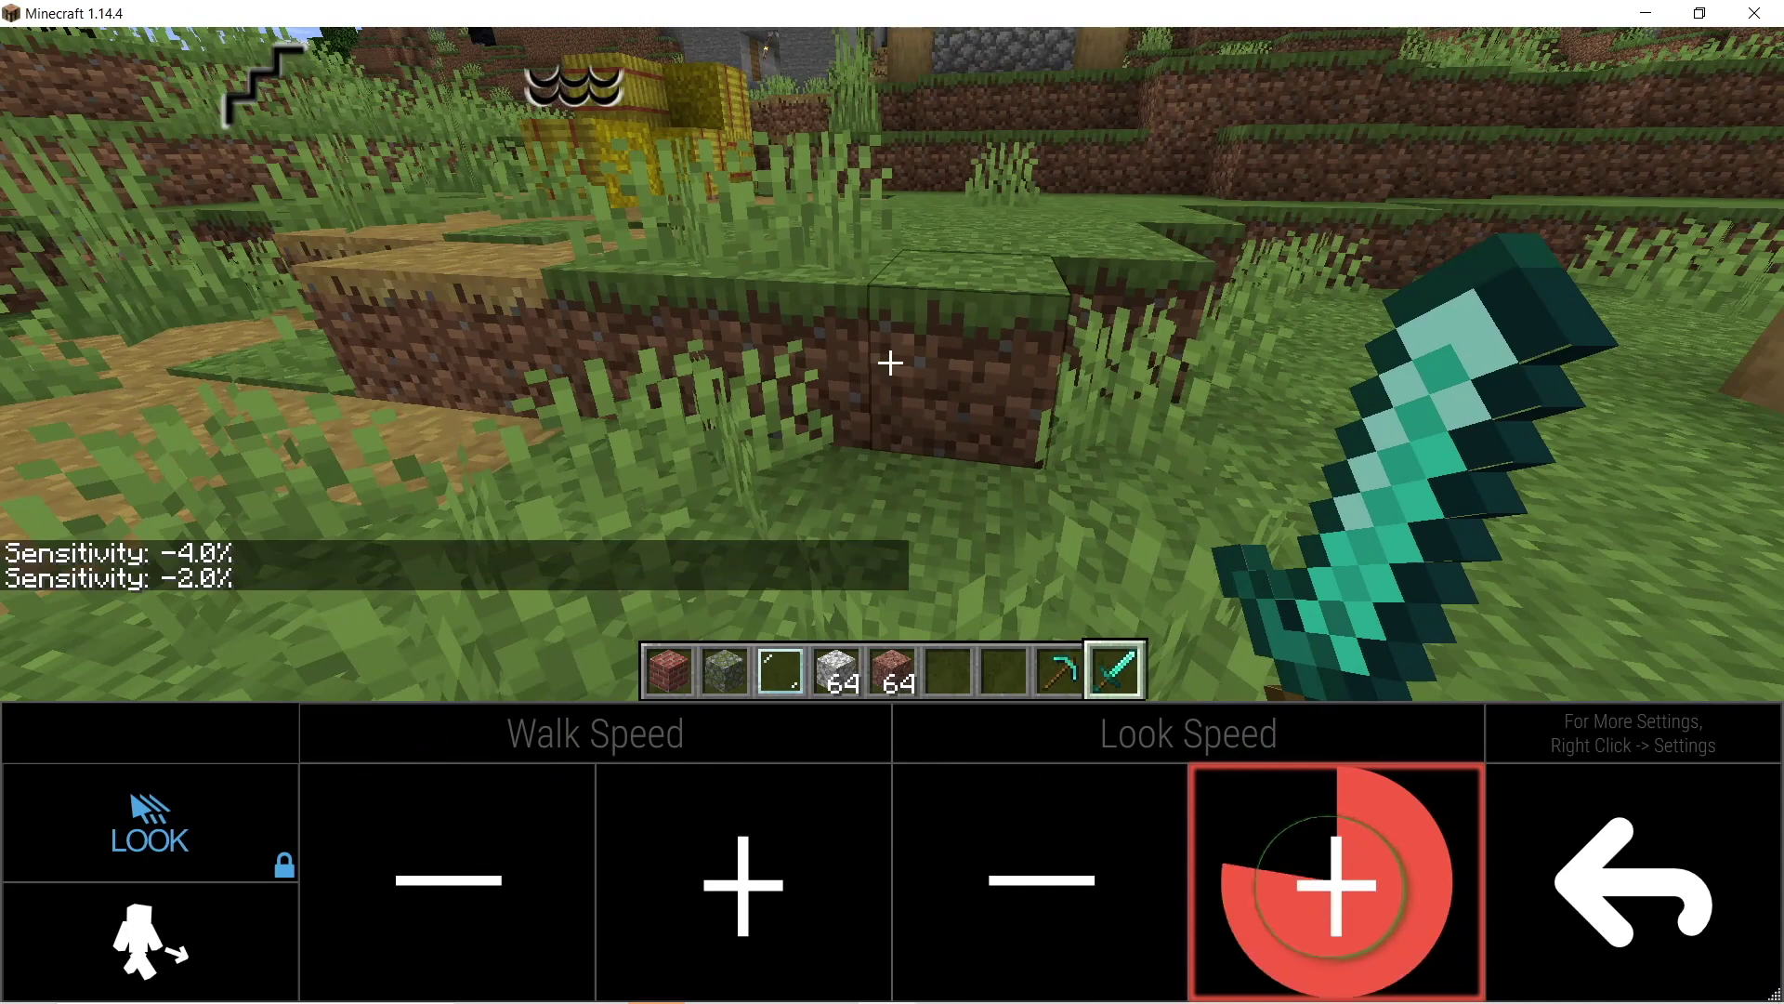
{"action": "left_click", "coordinate": [740, 894]}
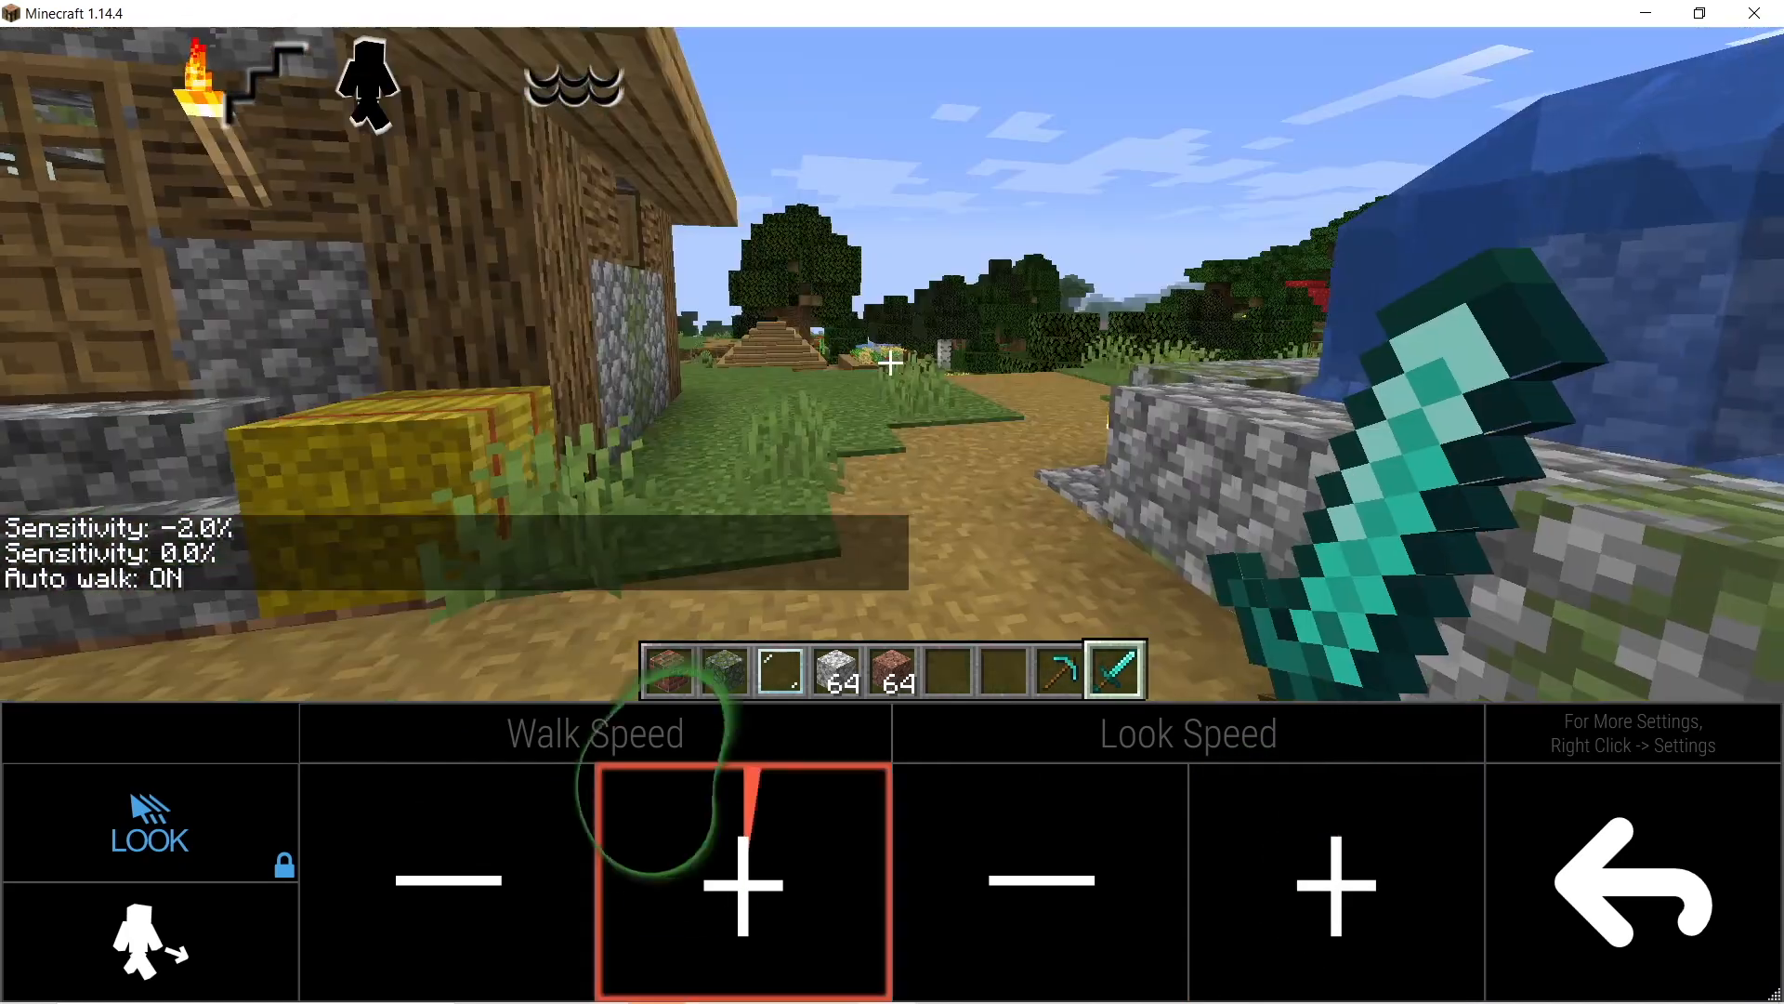
Step: Raise the walking speed twice, up to 0.58
{"action": "left_click", "coordinate": [740, 892]}
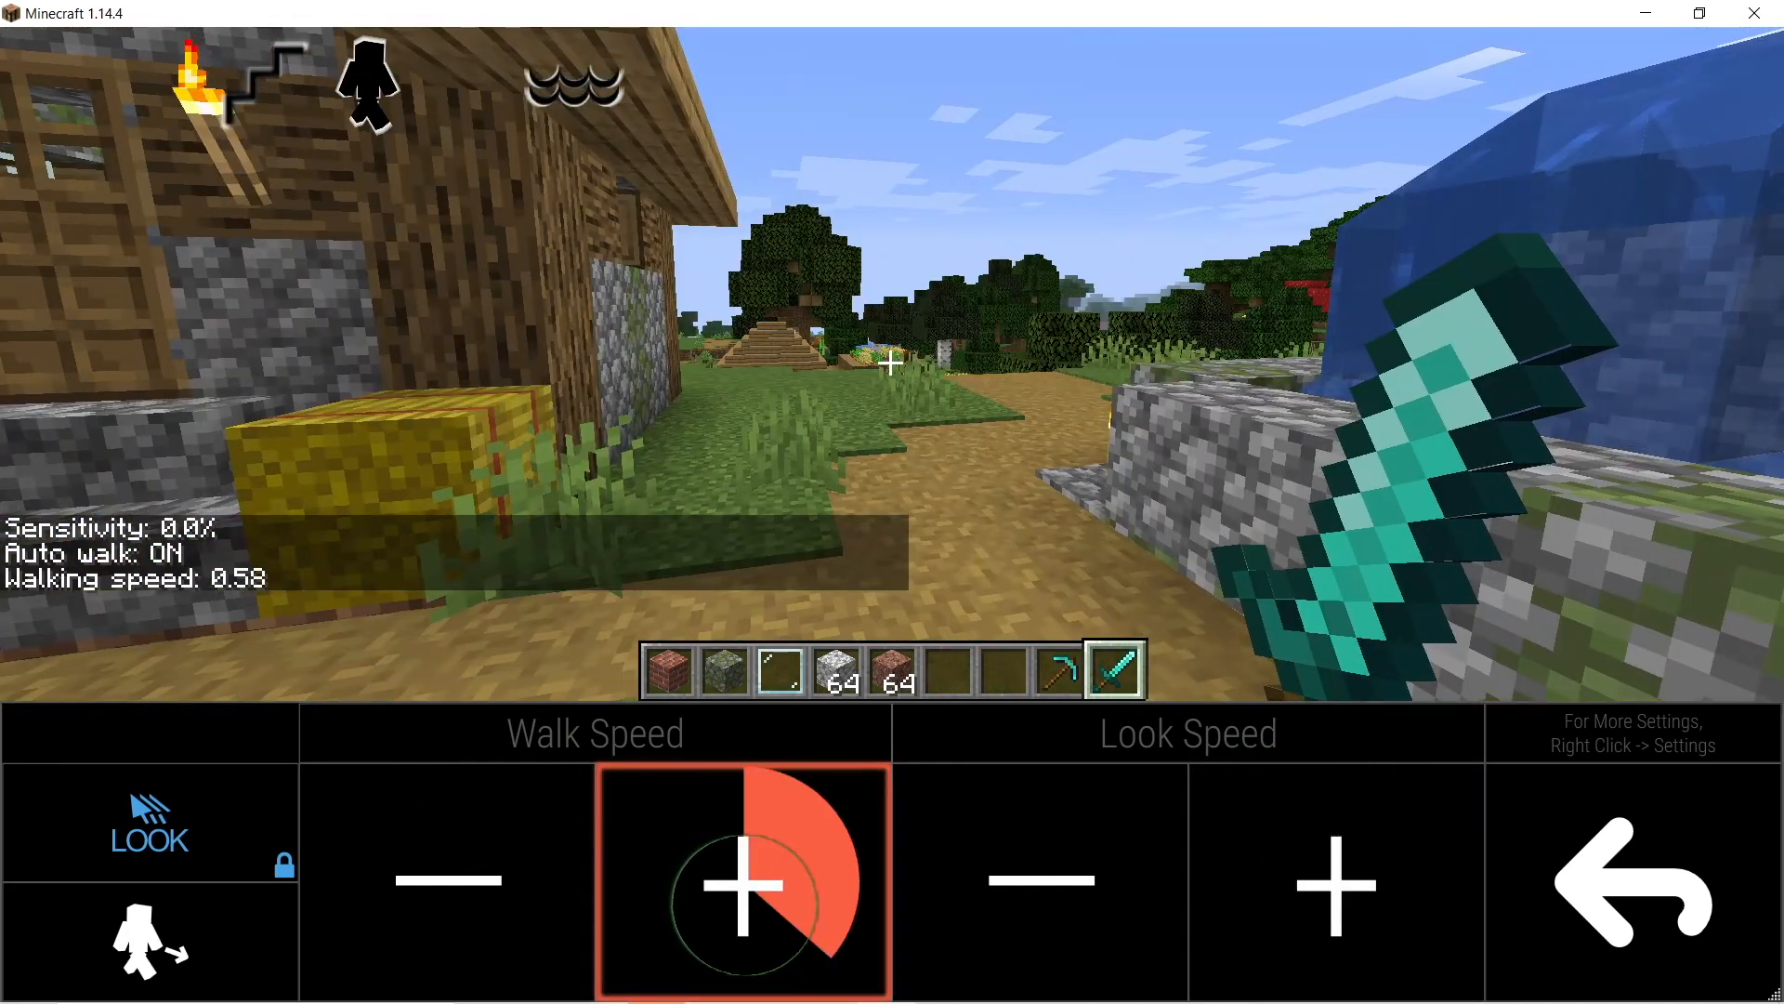
{"action": "left_click", "coordinate": [738, 890]}
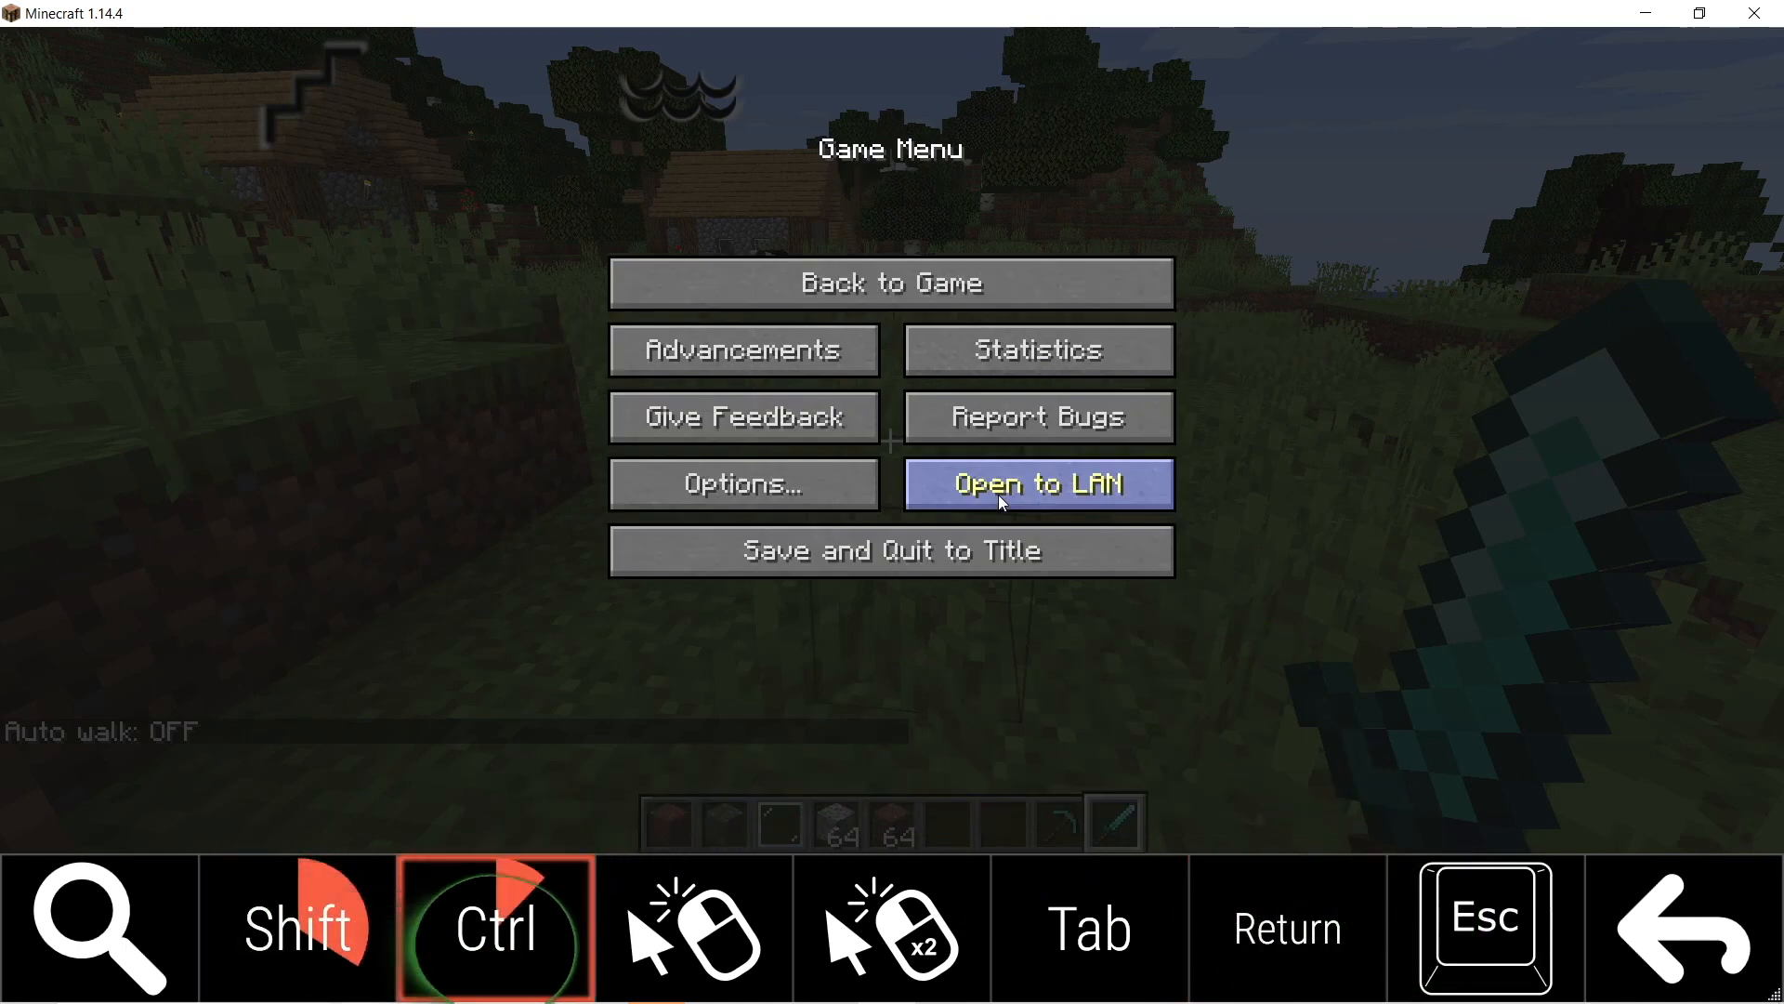
Step: Close the game menu from the Mouse + Menus keyboard
{"action": "key", "text": "shift"}
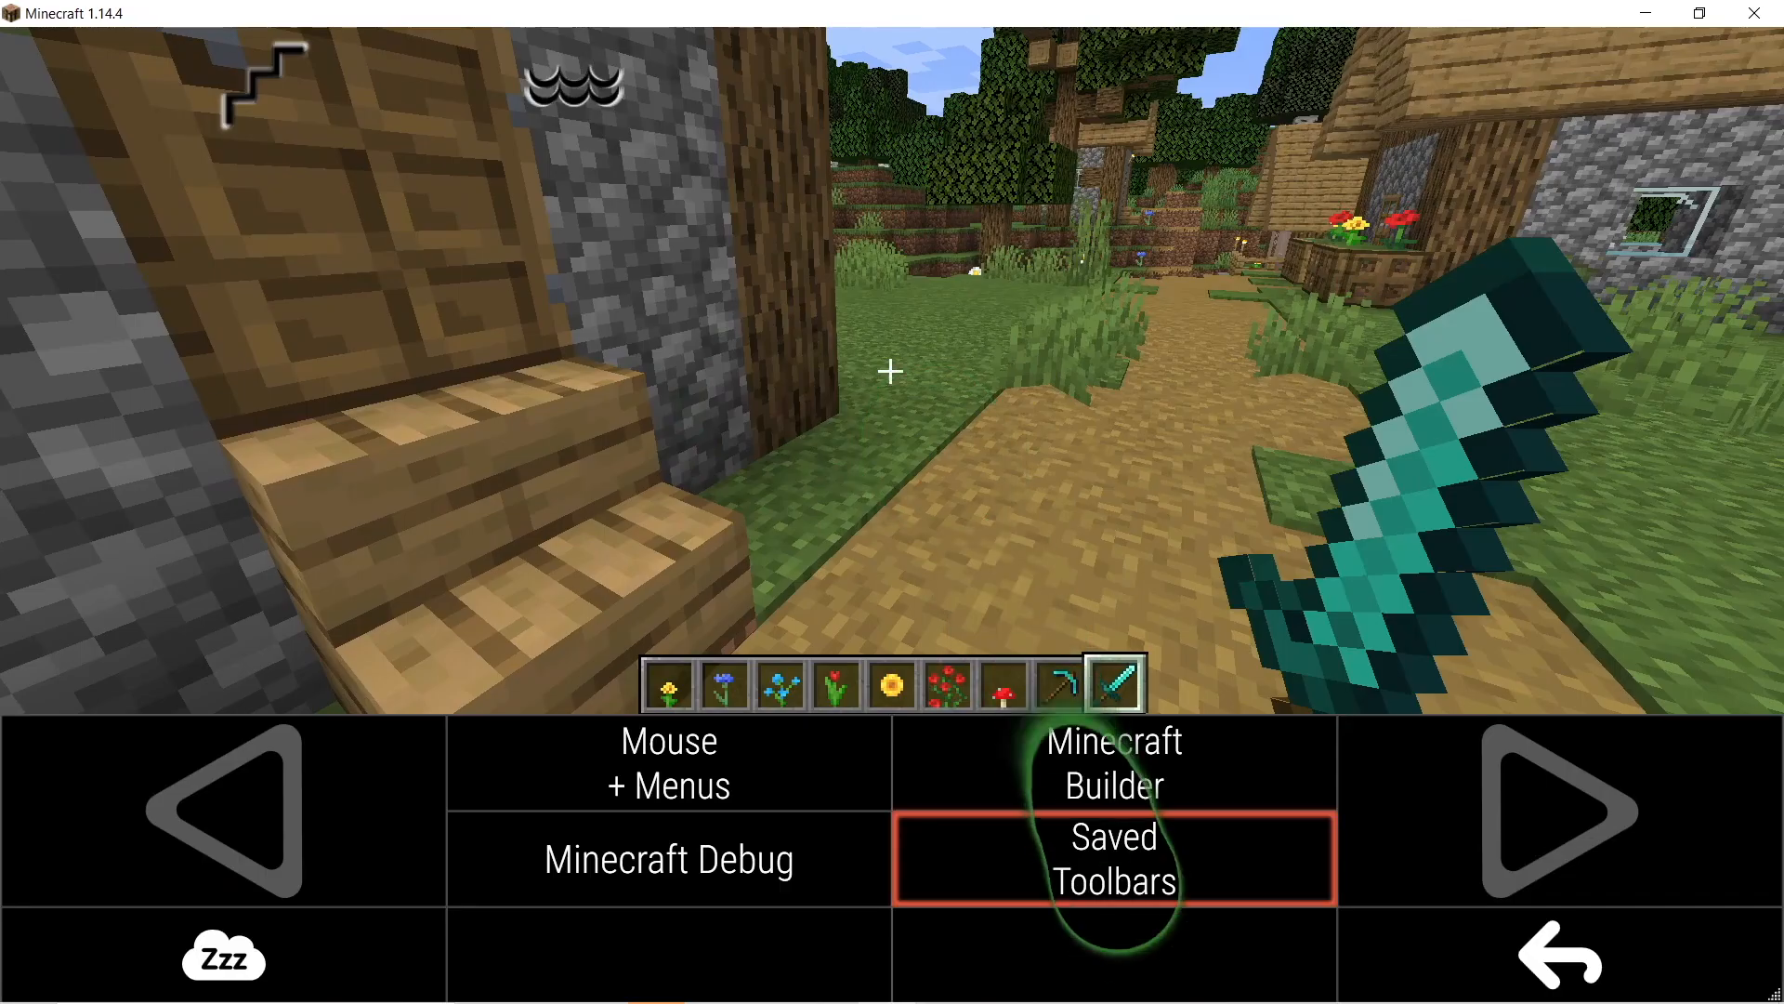
Step: From the Toolbars keyboard, view the Saved Toolbars tab in the creative inventory and close it
{"action": "left_click", "coordinate": [1112, 859]}
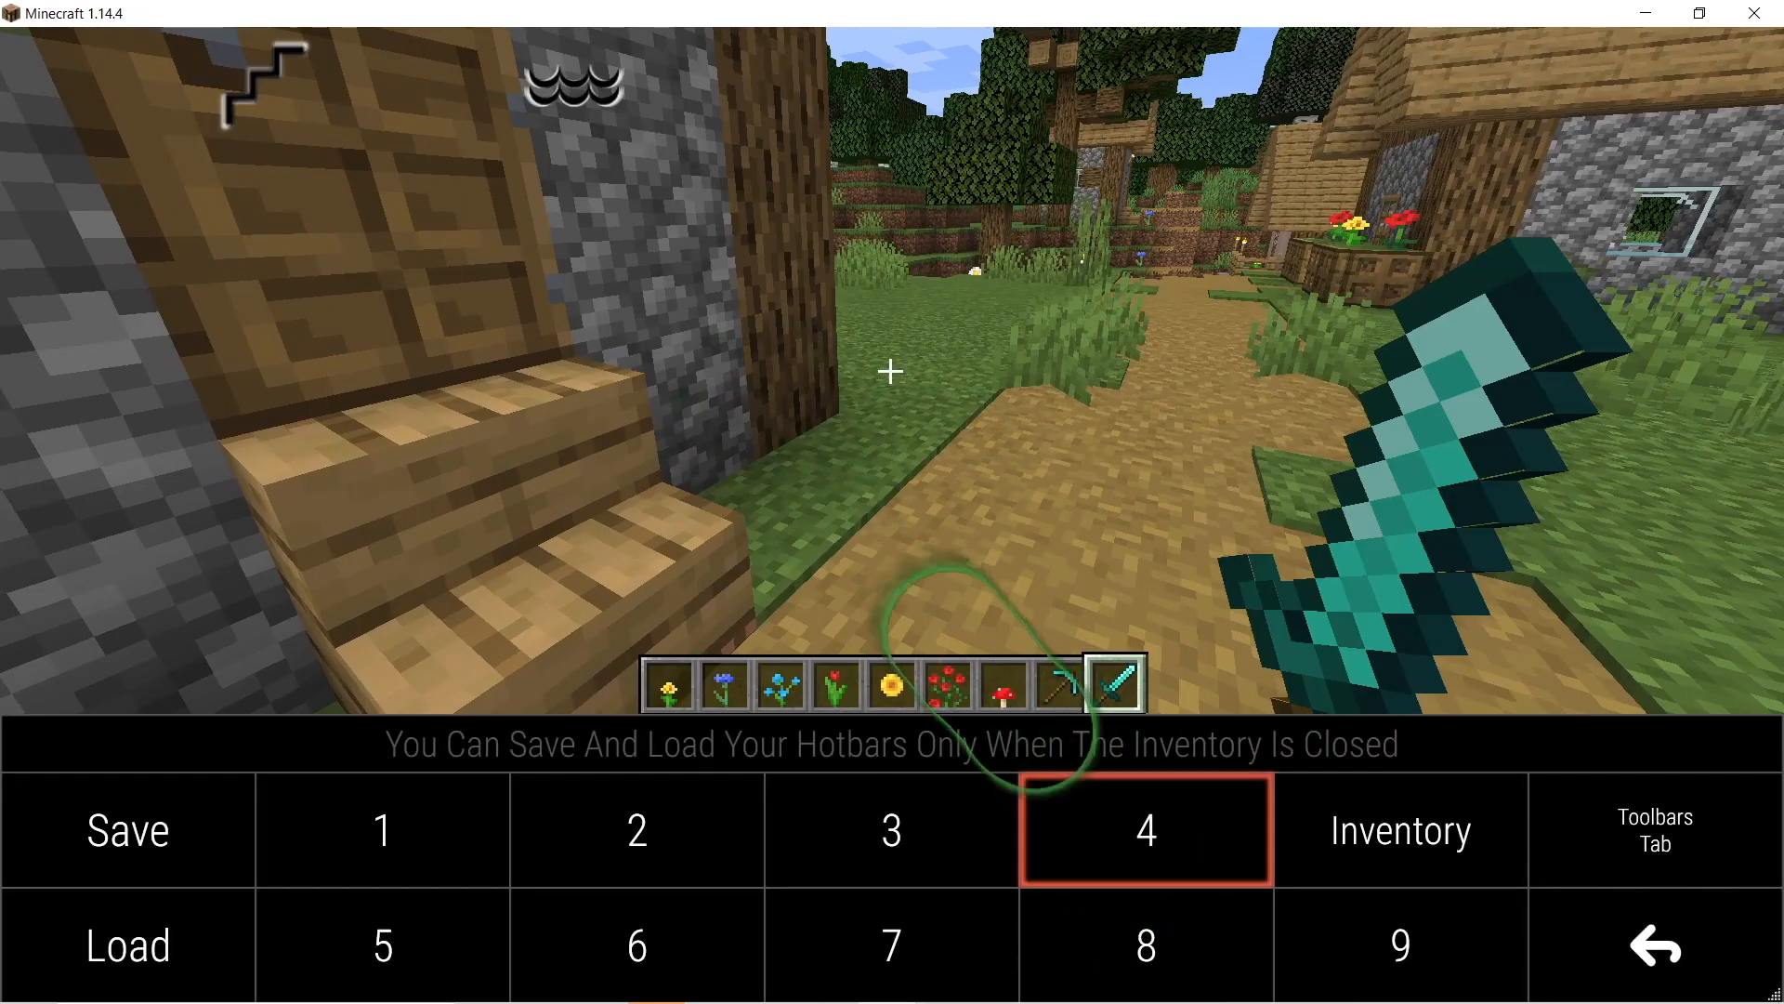
{"action": "left_click", "coordinate": [1400, 853]}
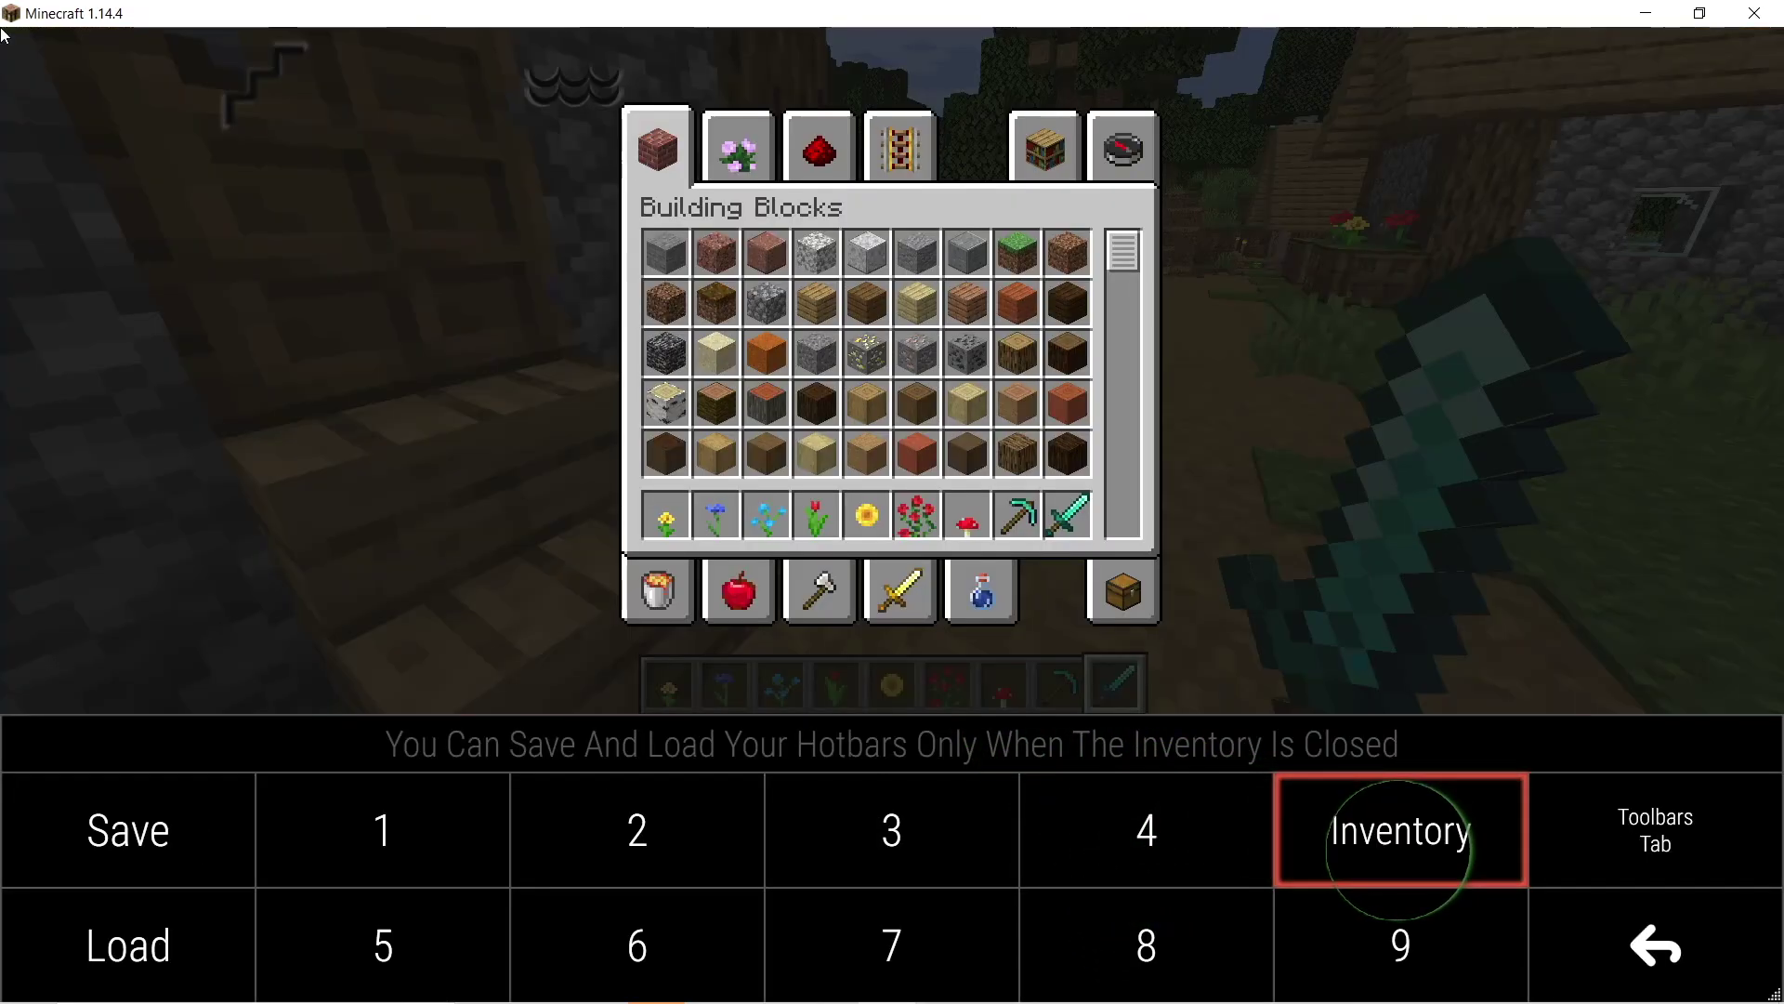
{"action": "mouse_move", "coordinate": [1654, 831]}
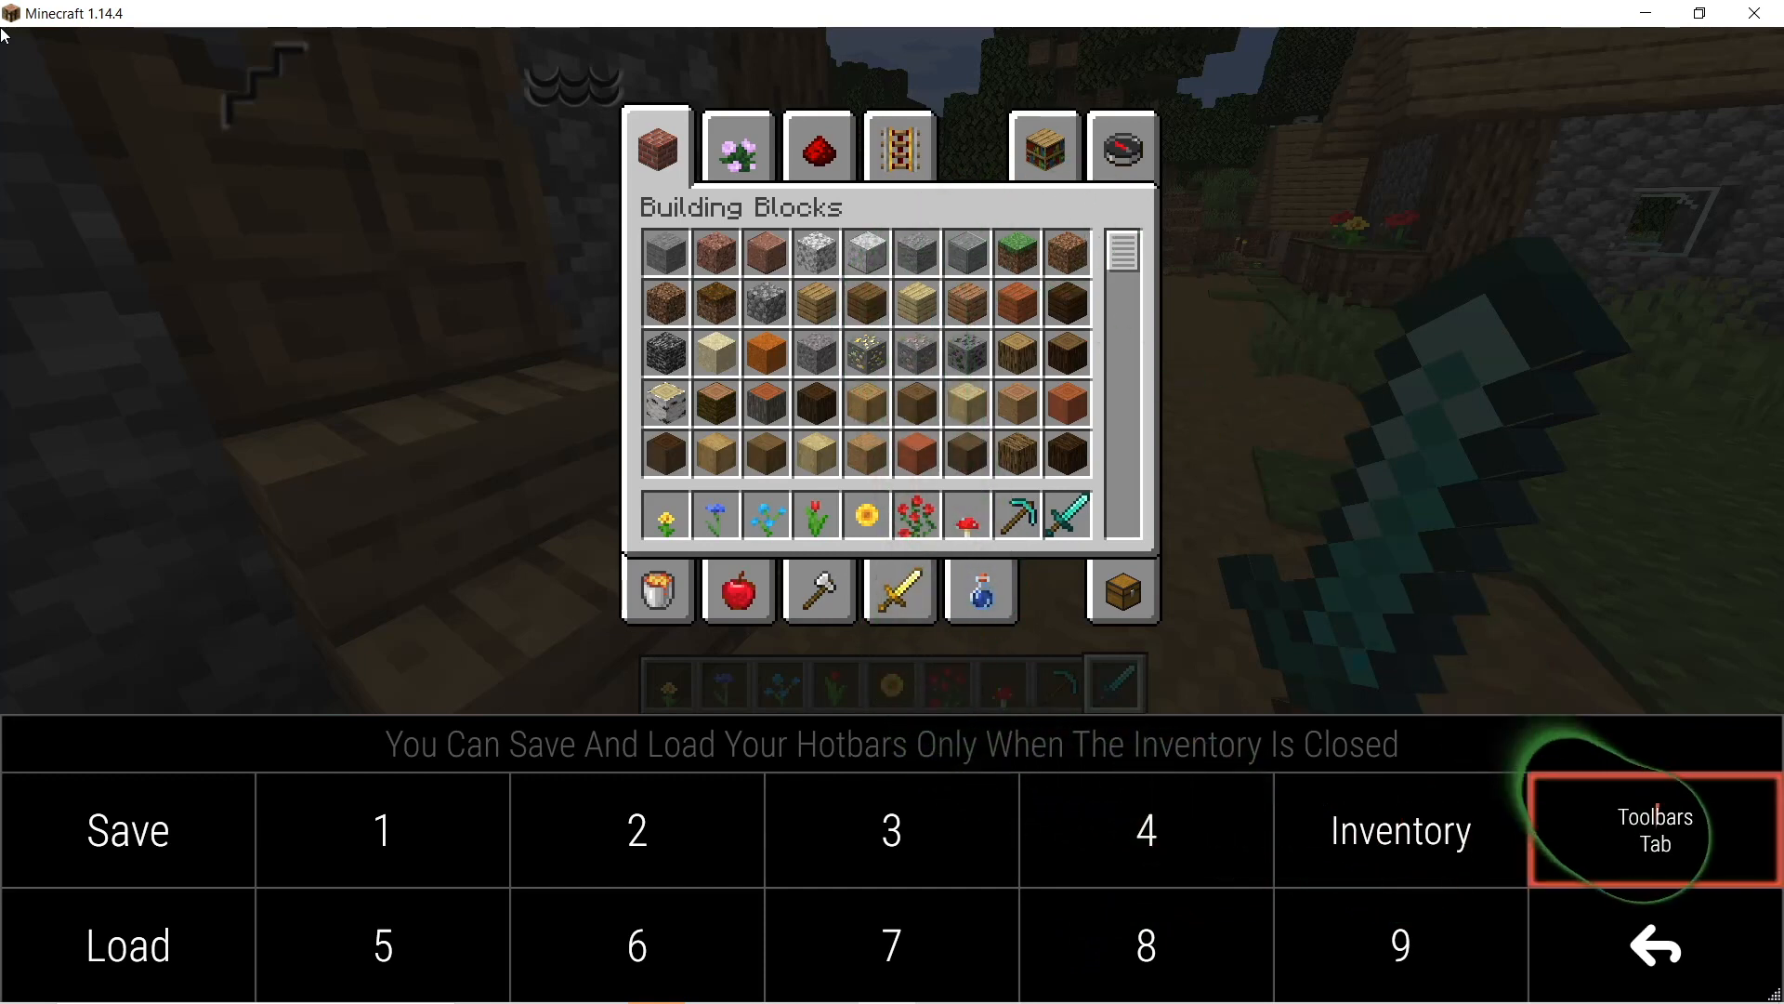
{"action": "left_click", "coordinate": [1045, 145]}
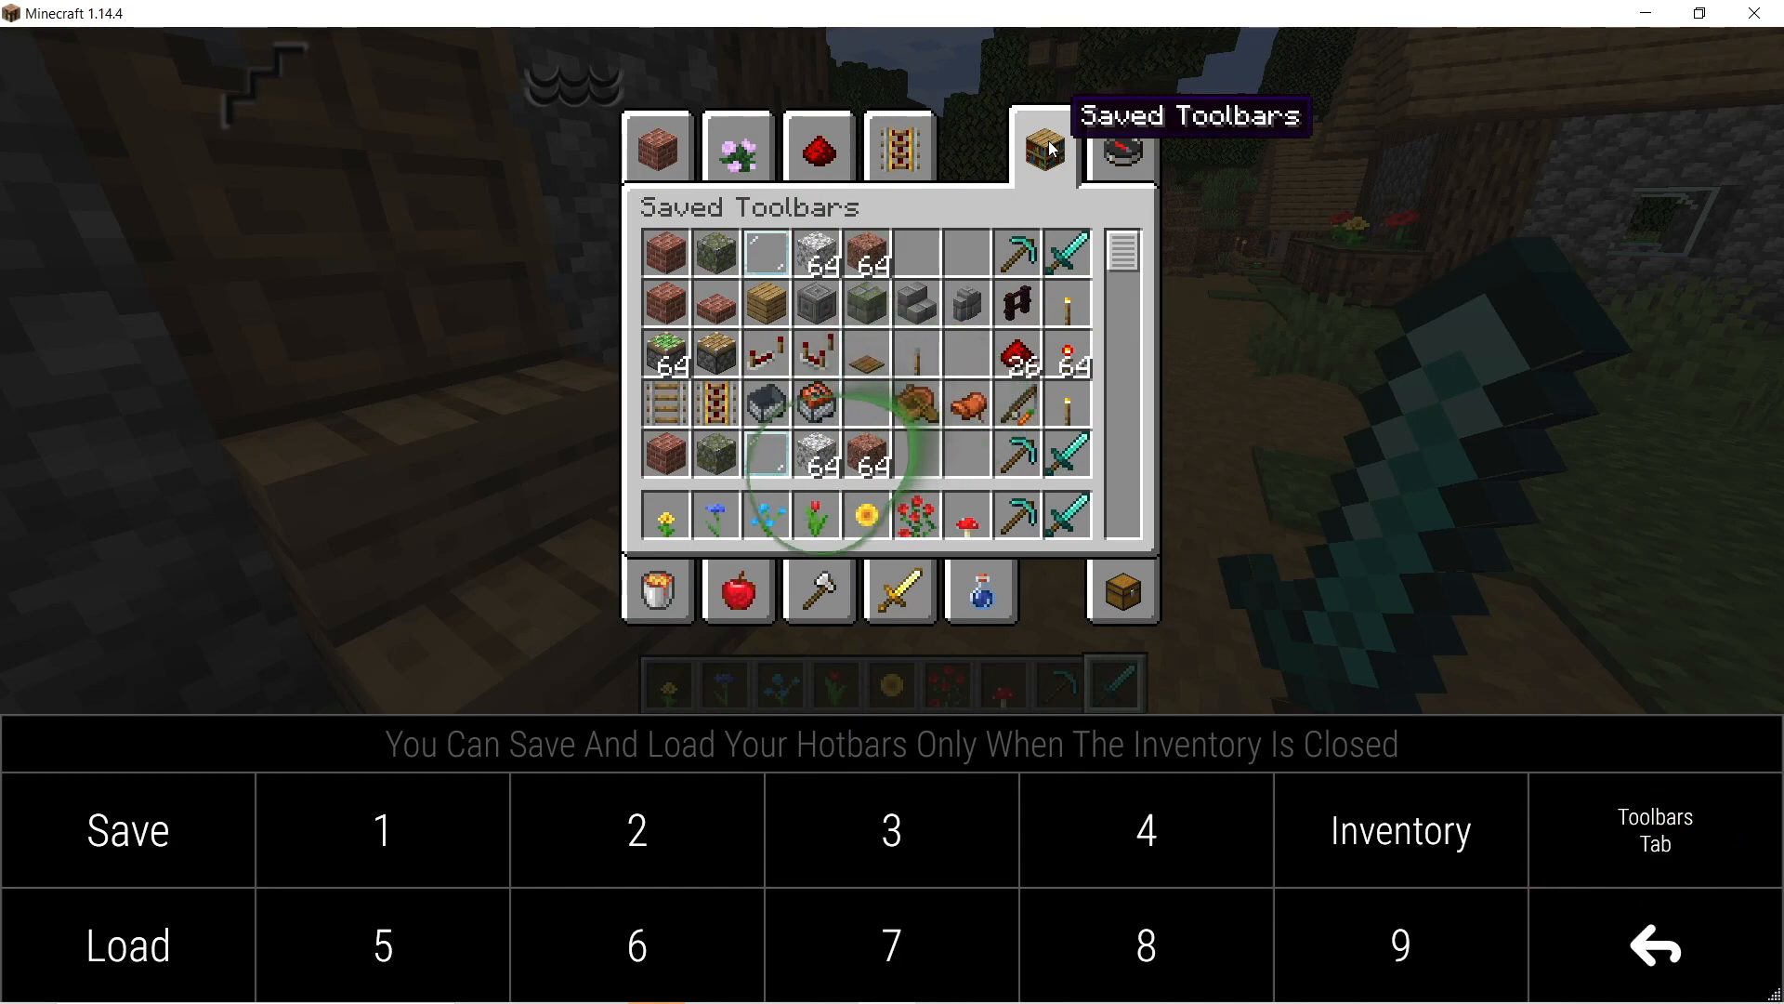
{"action": "left_click", "coordinate": [1401, 829]}
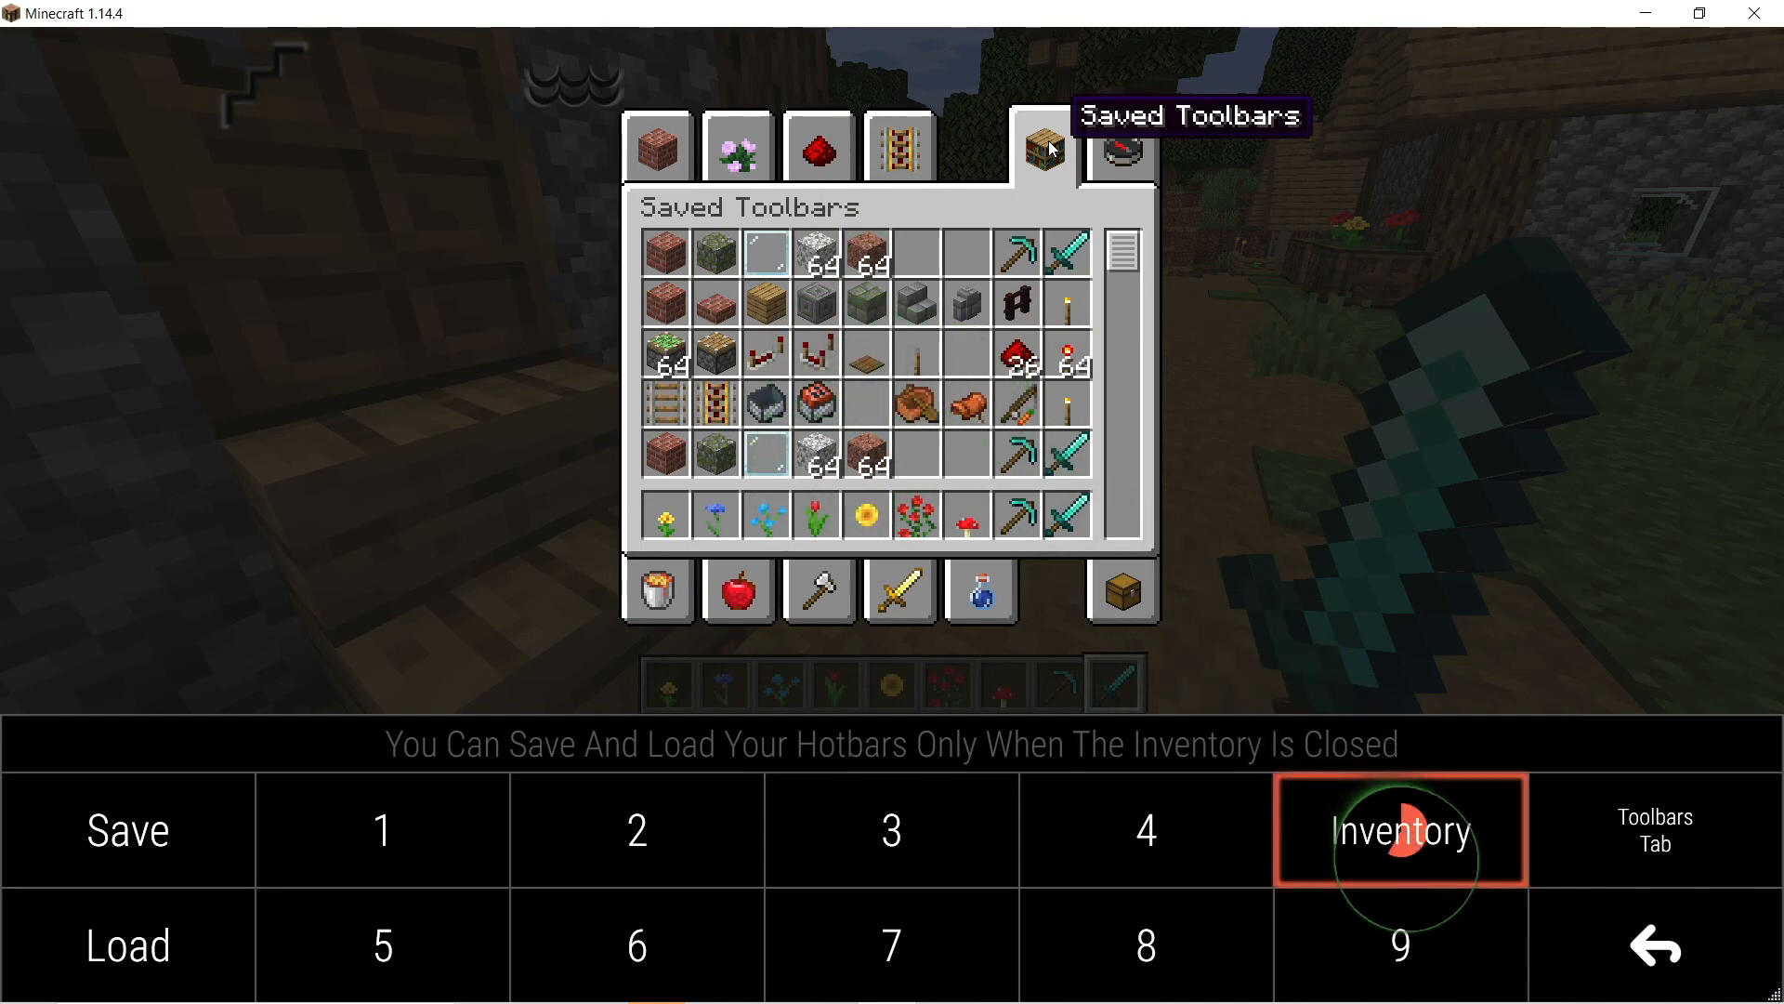
{"action": "left_click", "coordinate": [1401, 829]}
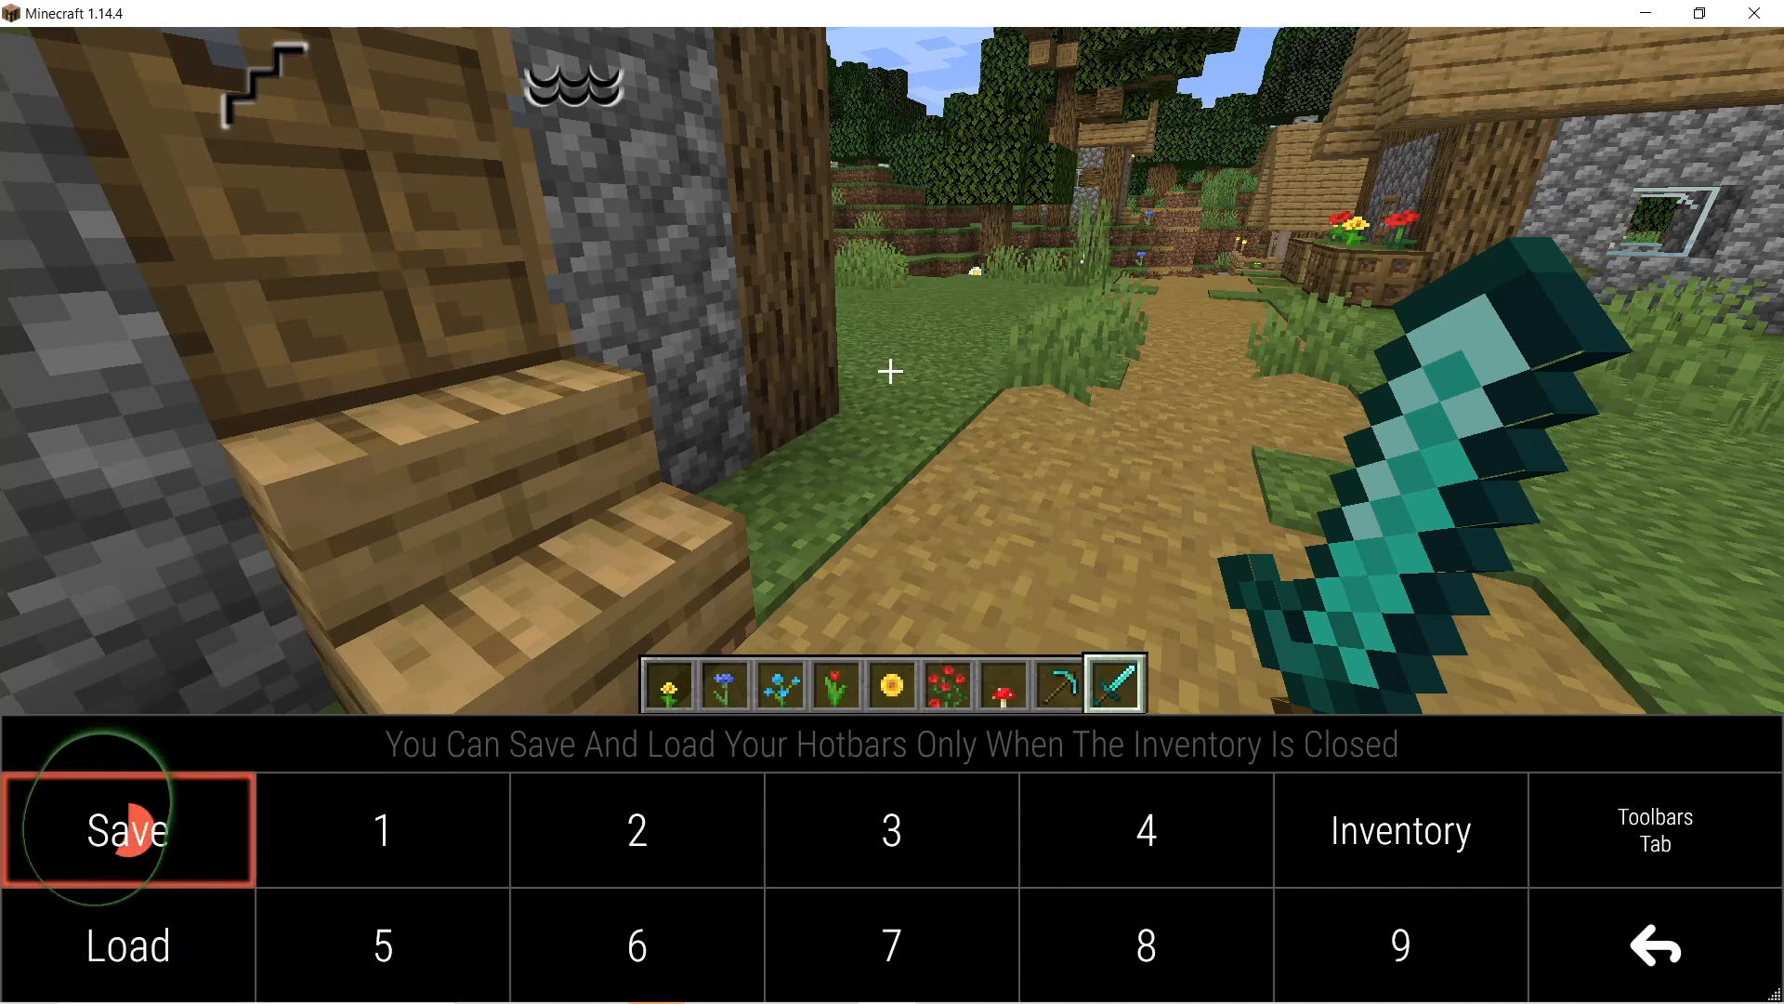
Step: Save the flower hotbar to slot 5, then load a saved hotbar slot
{"action": "left_click", "coordinate": [379, 944]}
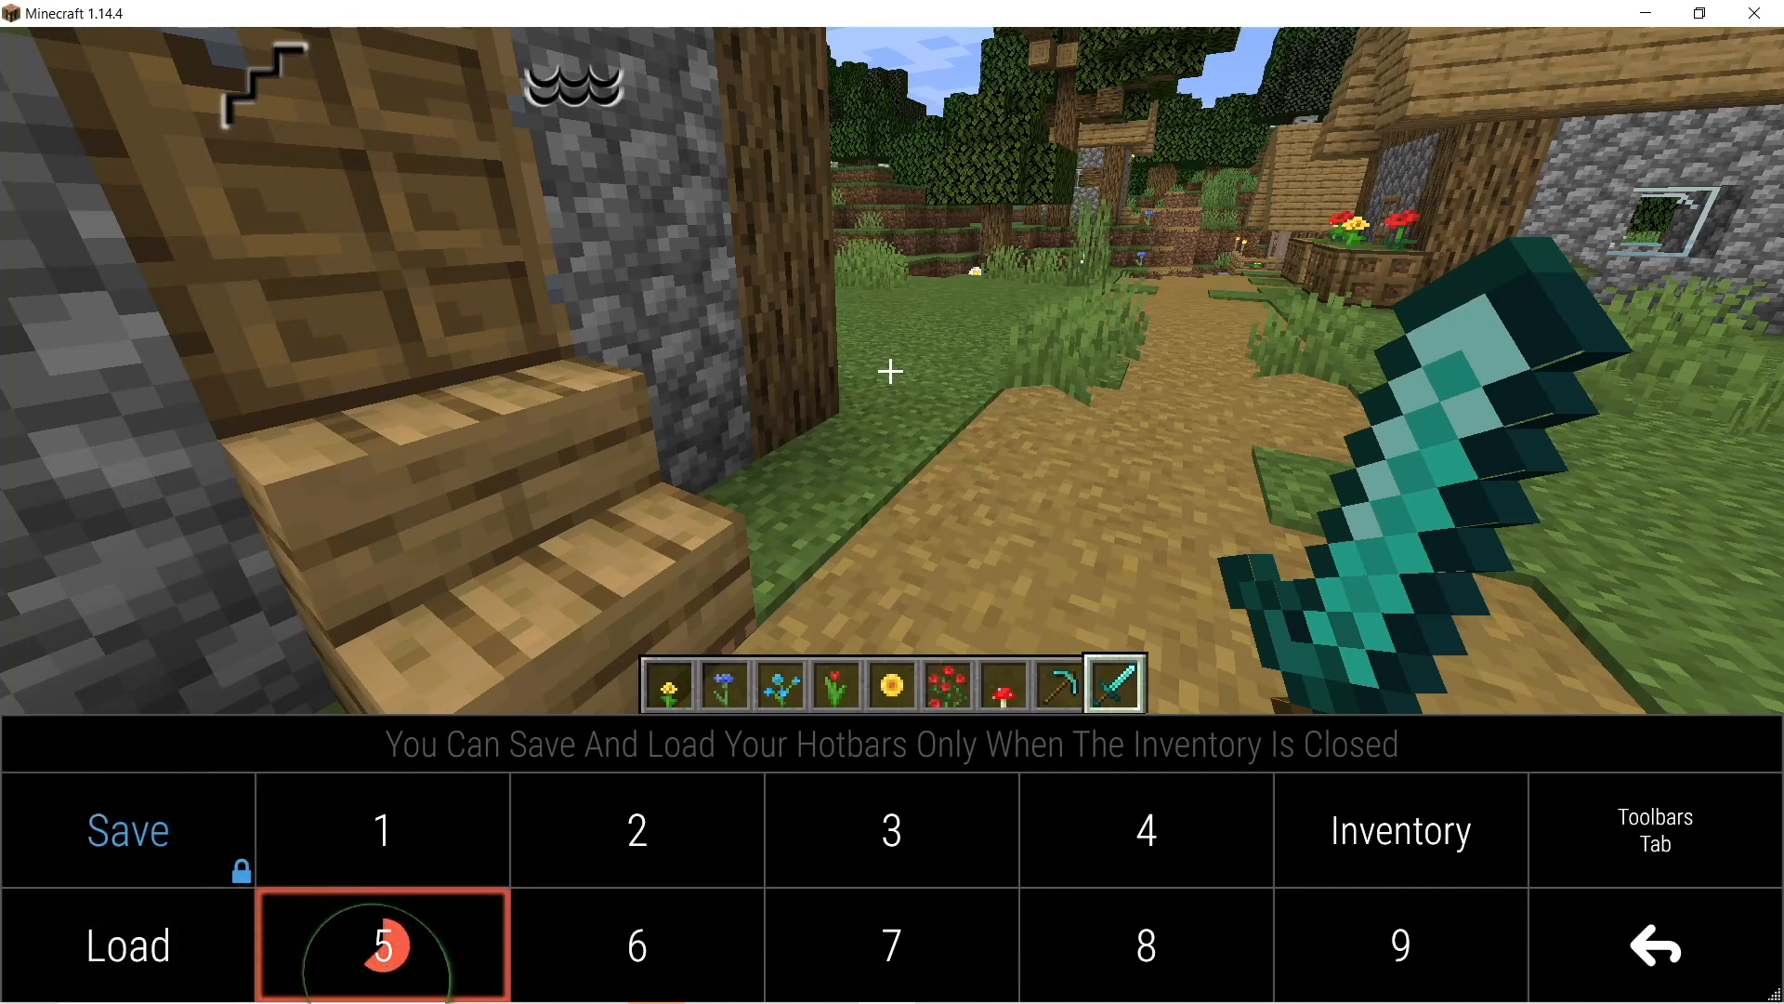
{"action": "left_click", "coordinate": [383, 944]}
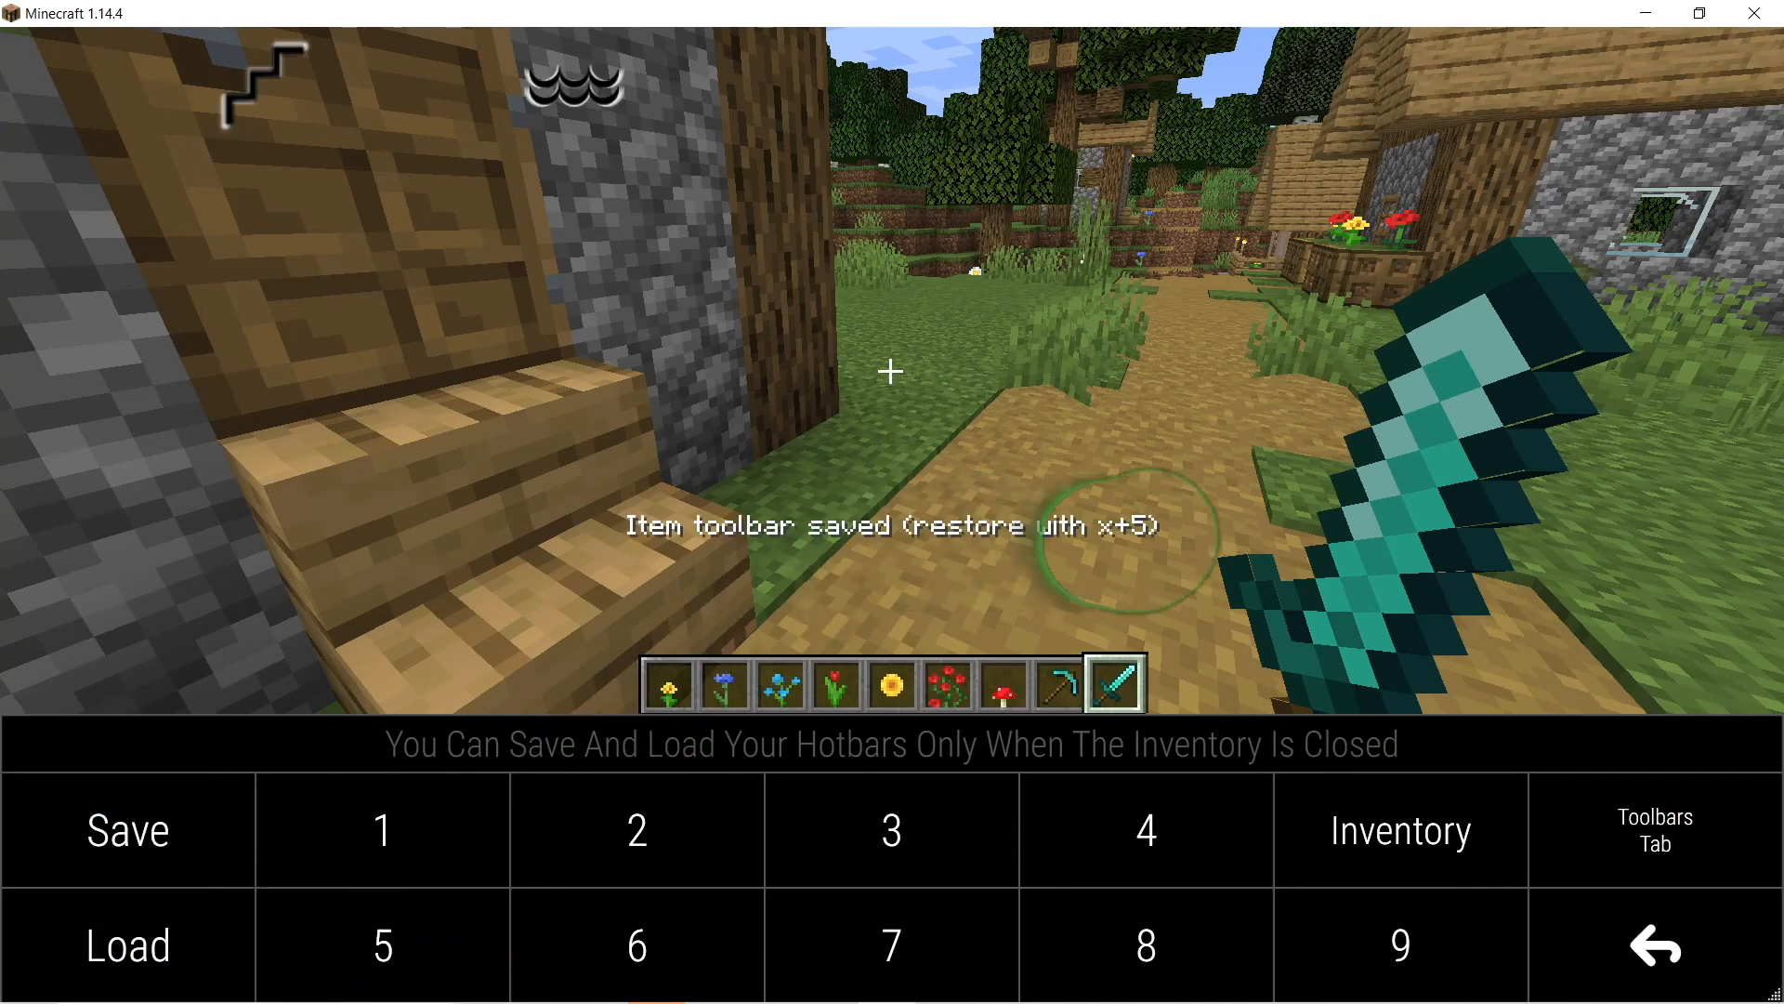
{"action": "left_click", "coordinate": [122, 946]}
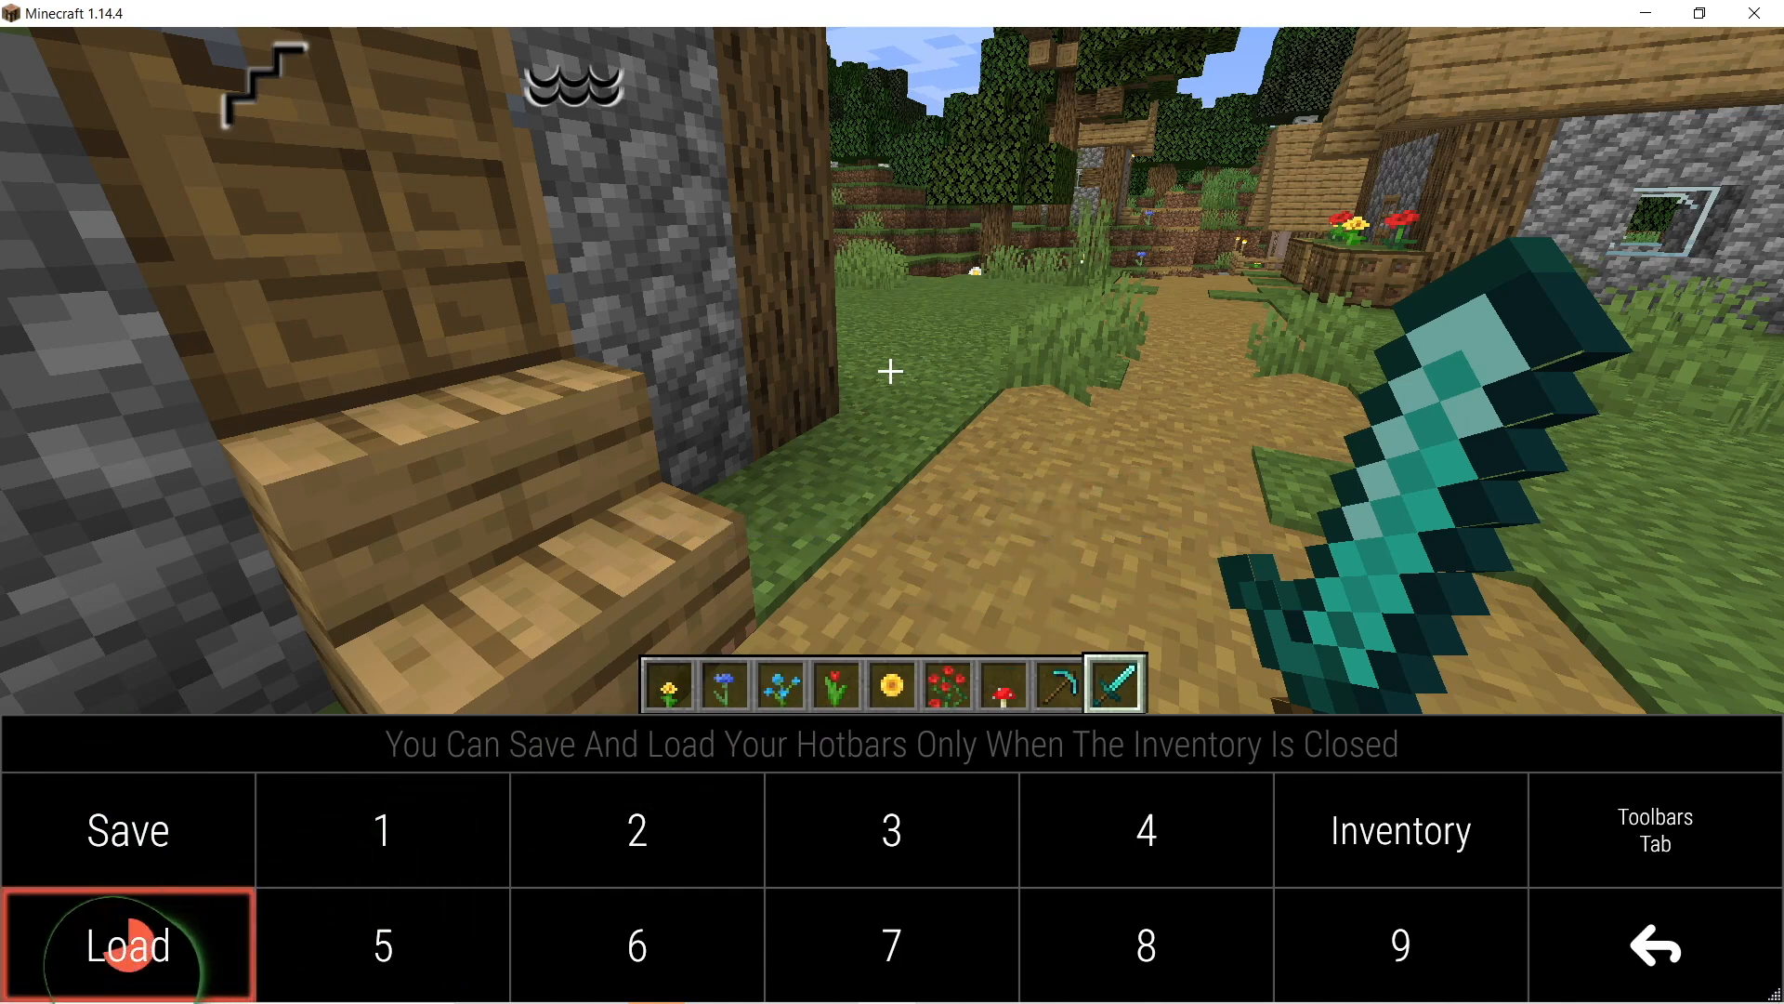
{"action": "left_click", "coordinate": [383, 831]}
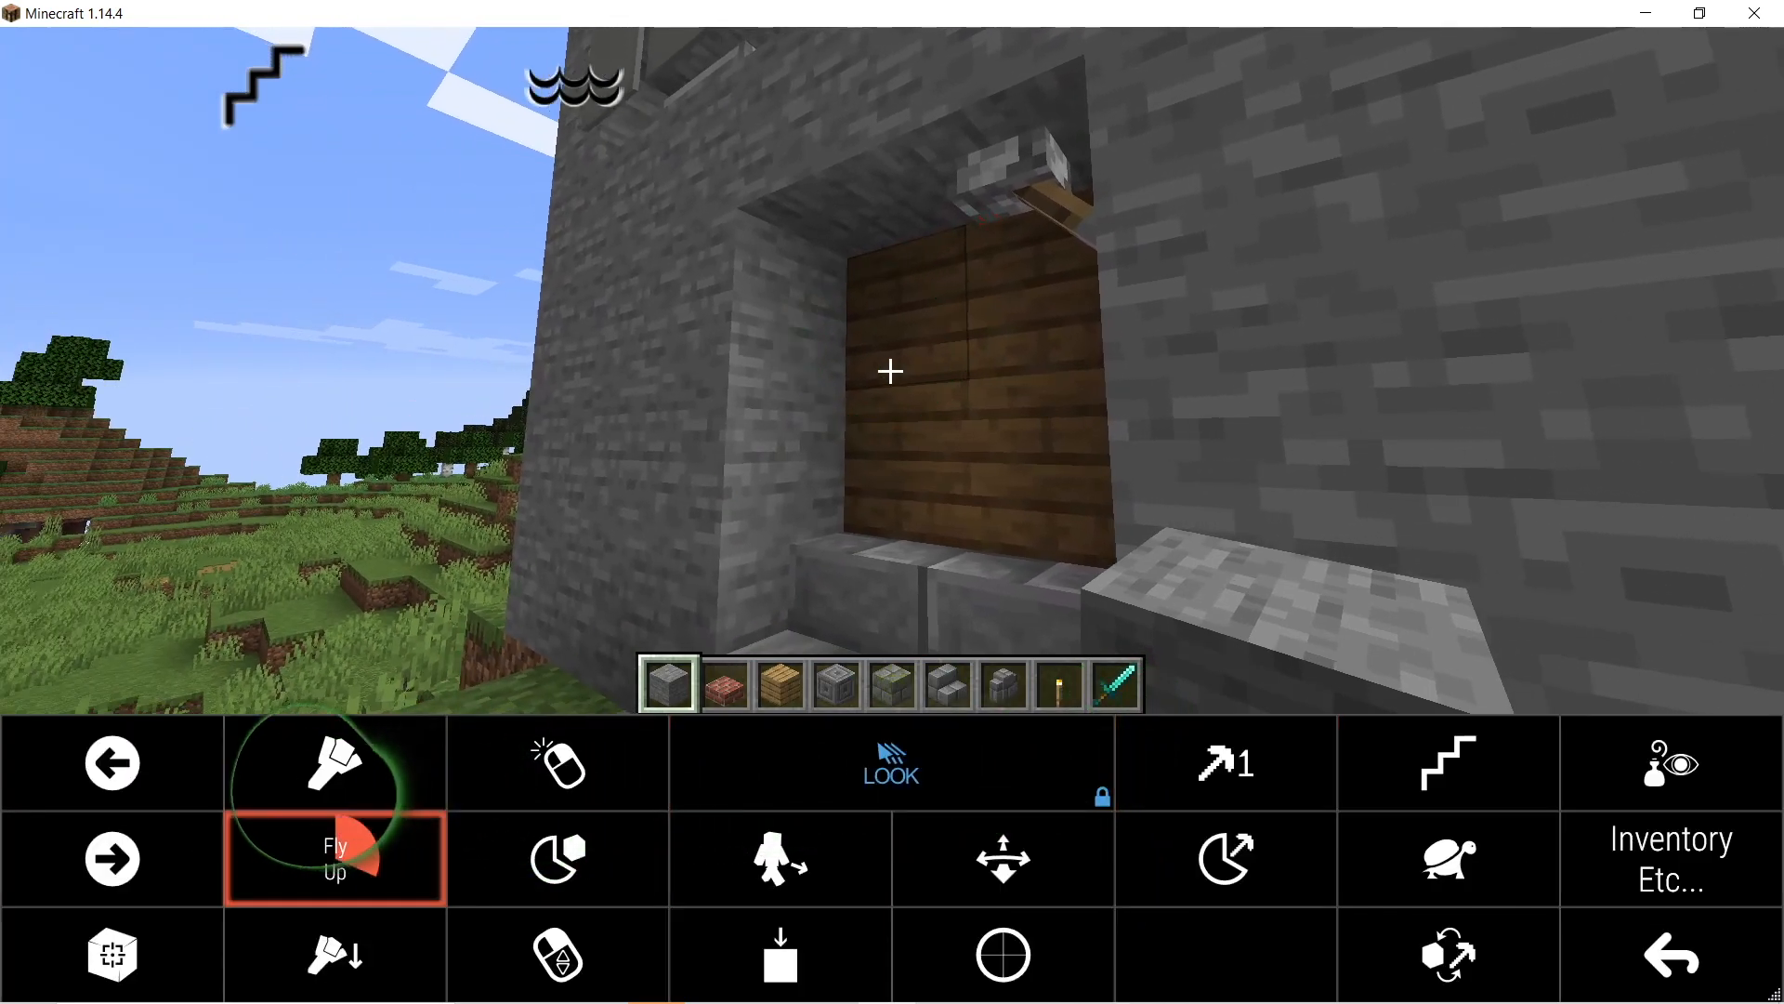
Step: Fly upward, aim through iron sights, then toggle dwell building on and off again
{"action": "left_click", "coordinate": [334, 967]}
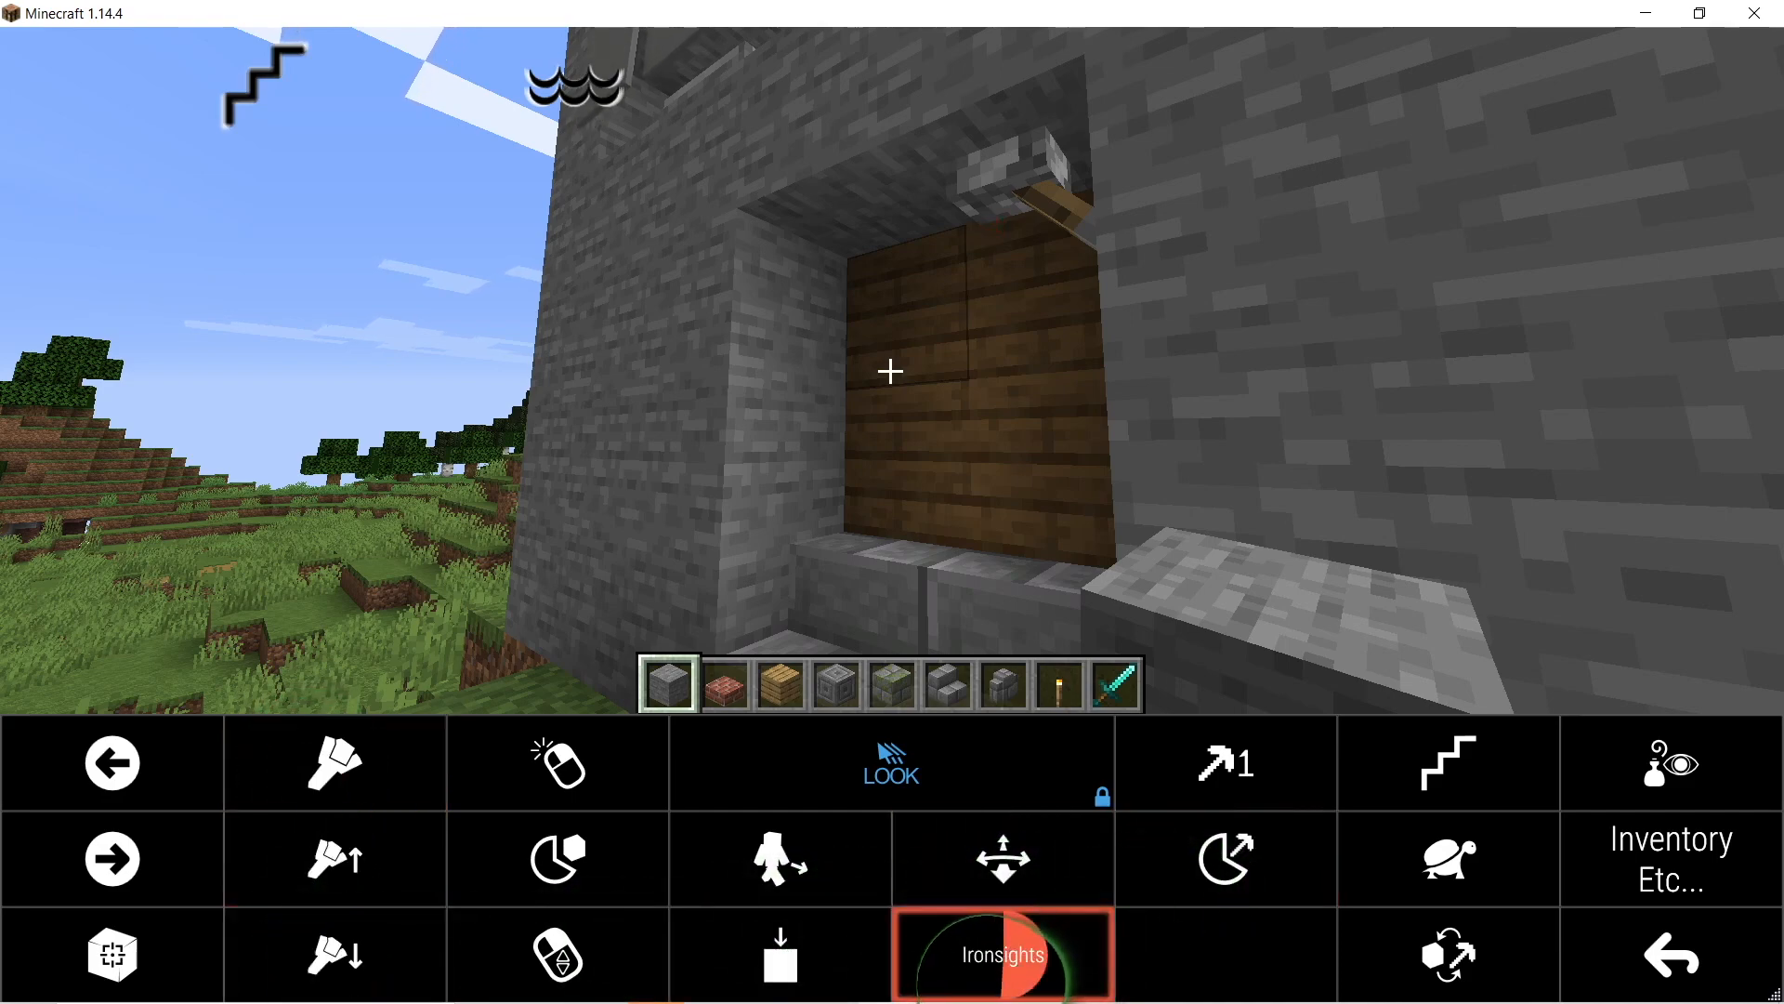
{"action": "left_click", "coordinate": [1002, 956]}
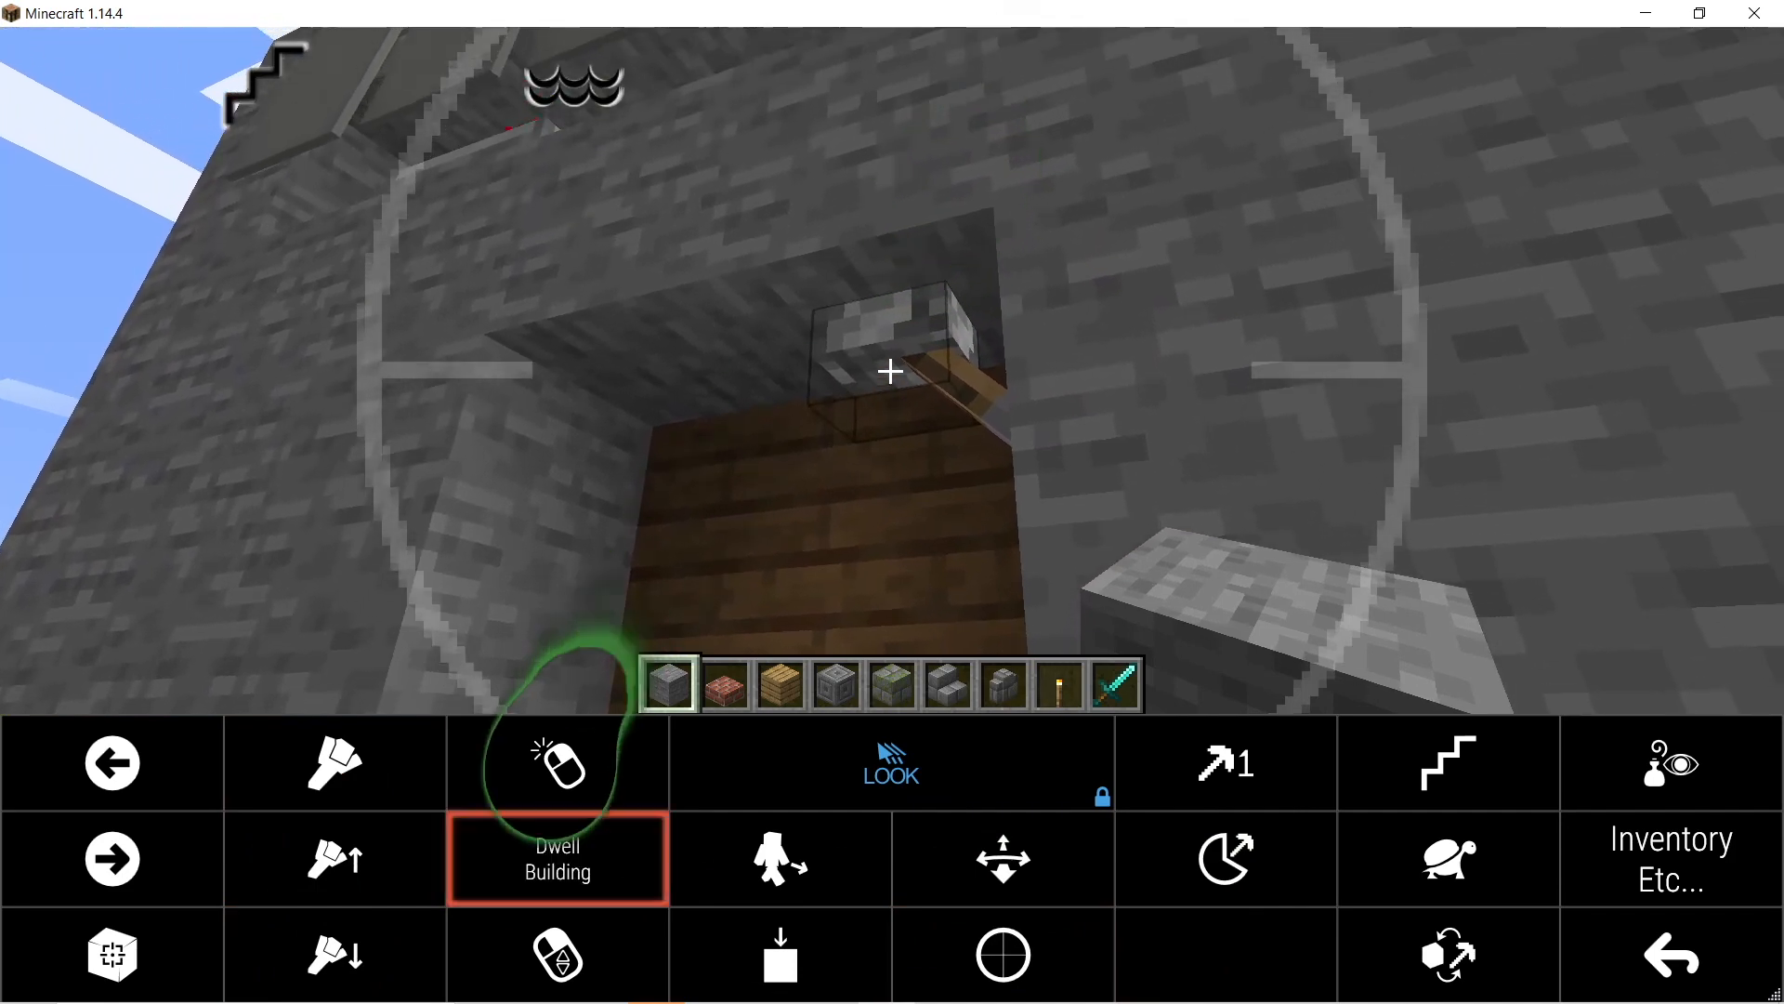
{"action": "left_click", "coordinate": [558, 762]}
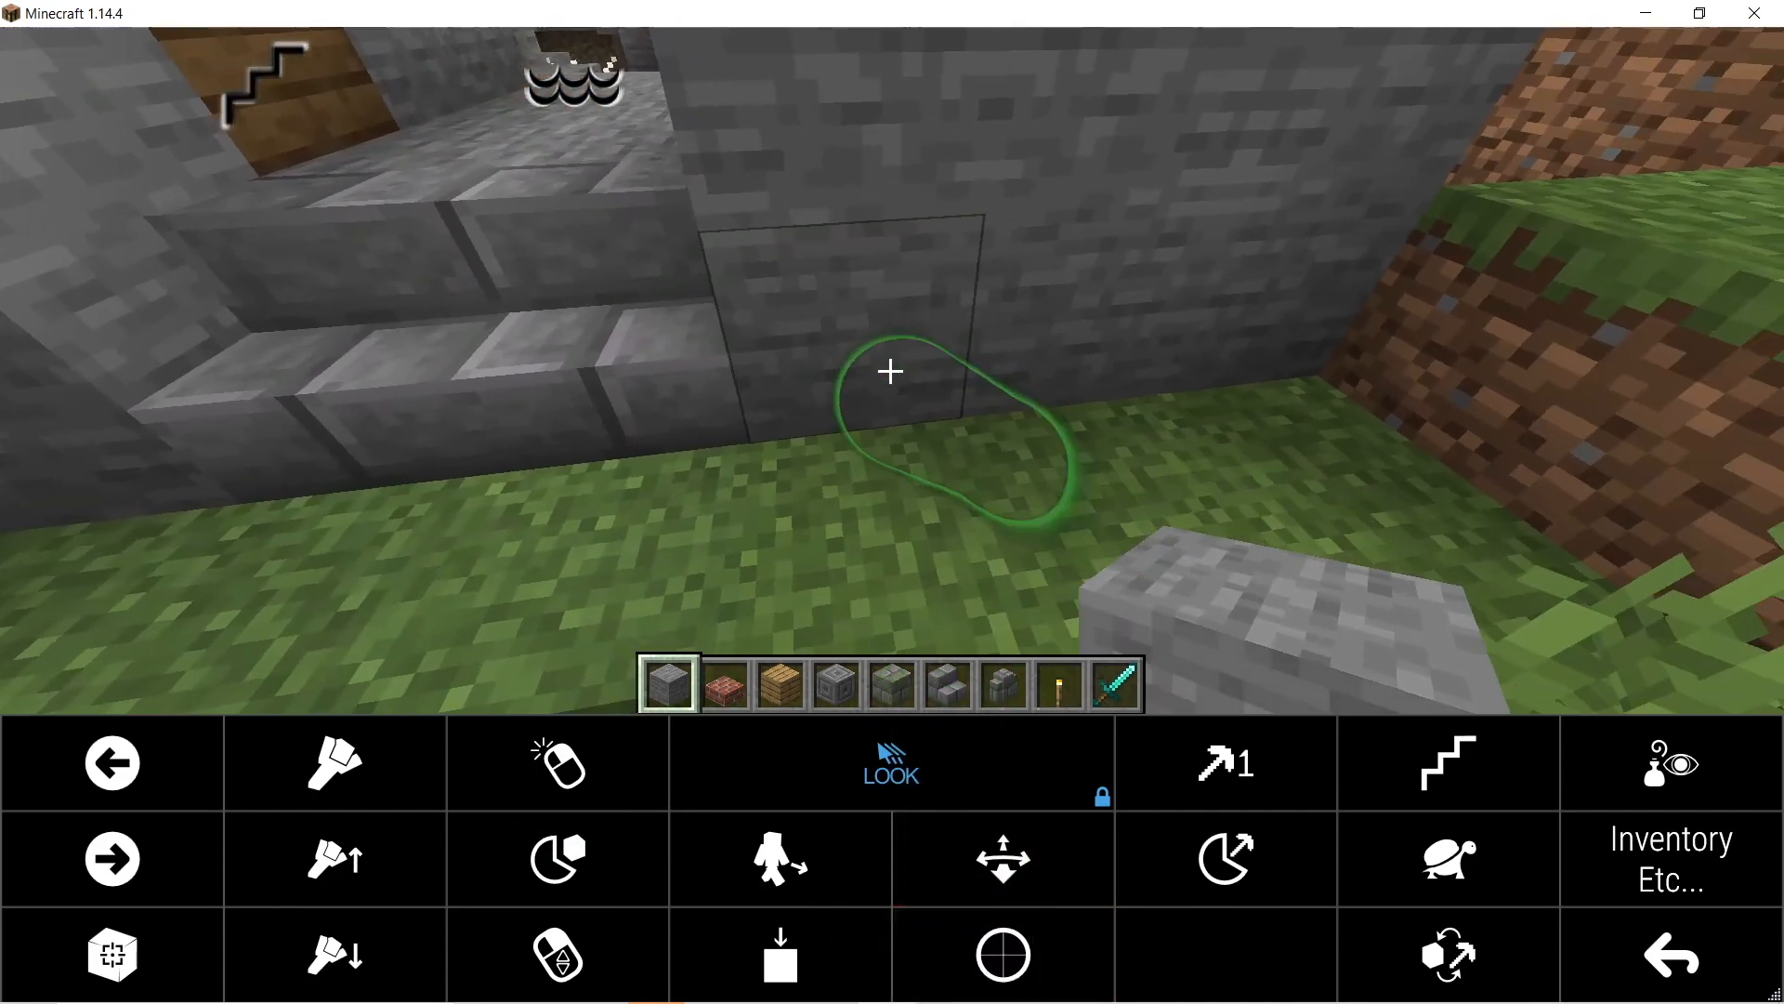
{"action": "left_click", "coordinate": [1225, 863]}
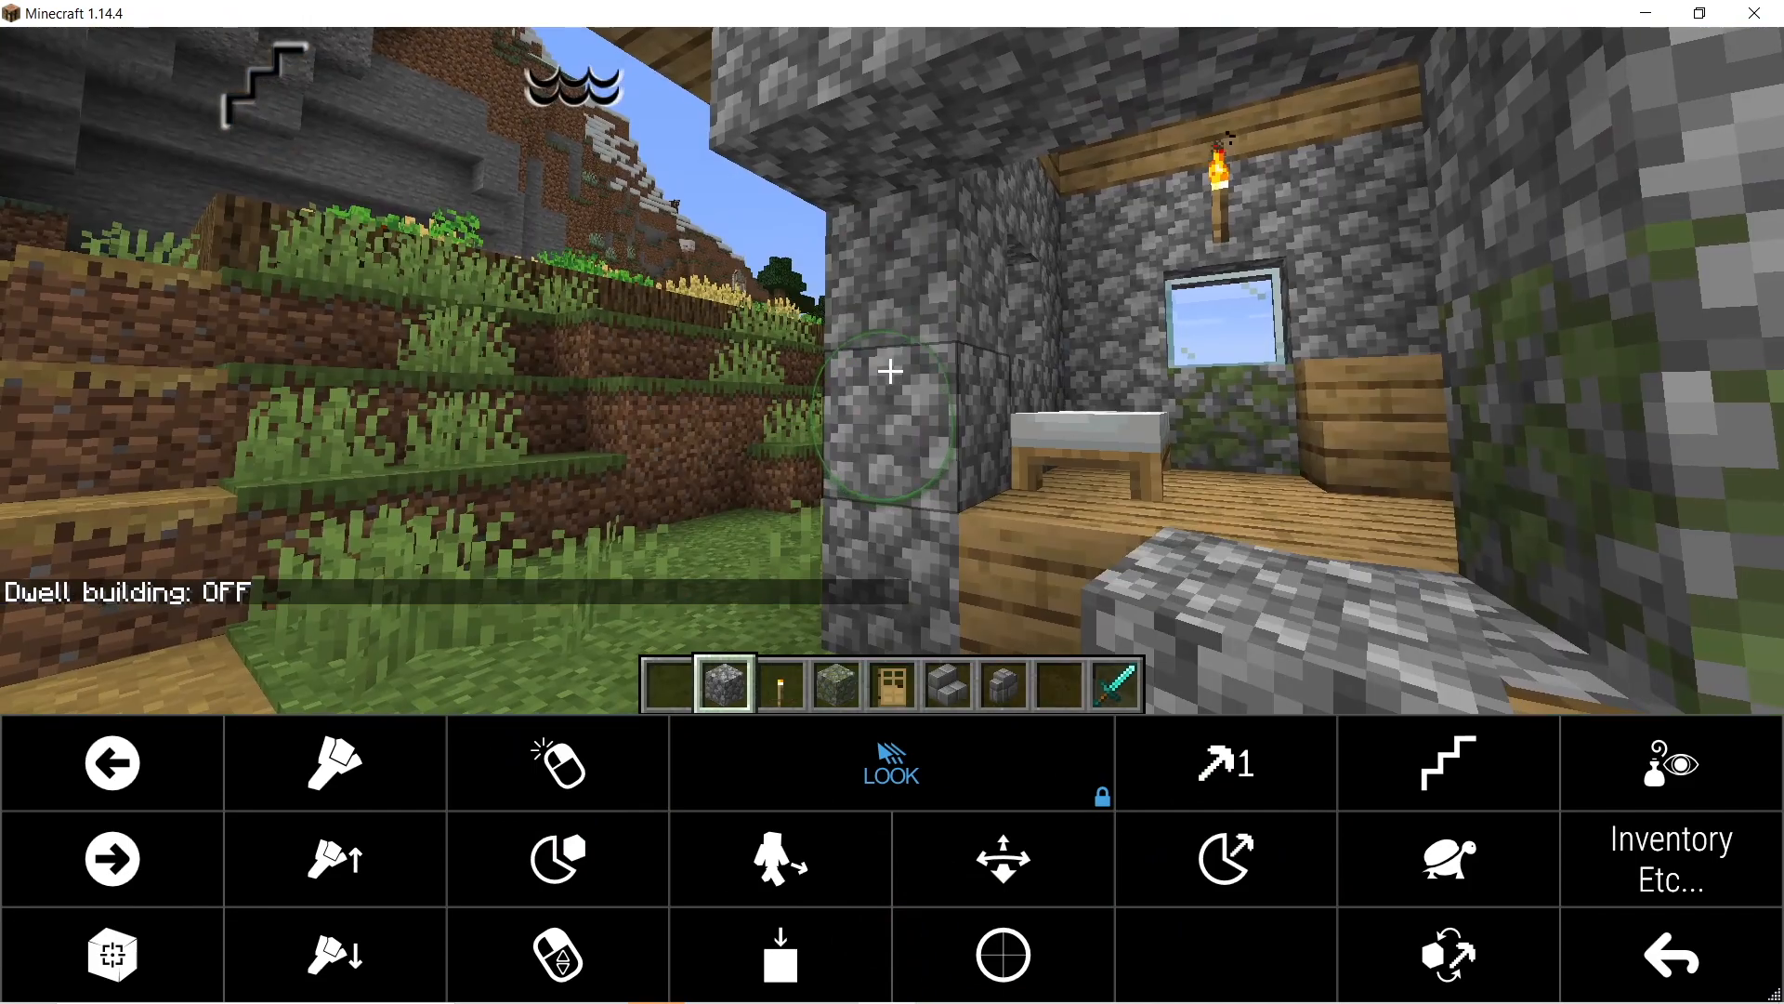
Step: Turn dwell building on to place cobblestone by gaze, fly up the wall, then turn on dwell mining
{"action": "left_click", "coordinate": [558, 858]}
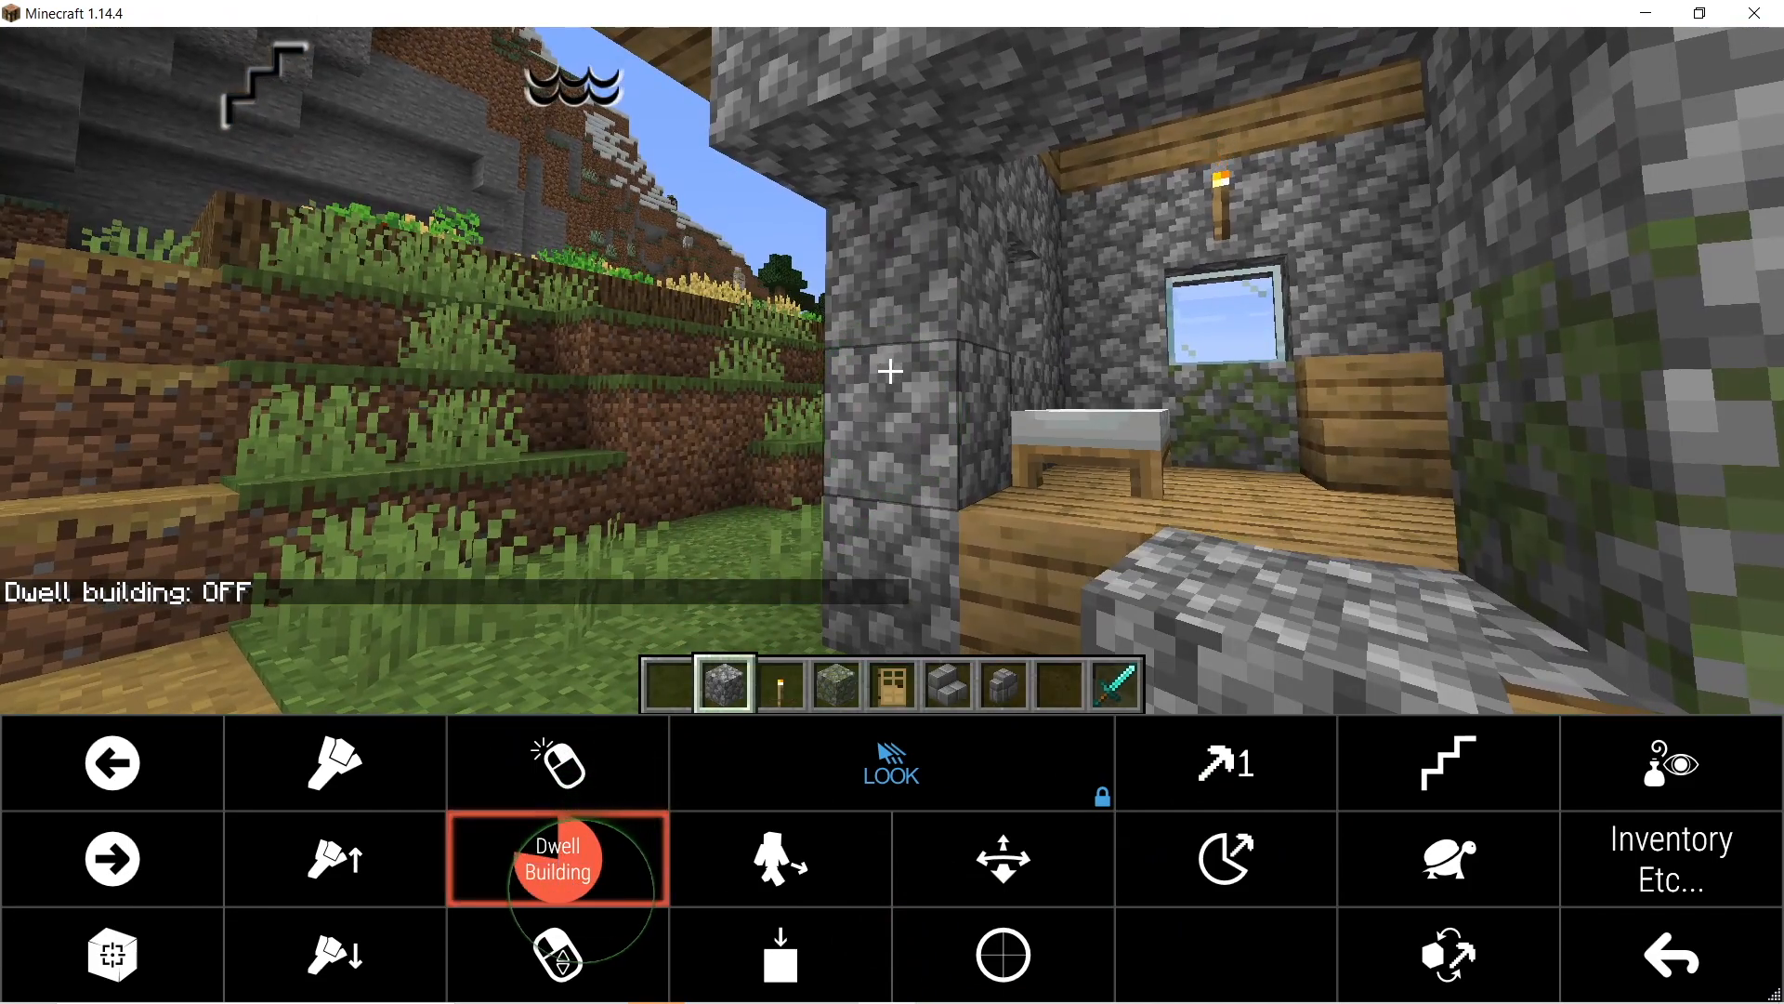
{"action": "left_click", "coordinate": [557, 859]}
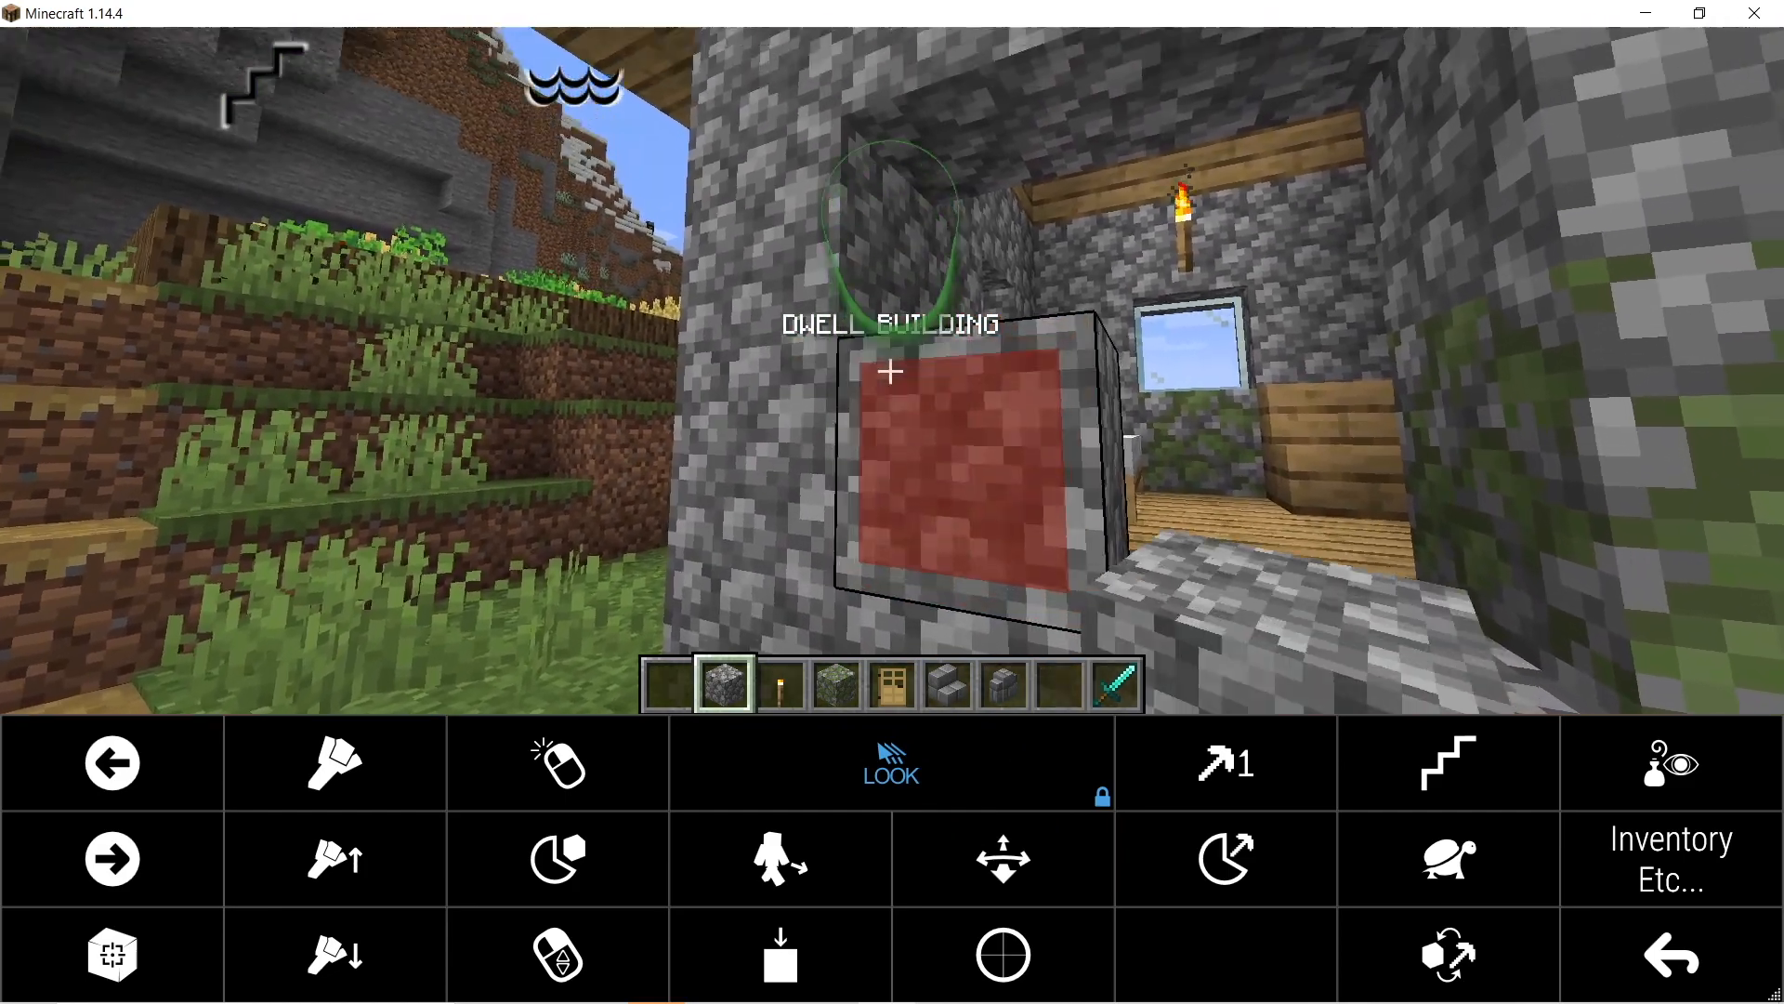
{"action": "left_click", "coordinate": [335, 874]}
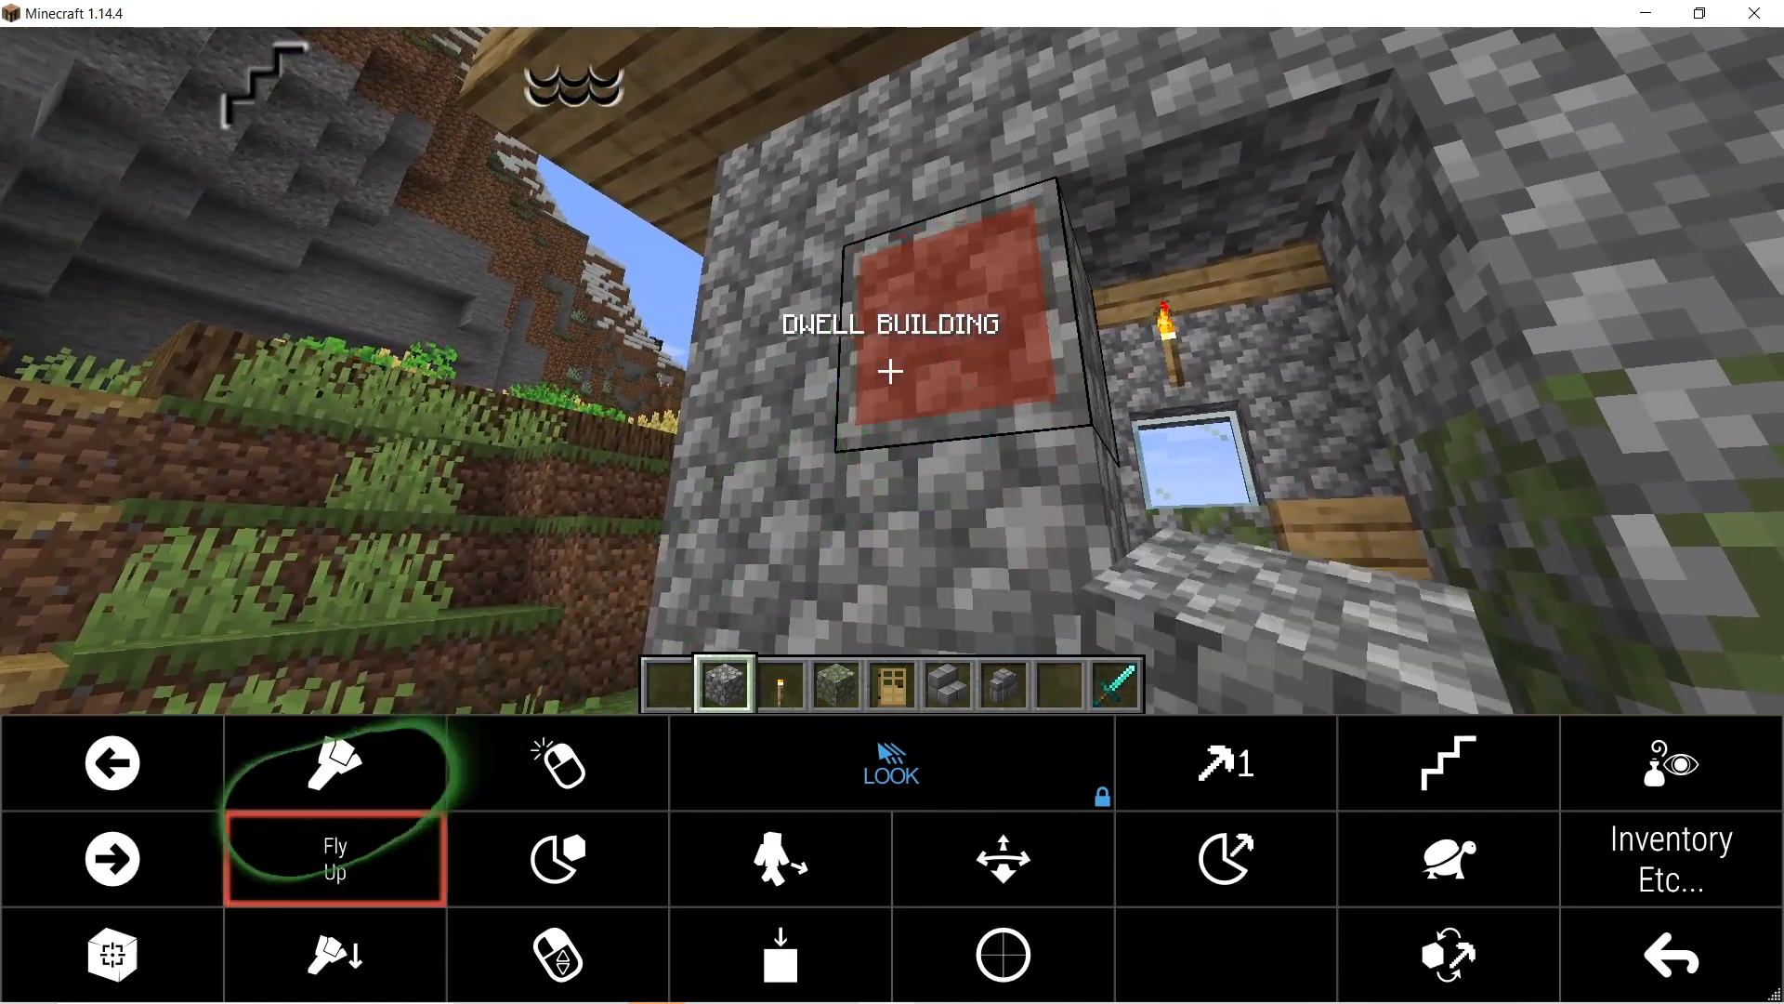
{"action": "left_click", "coordinate": [110, 870]}
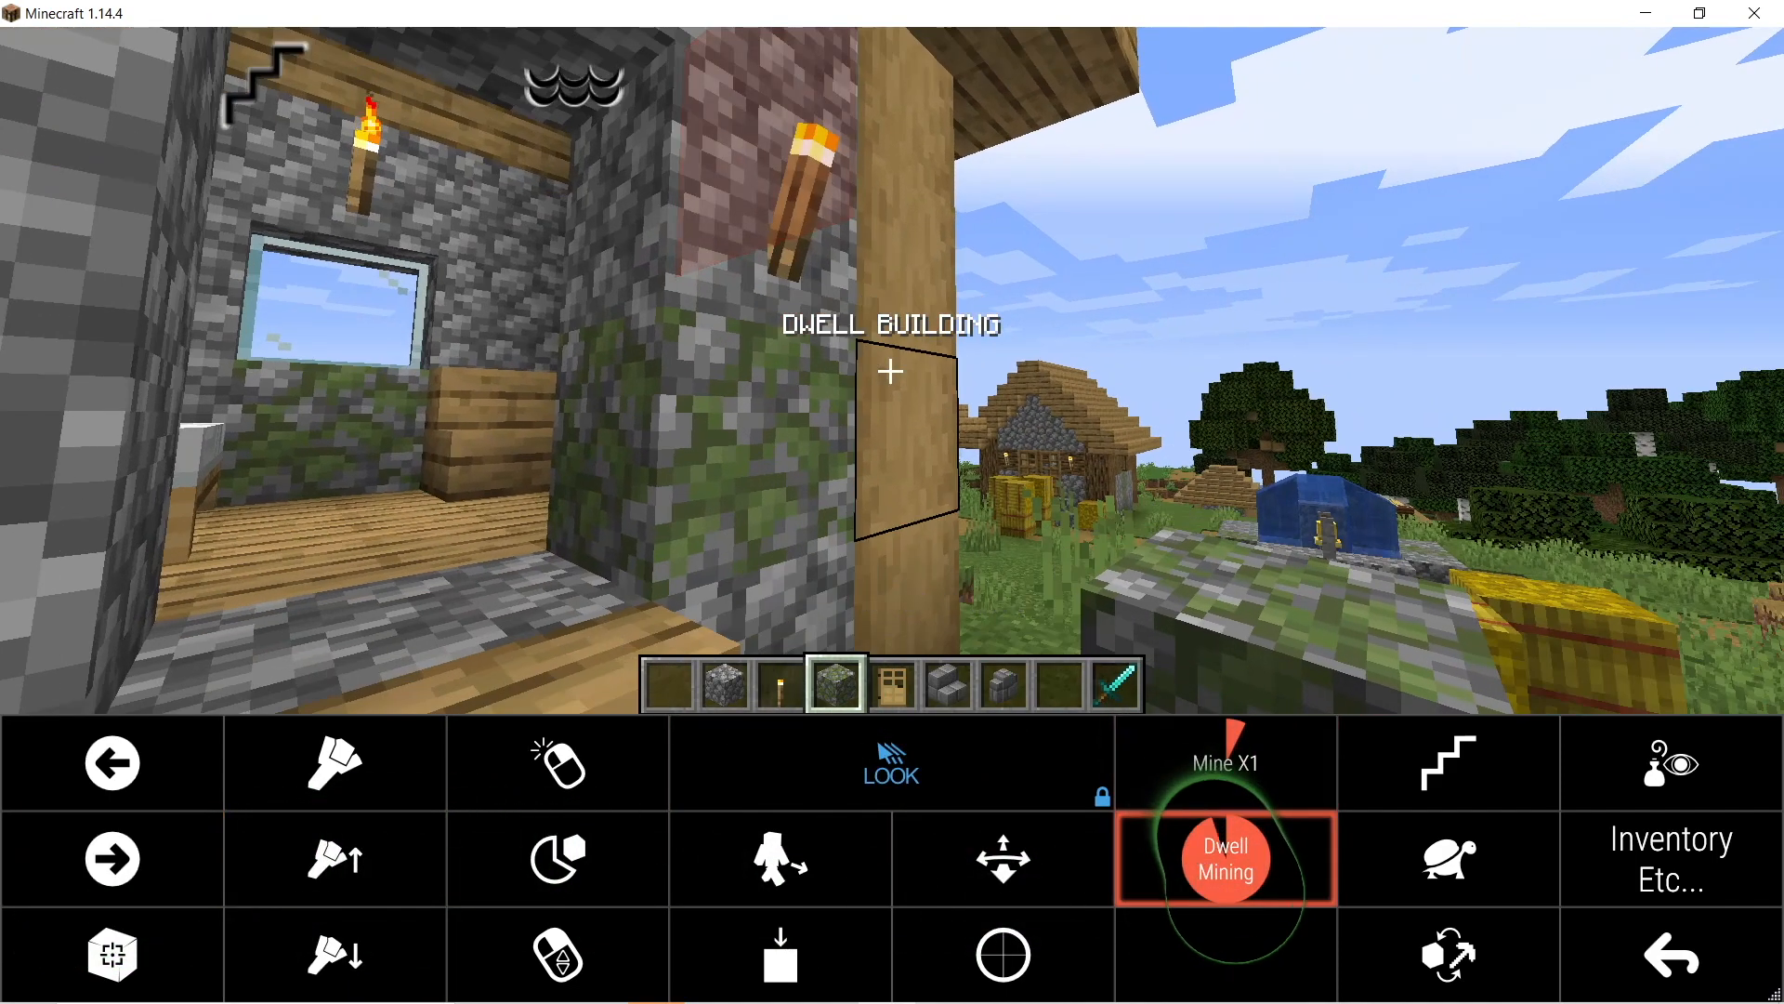
{"action": "left_click", "coordinate": [1225, 857]}
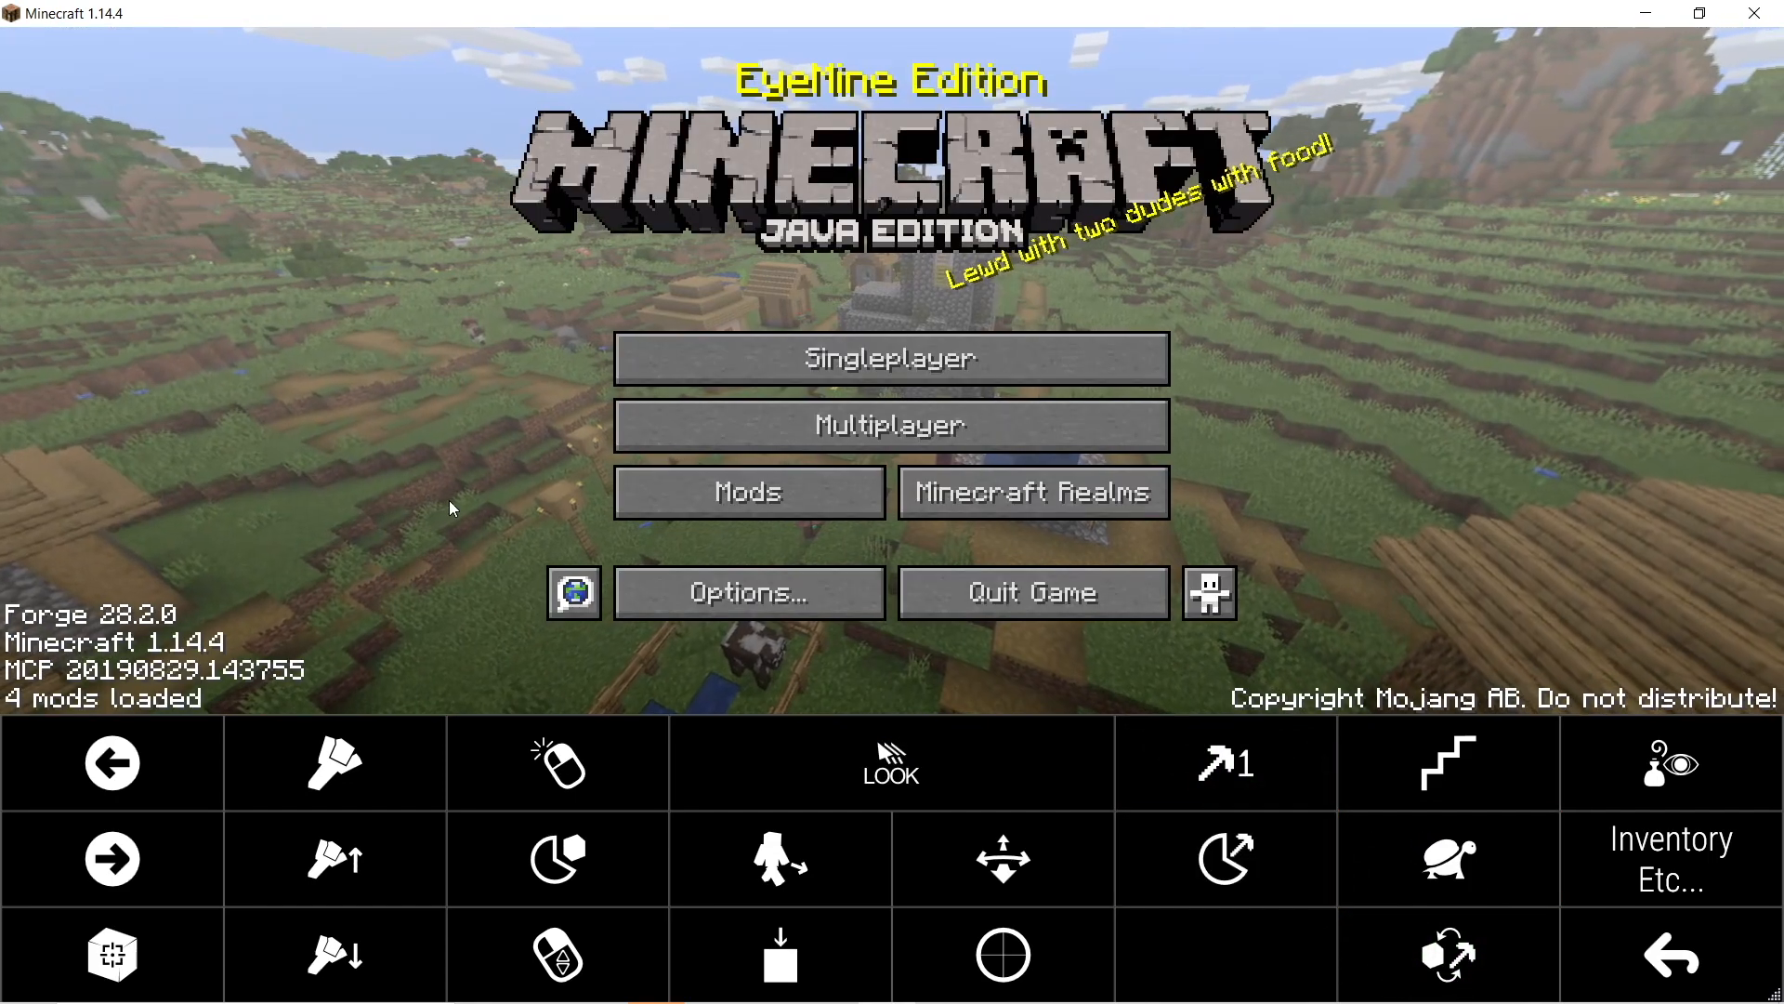
Step: From Mods, view EyeMine's config and its Advanced options, then leave with Done
{"action": "left_click", "coordinate": [749, 491]}
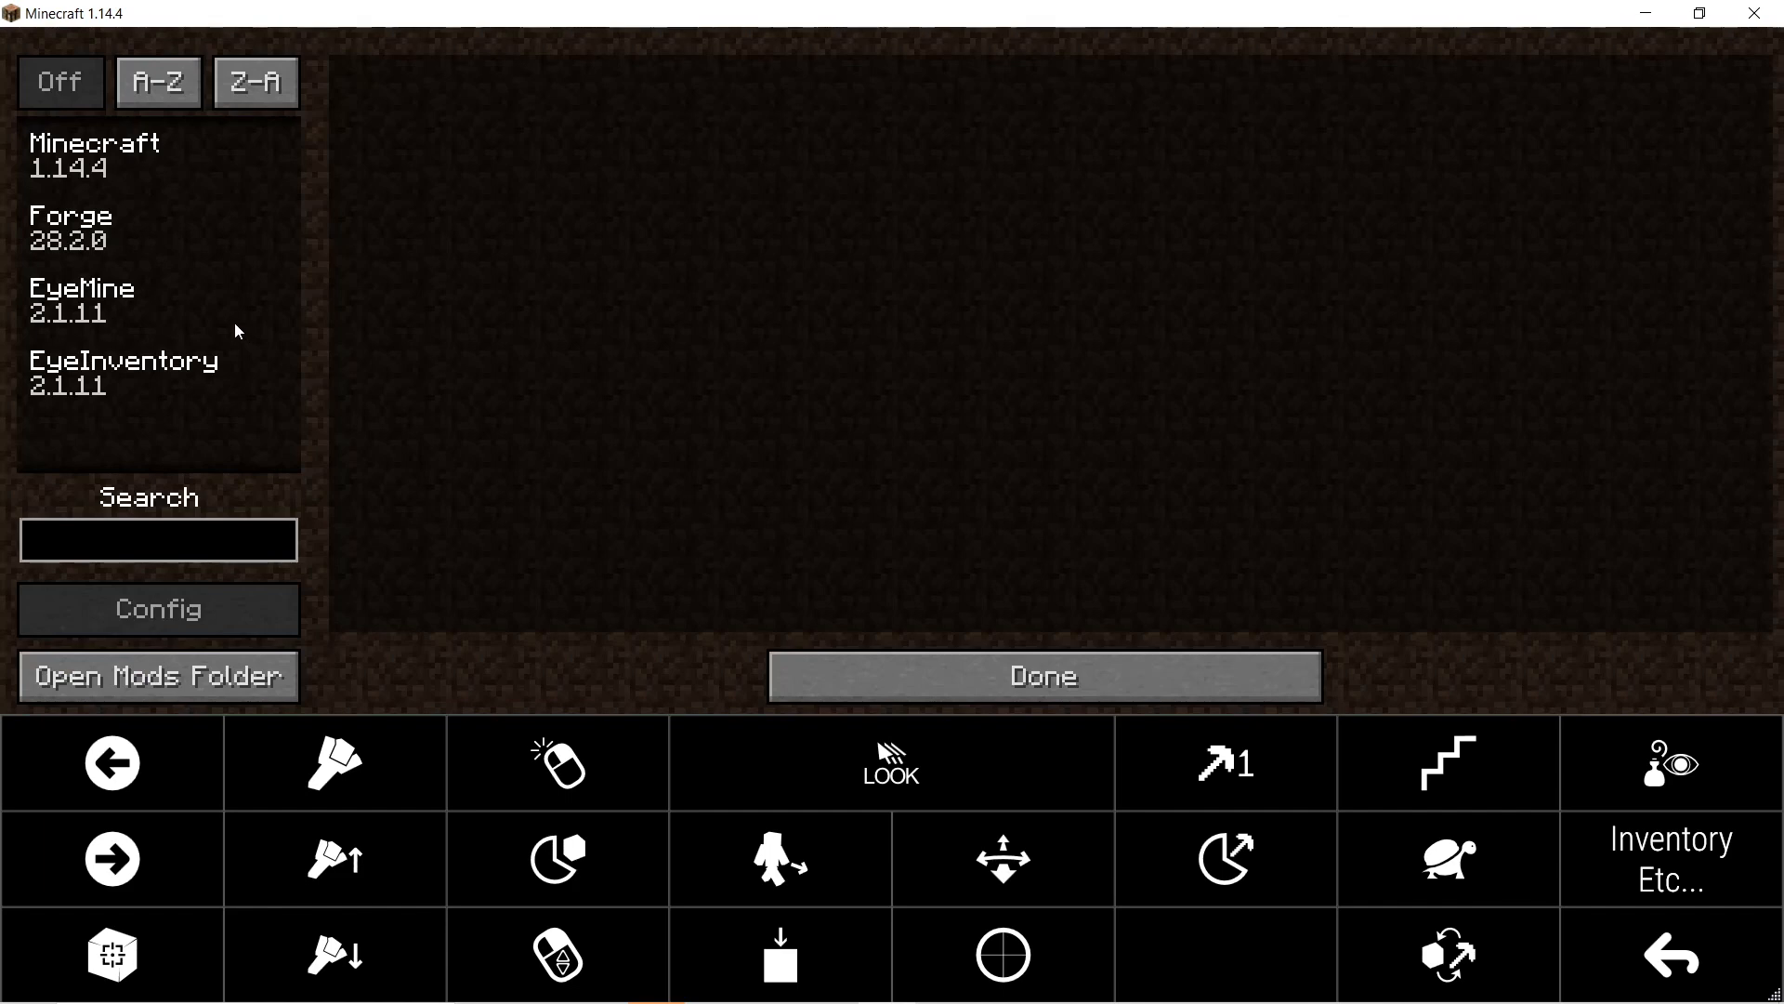
{"action": "left_click", "coordinate": [158, 608]}
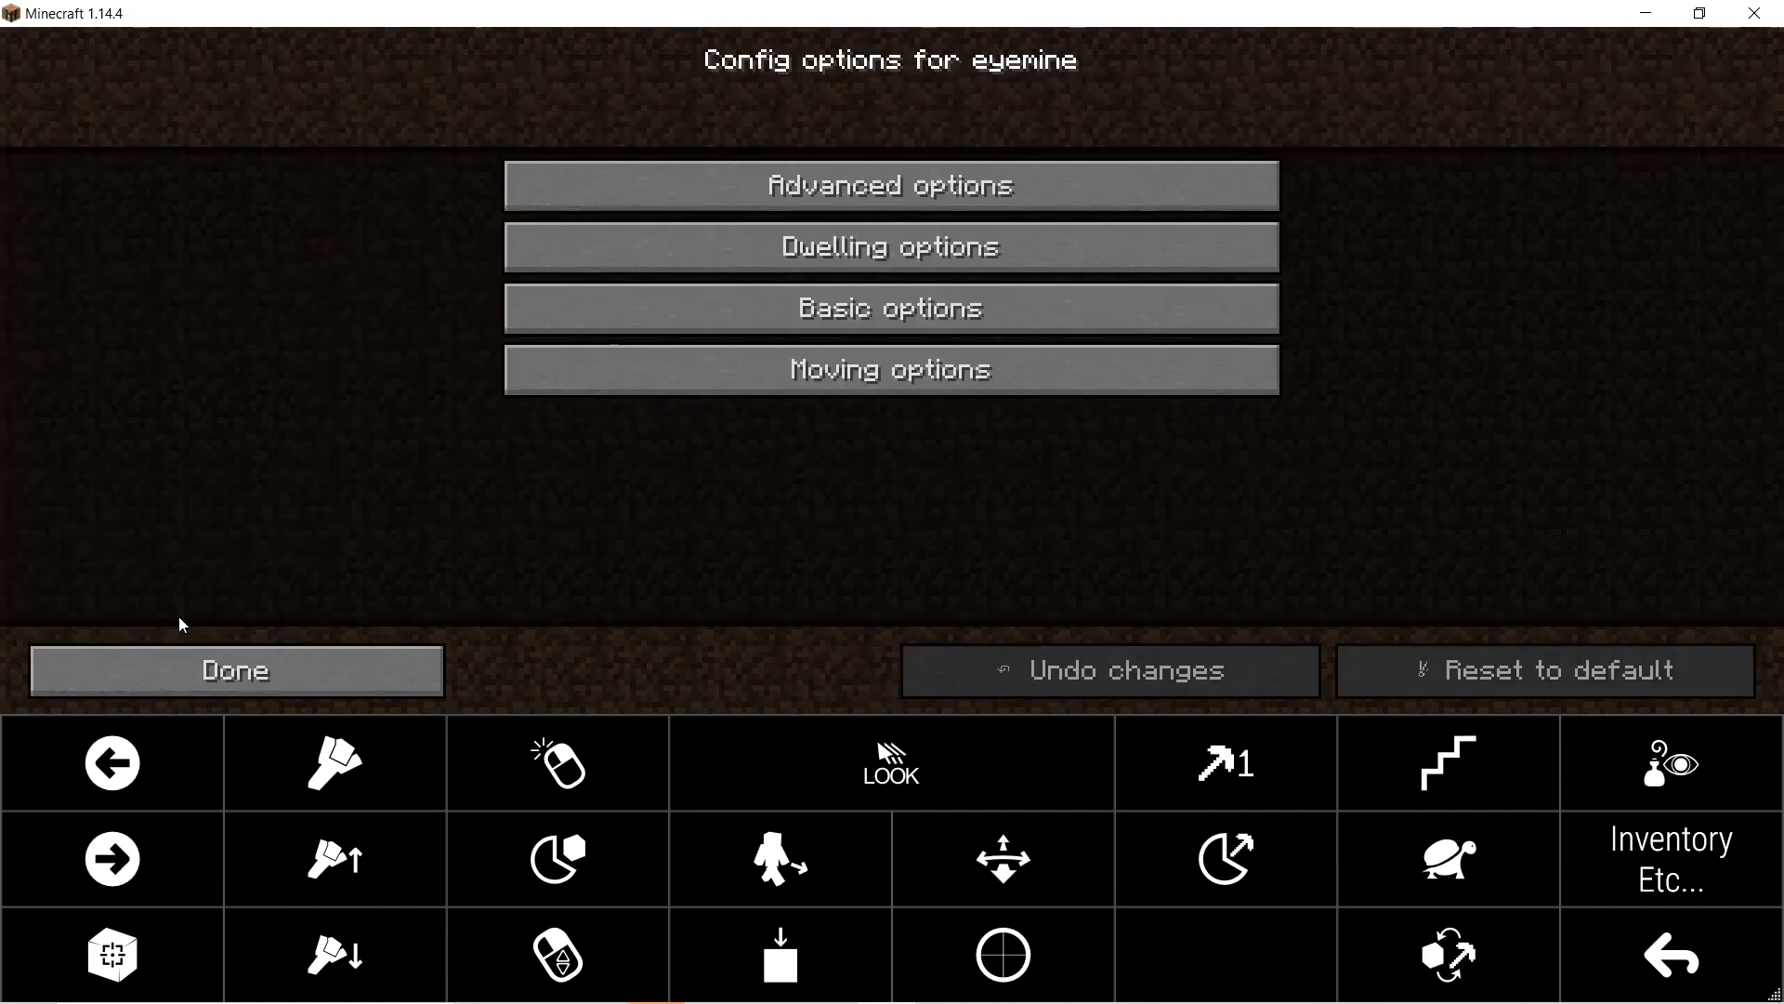
{"action": "mouse_move", "coordinate": [925, 186]}
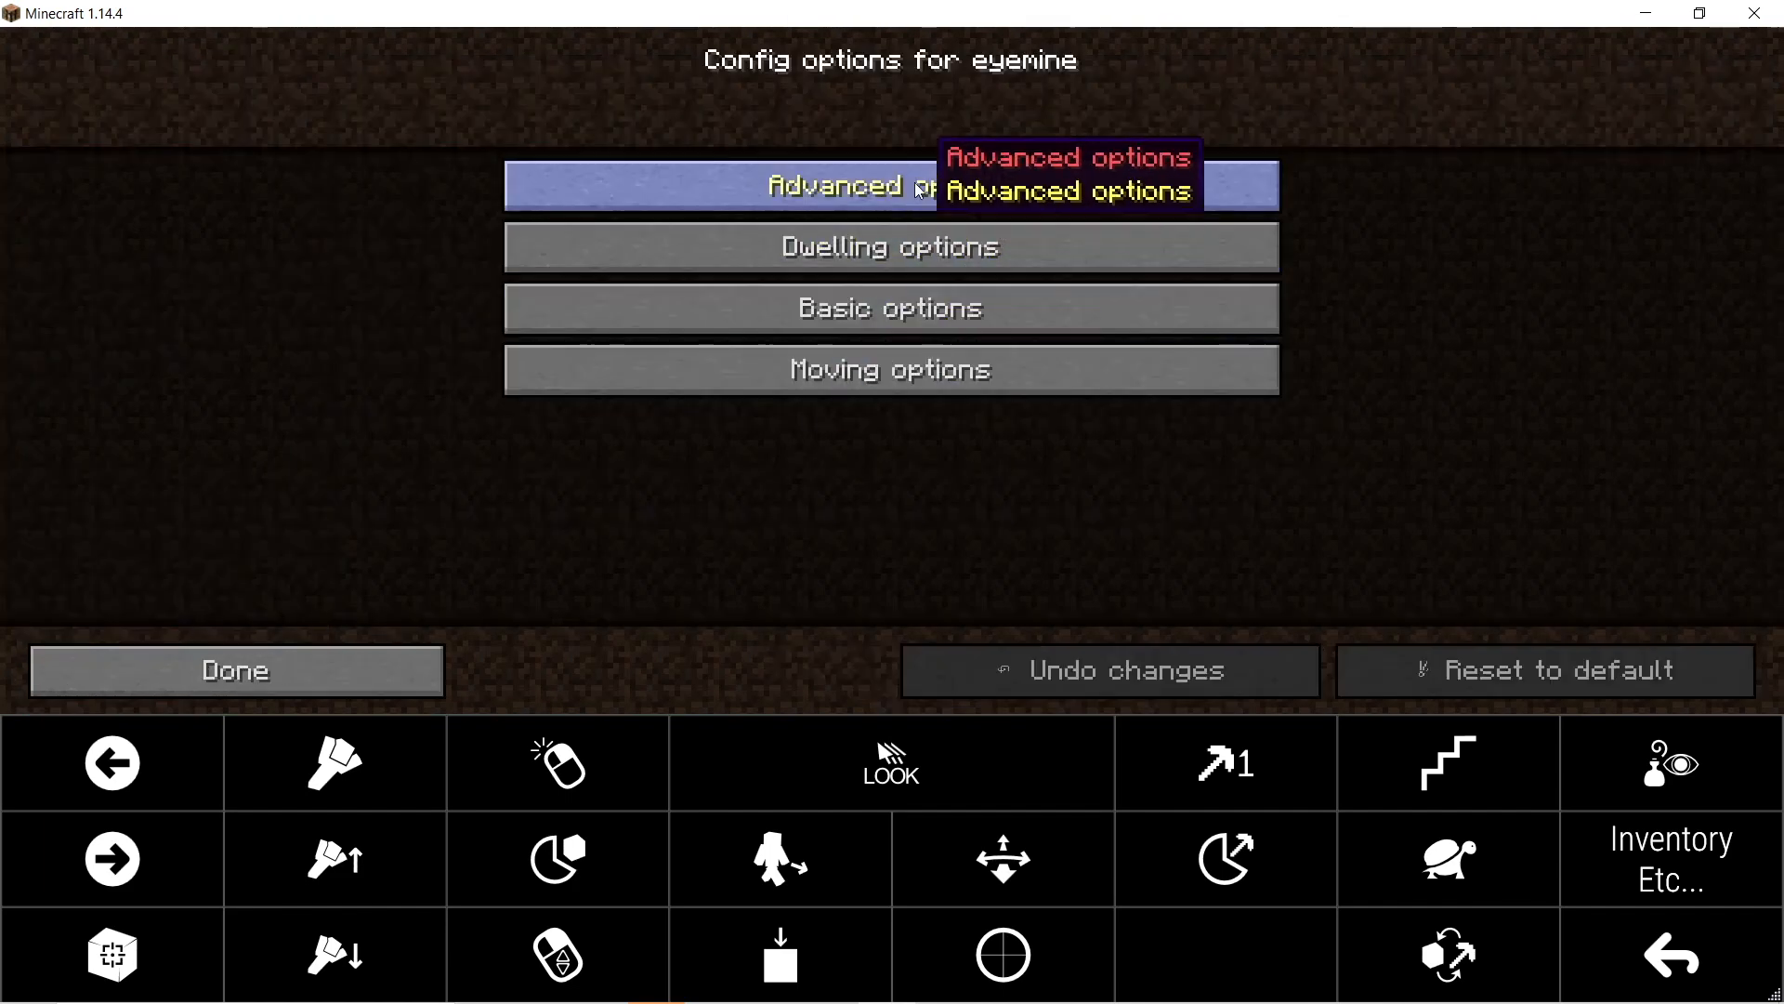
{"action": "left_click", "coordinate": [842, 186]}
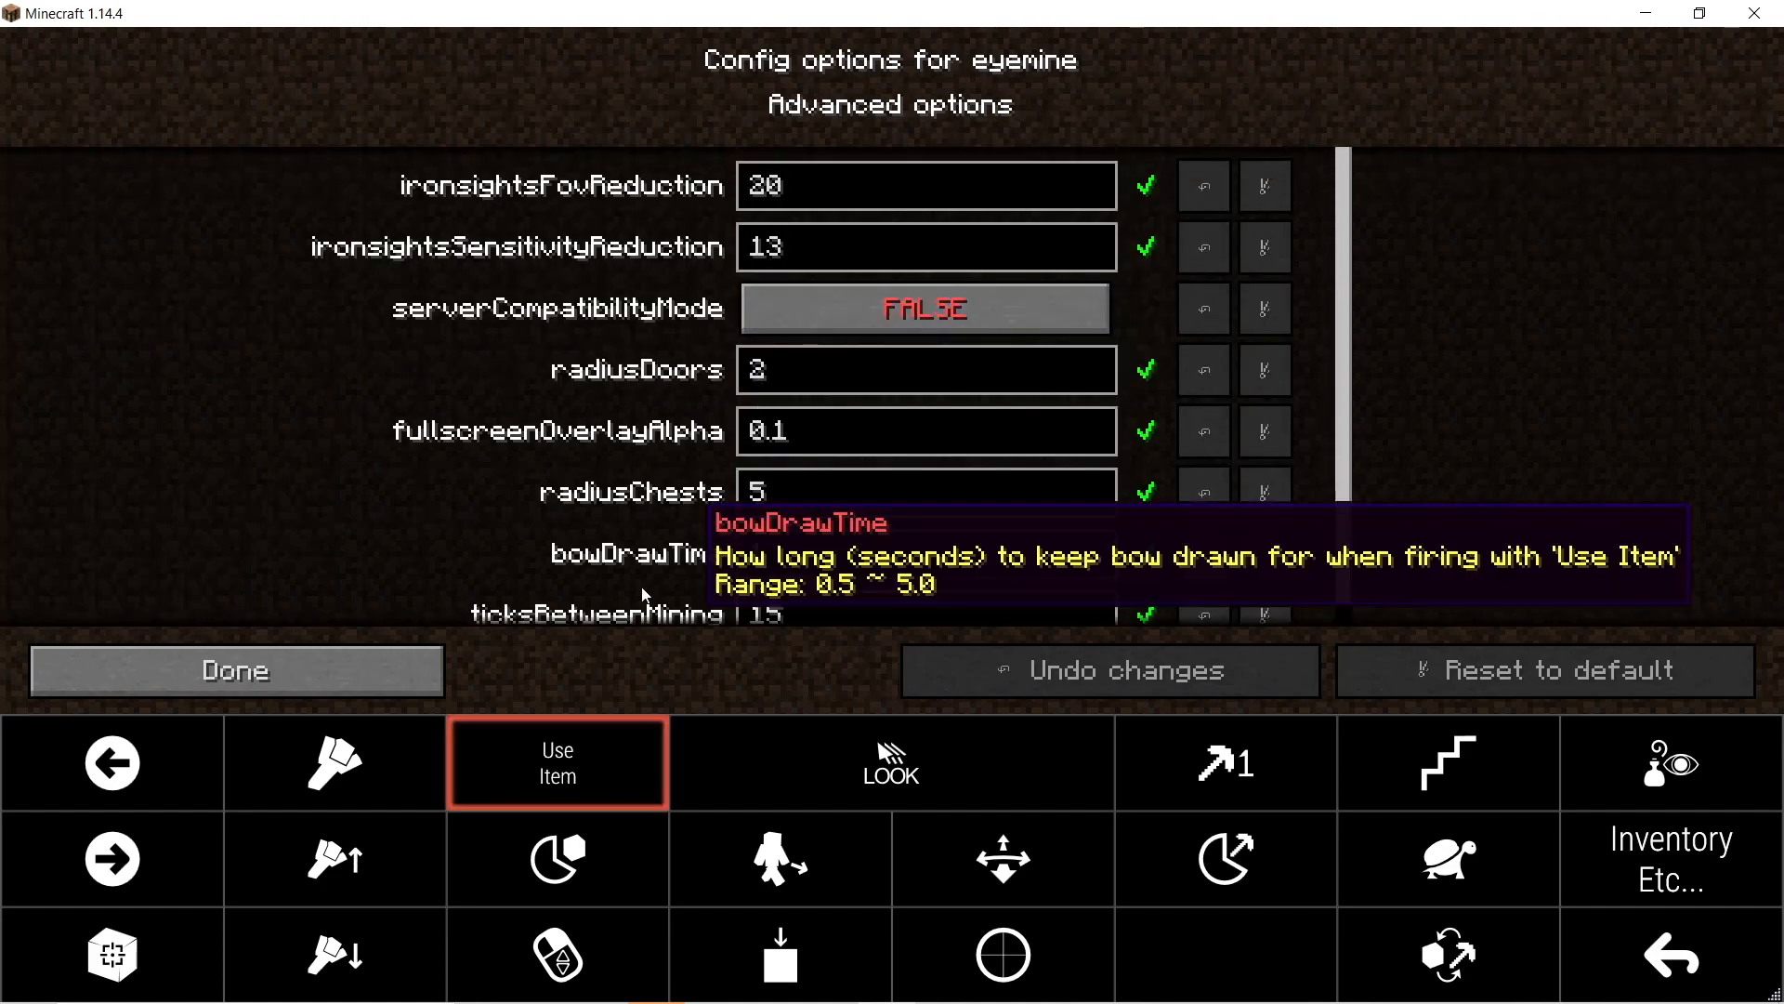
{"action": "left_click", "coordinate": [234, 669]}
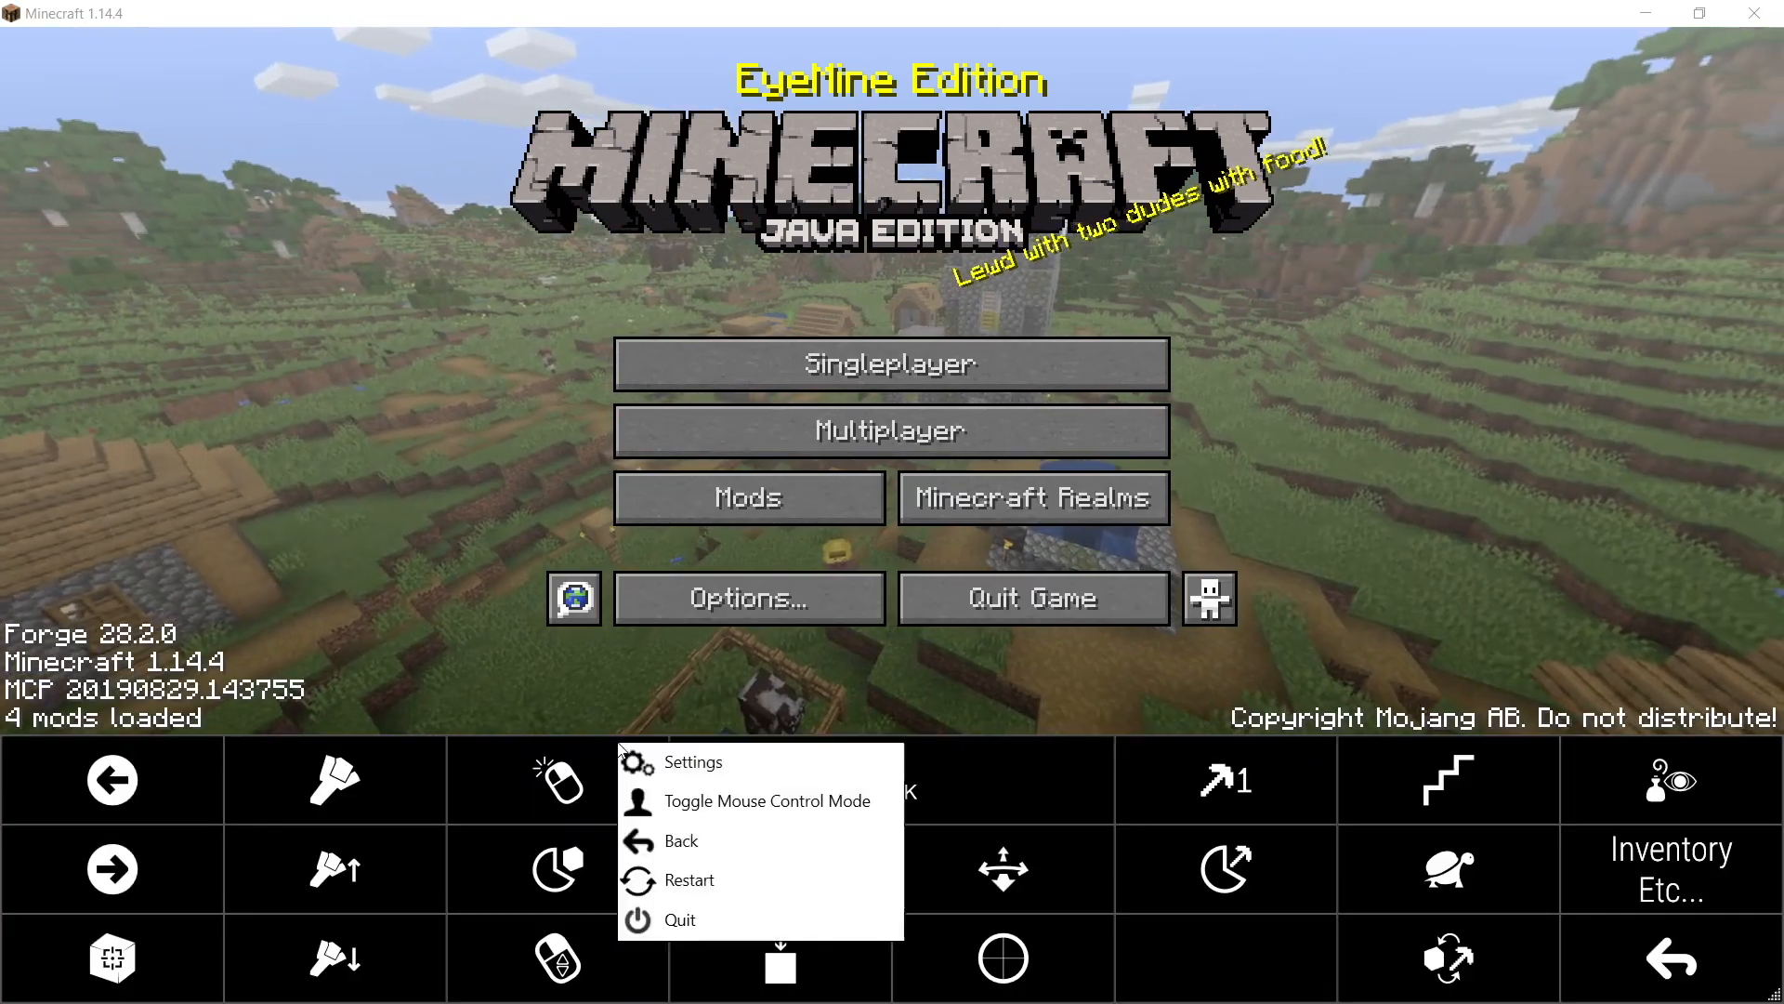
Step: In EyeMine V2 Settings, view the Visuals, Dictionary and Other tabs, then accept with OK
{"action": "left_click", "coordinate": [691, 762]}
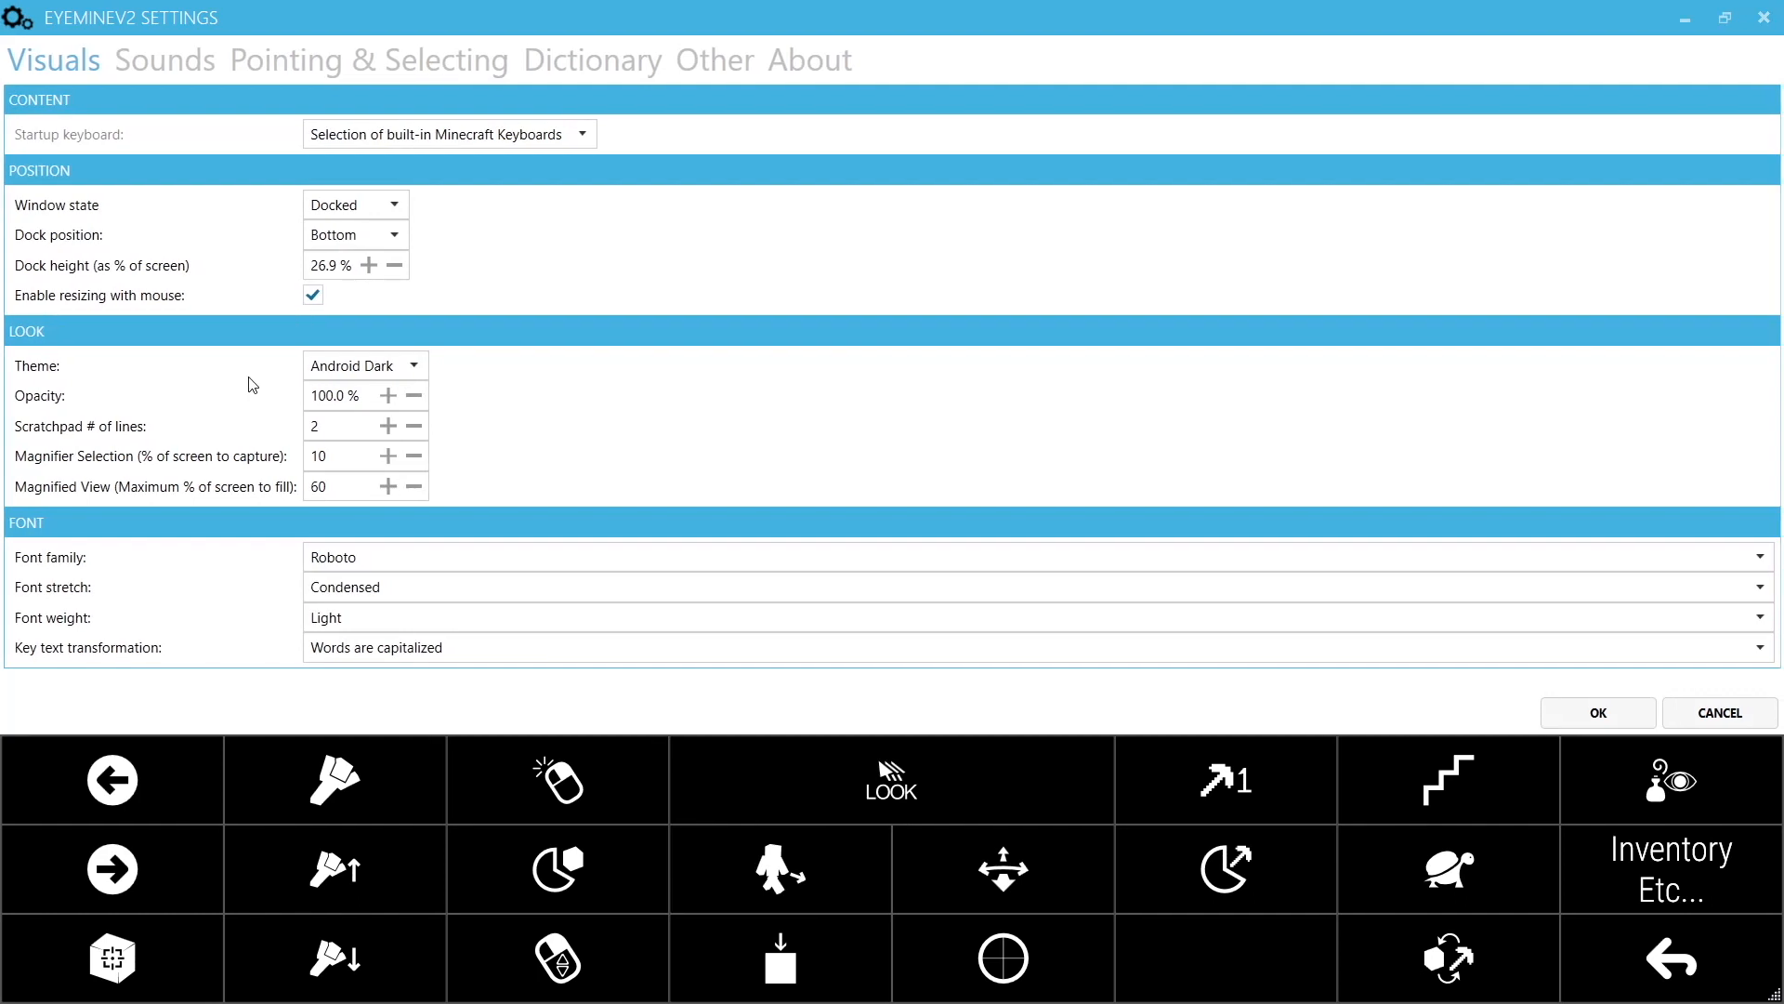
{"action": "left_click", "coordinate": [366, 59]}
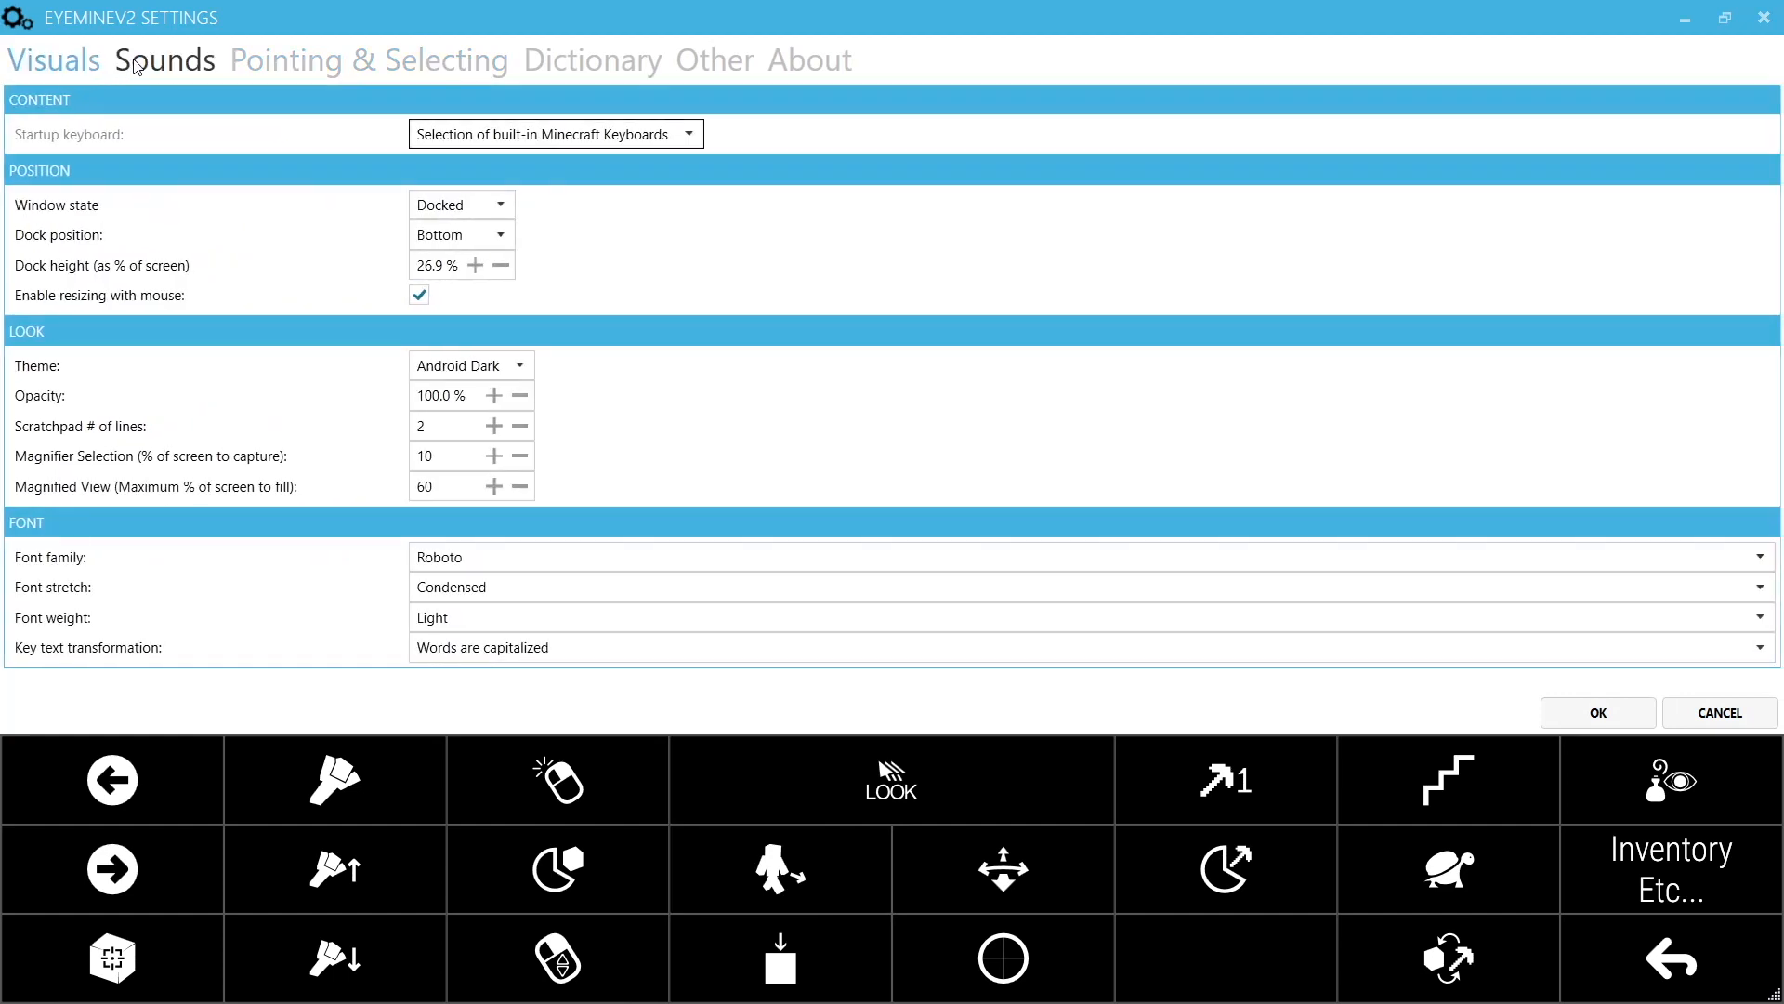
{"action": "left_click", "coordinate": [593, 59]}
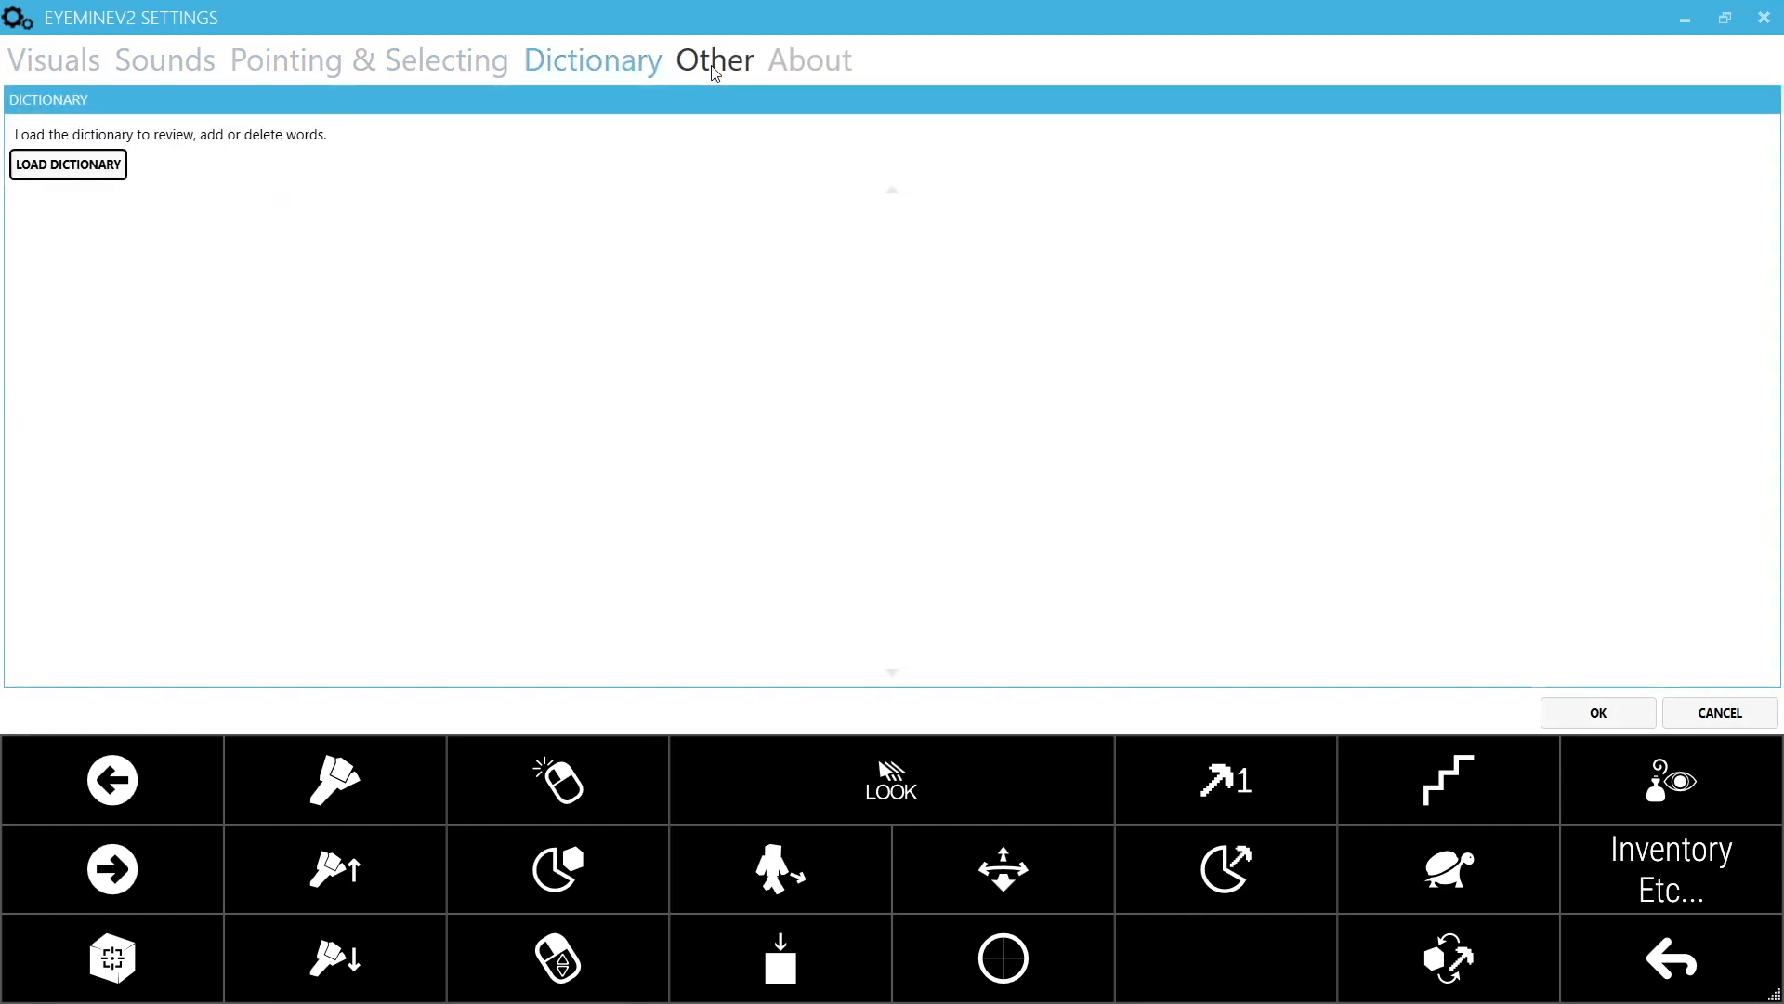
{"action": "left_click", "coordinate": [714, 60]}
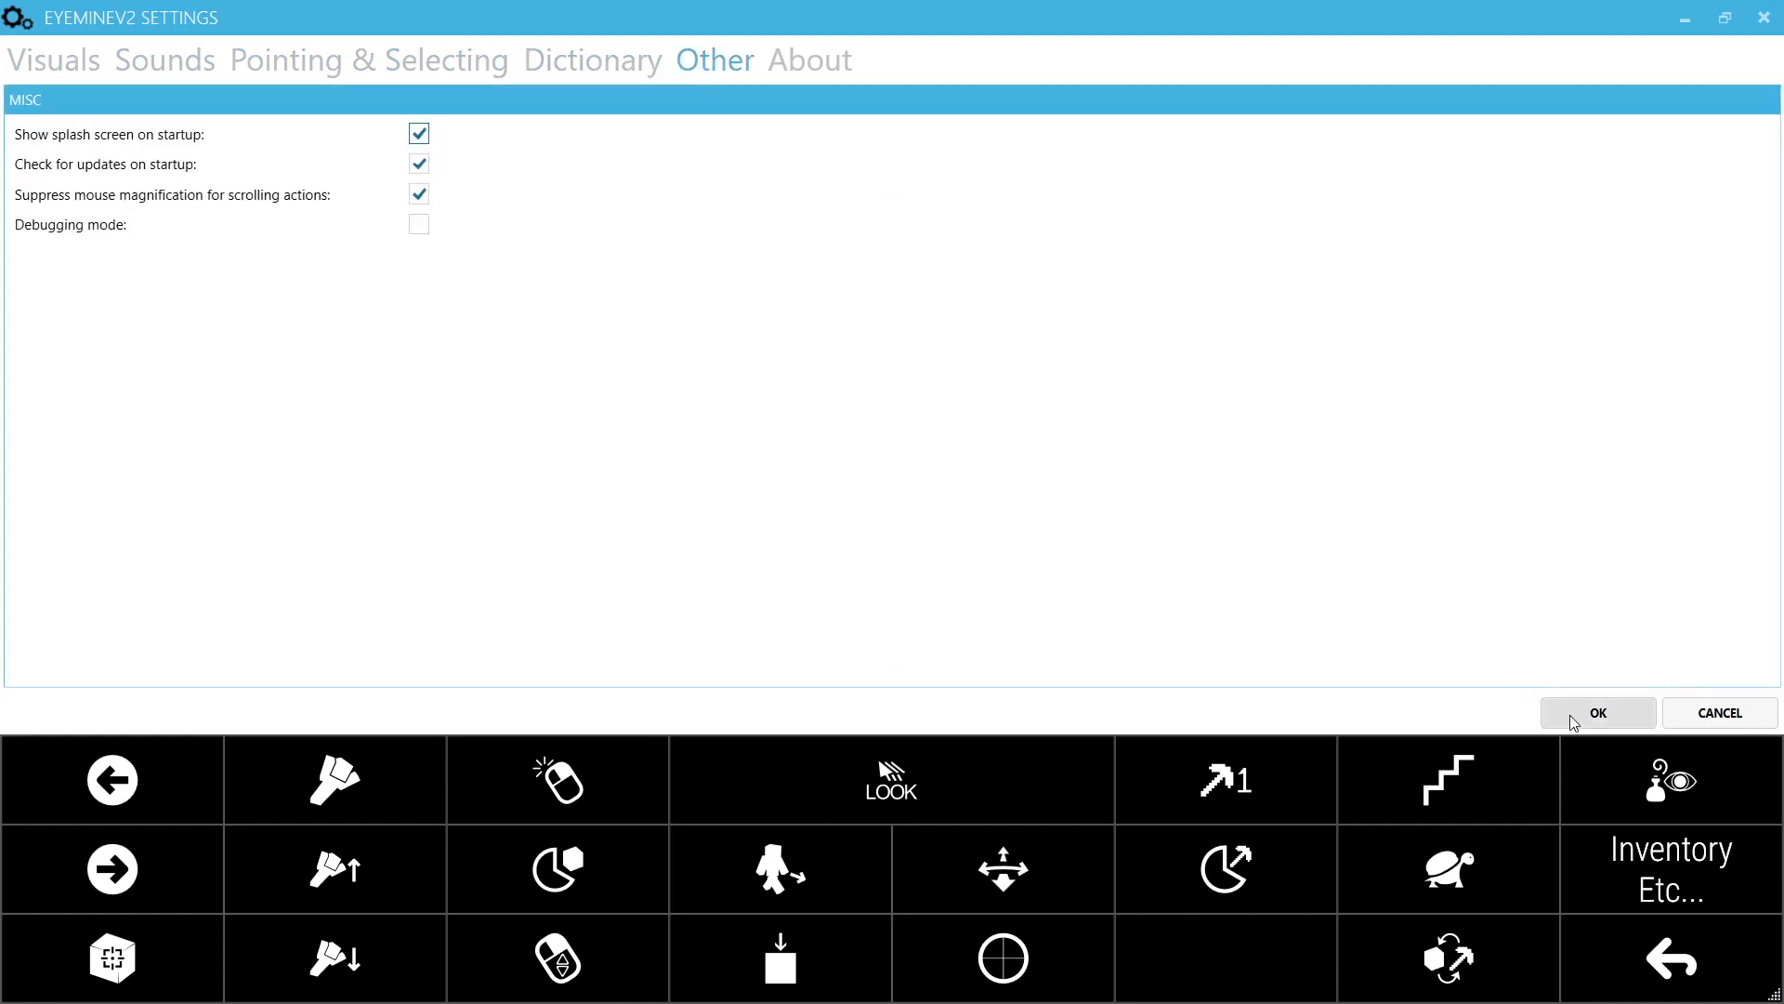
{"action": "left_click", "coordinate": [1598, 714]}
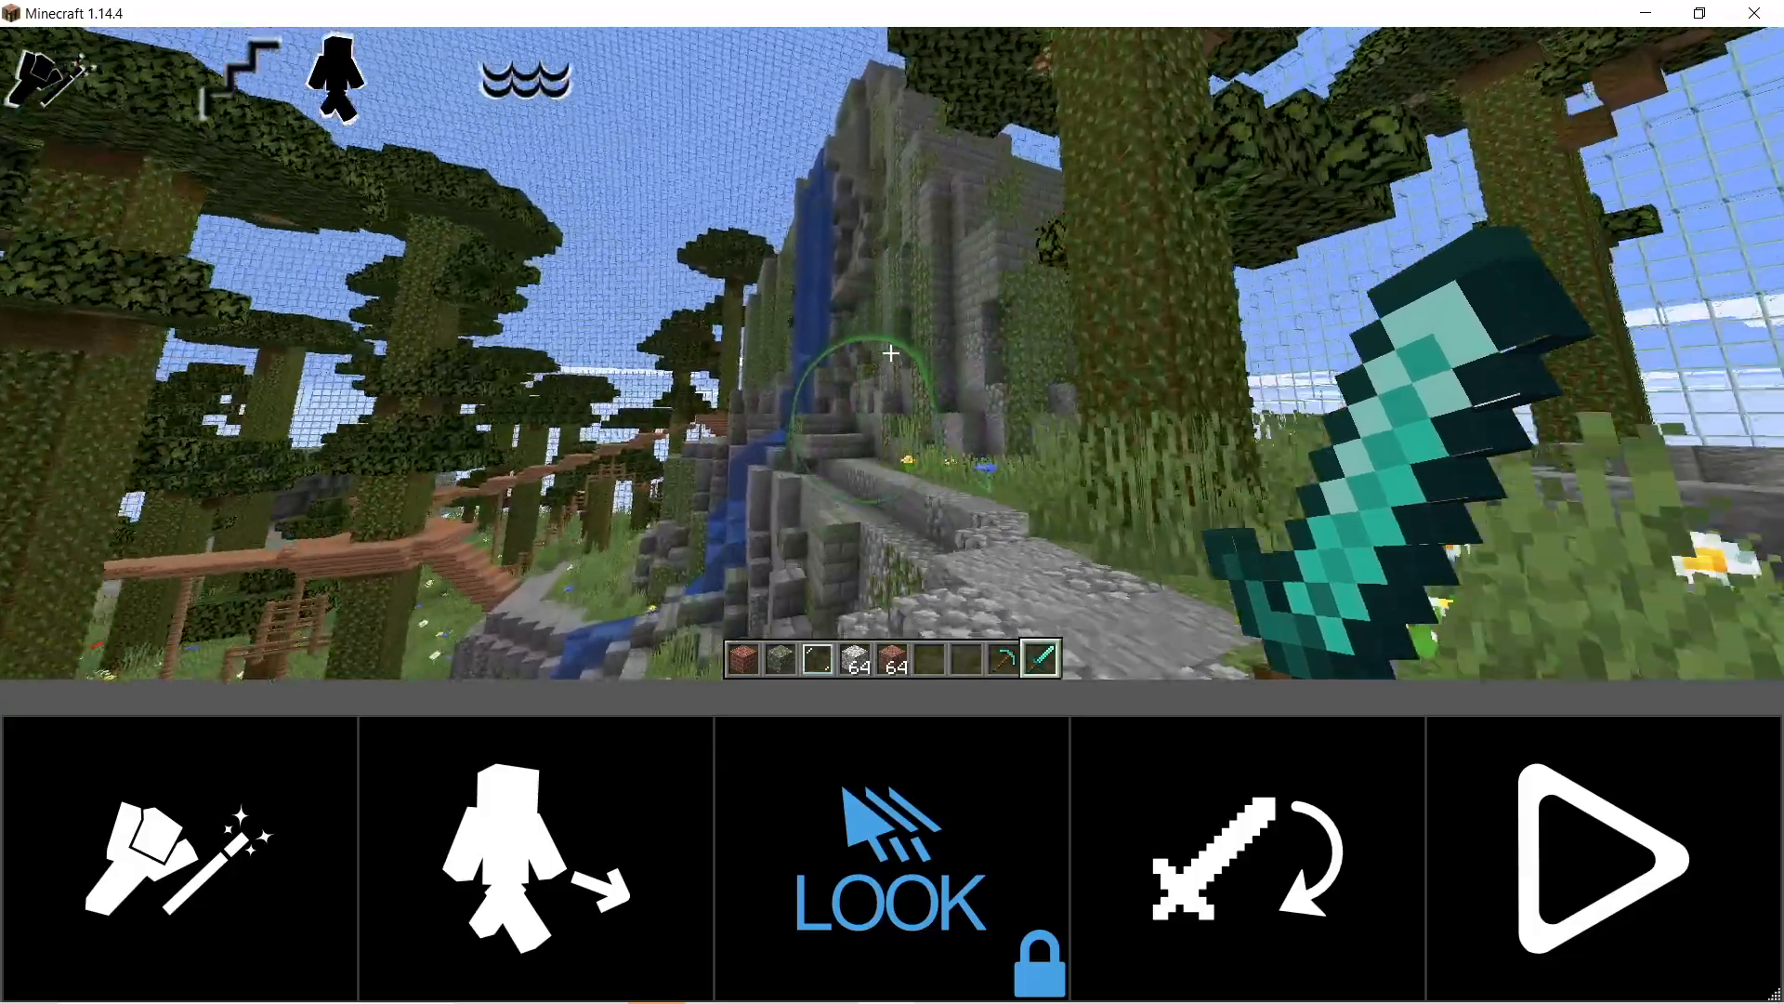